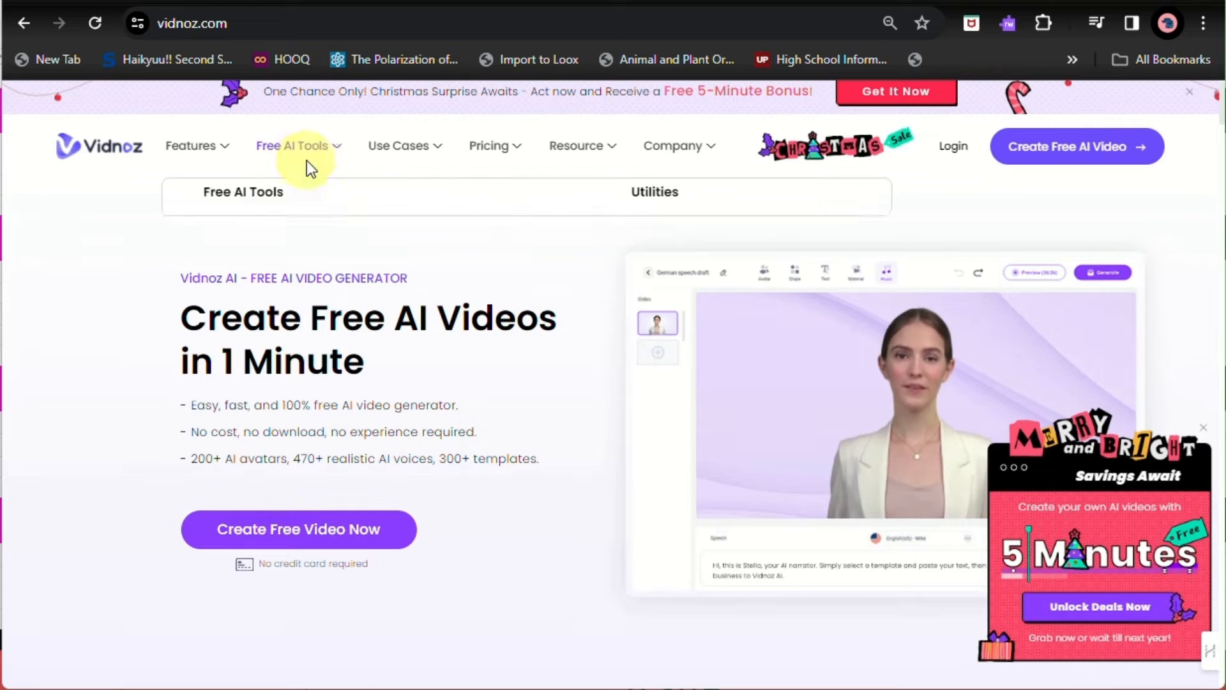
Step: Browse the landing page's Free AI Tools, Use Cases and Resources menus
left_click(293, 145)
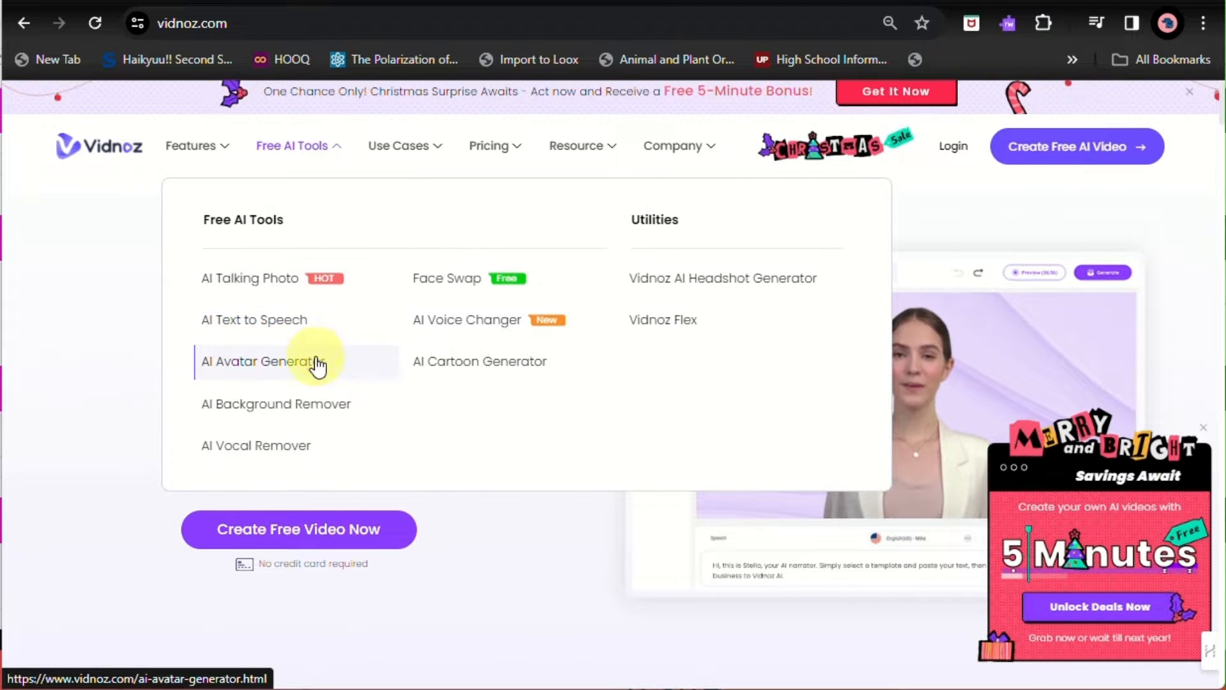
mouse_move(467, 319)
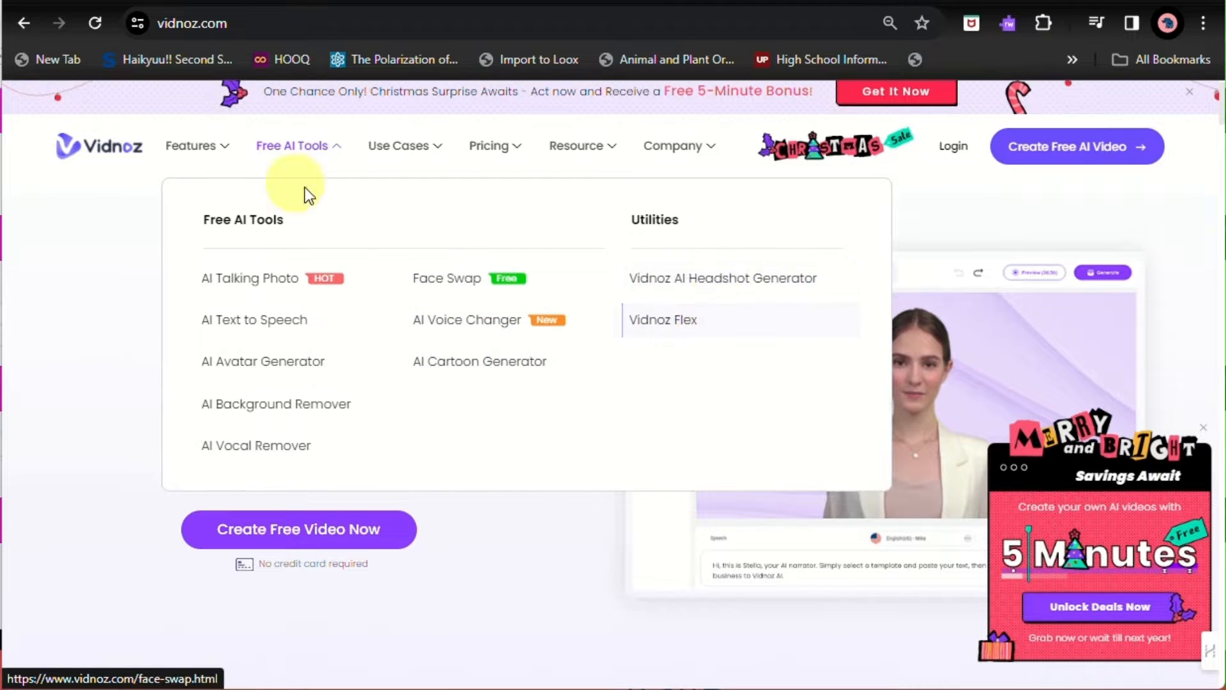
mouse_move(449, 148)
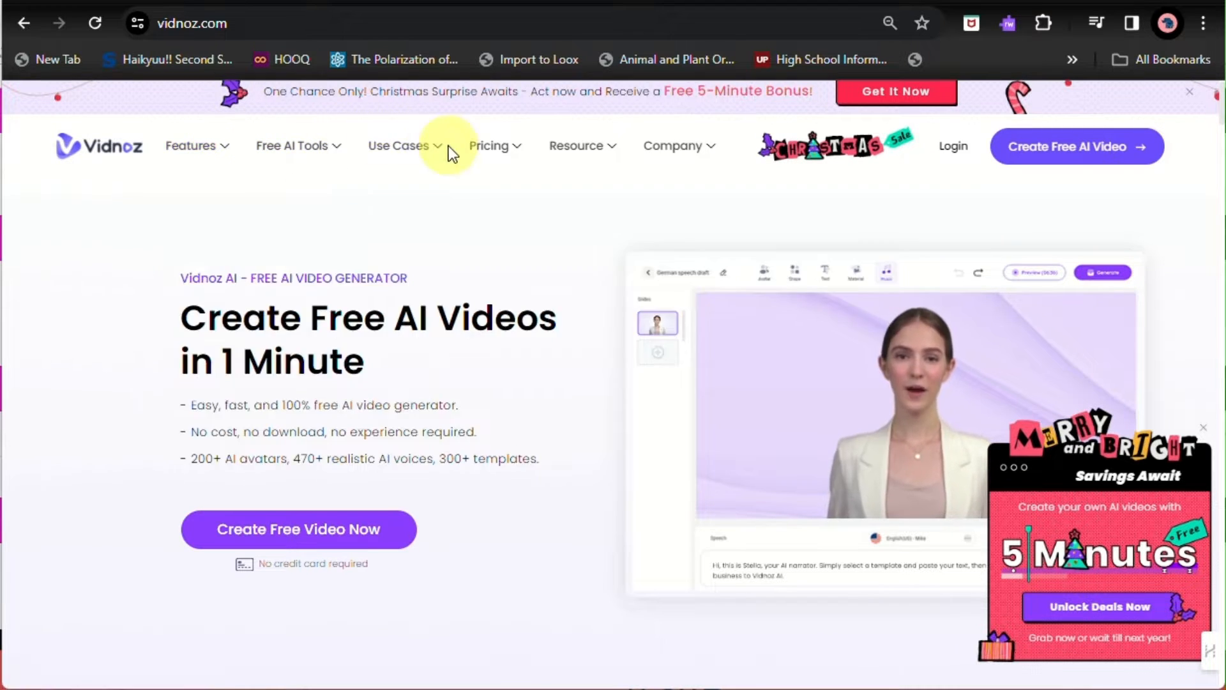
left_click(400, 145)
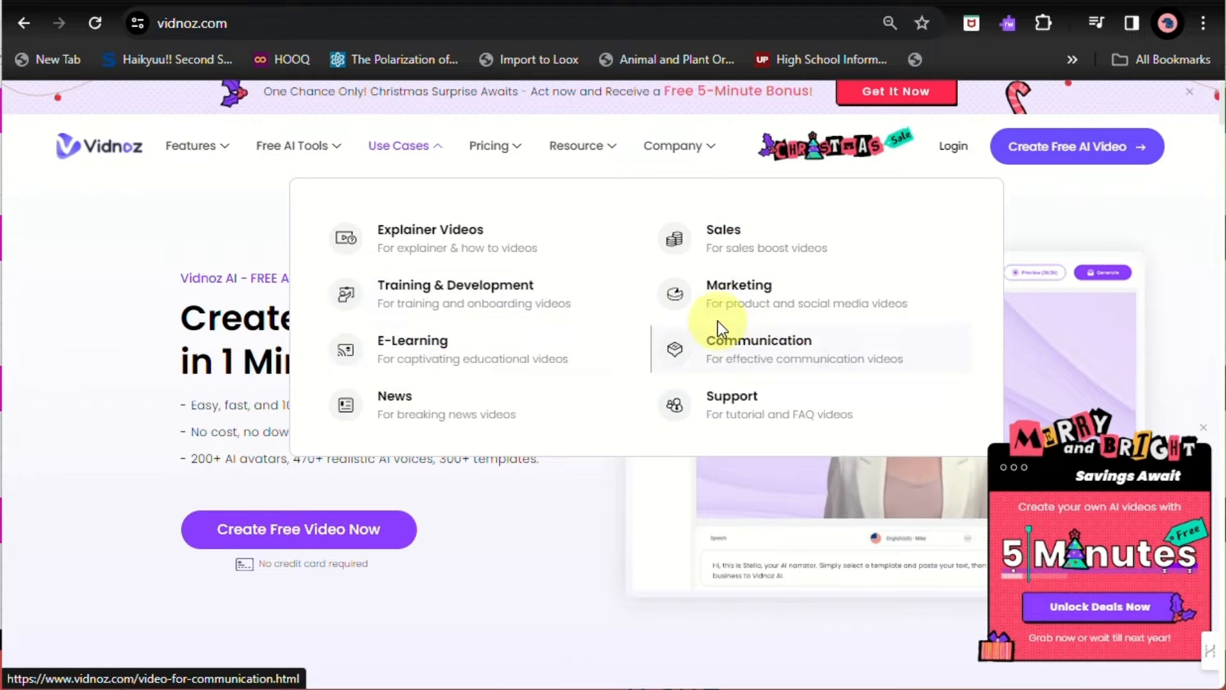
left_click(489, 146)
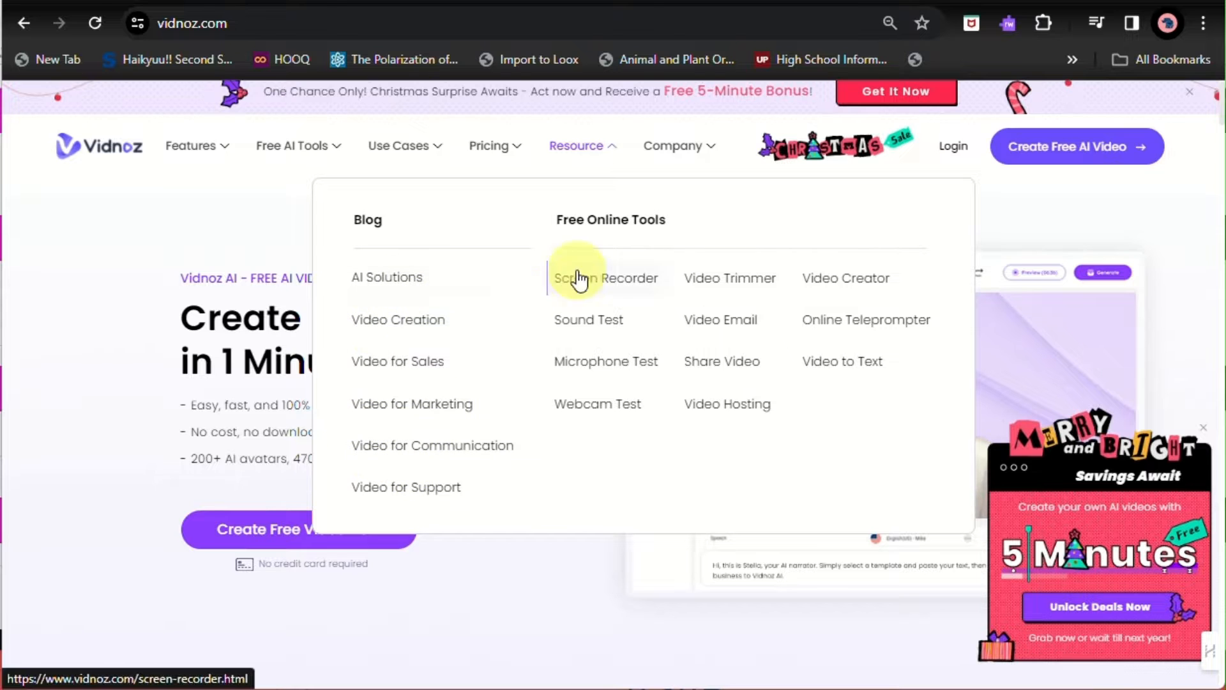
mouse_move(671, 145)
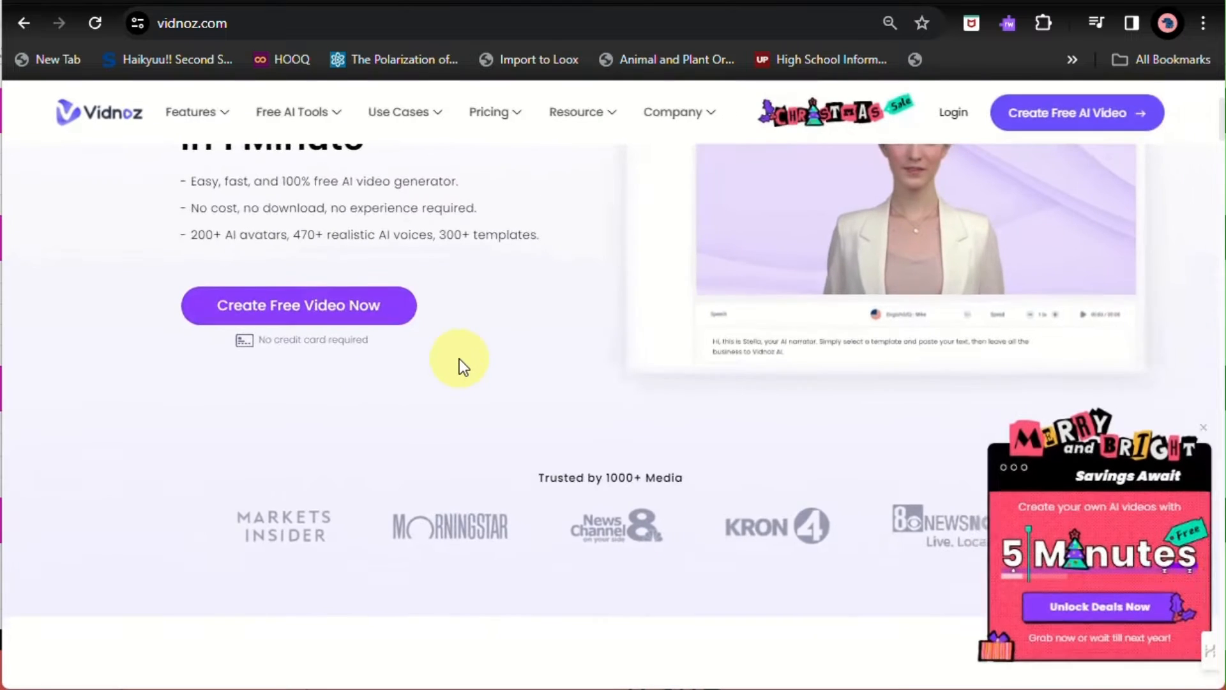
Step: Scroll through the landing page, then sign in with a Google account to reach the dashboard
scroll("down", 3)
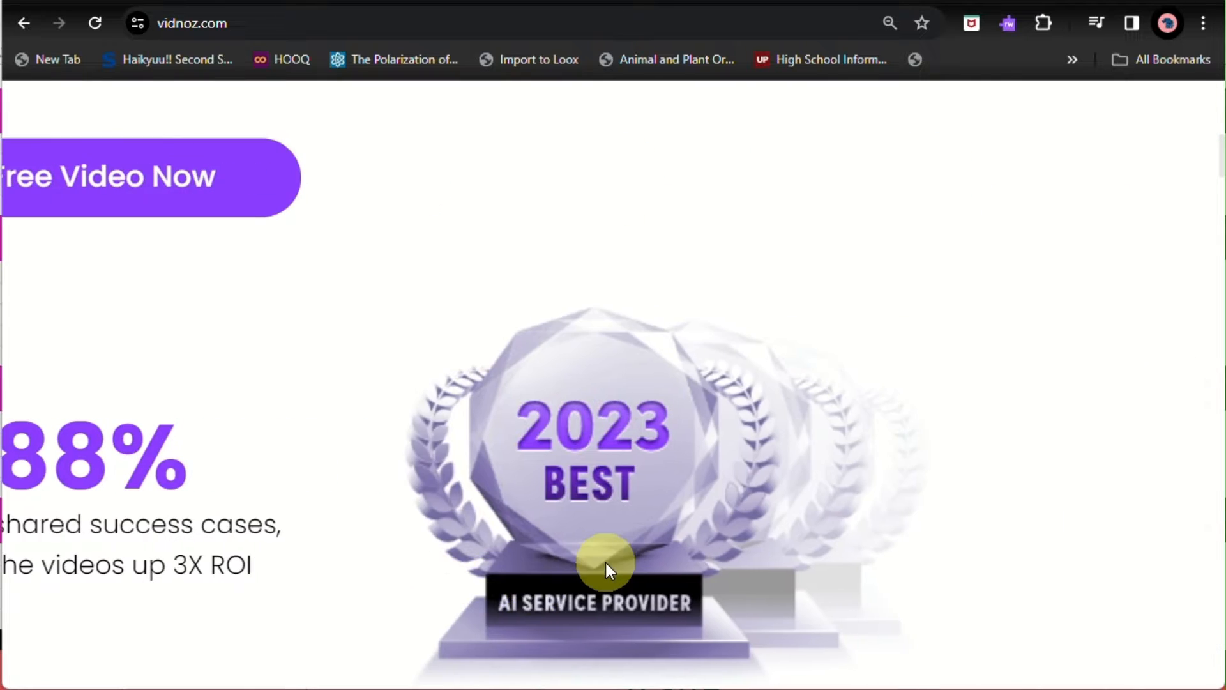
scroll("down", 3)
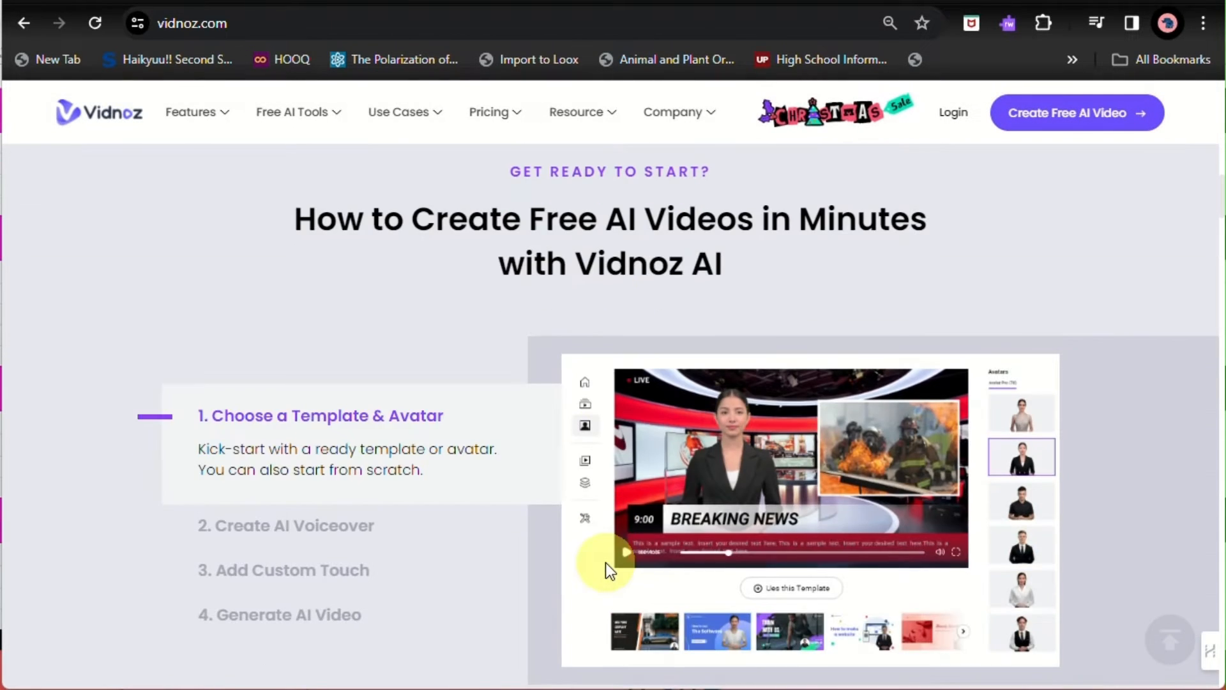
scroll("down", 3)
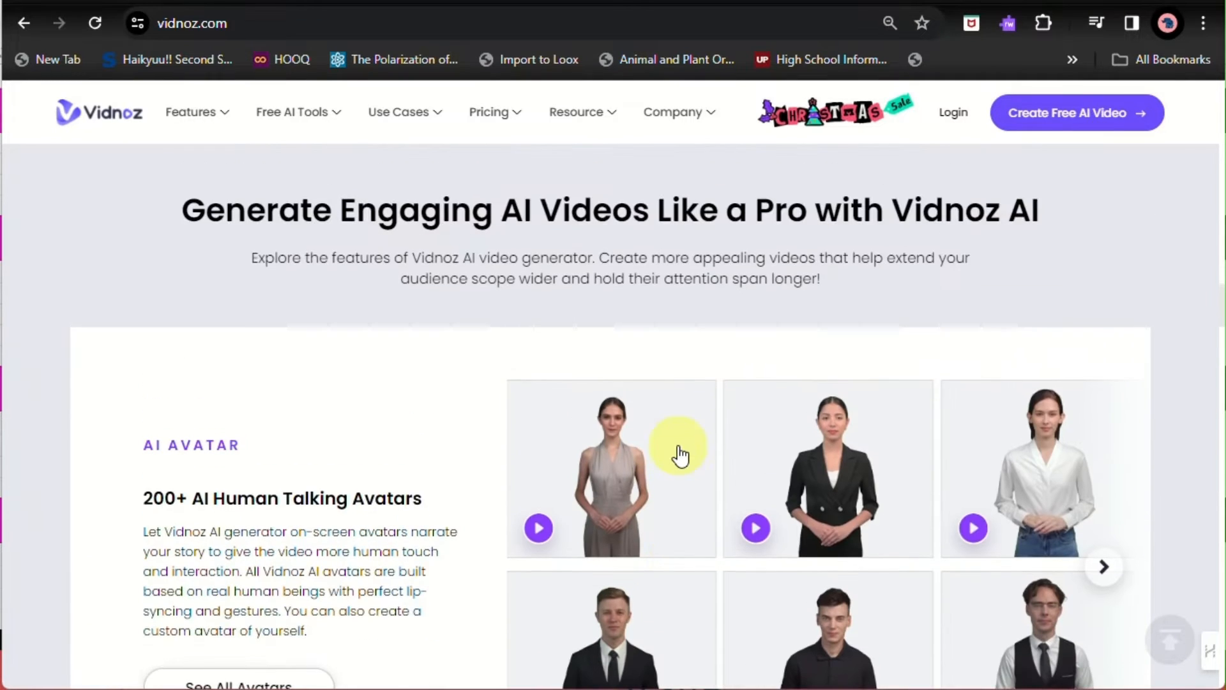
scroll("down", 3)
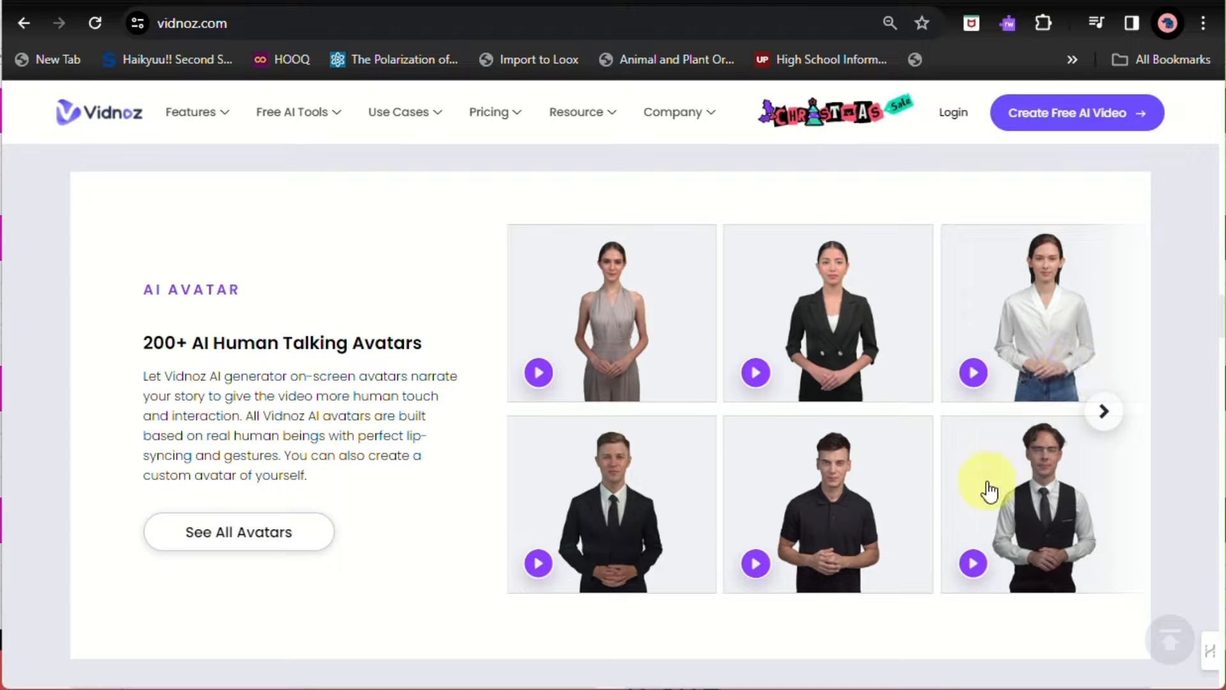
scroll("down", 3)
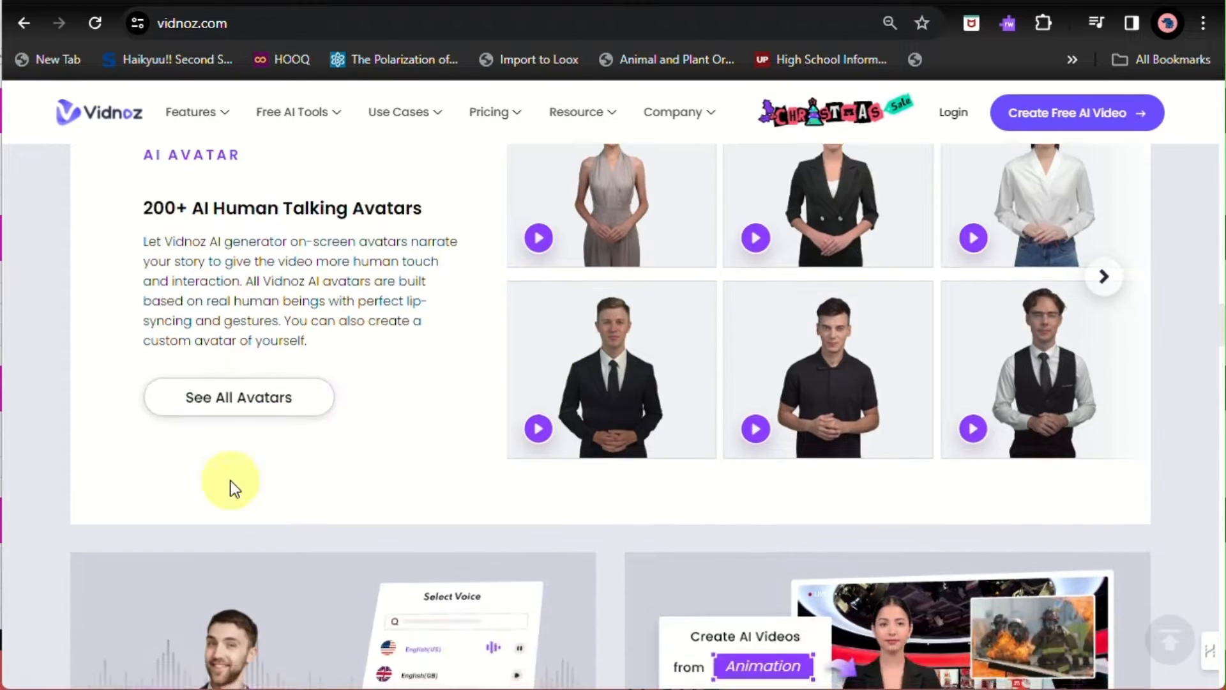
scroll("down", 3)
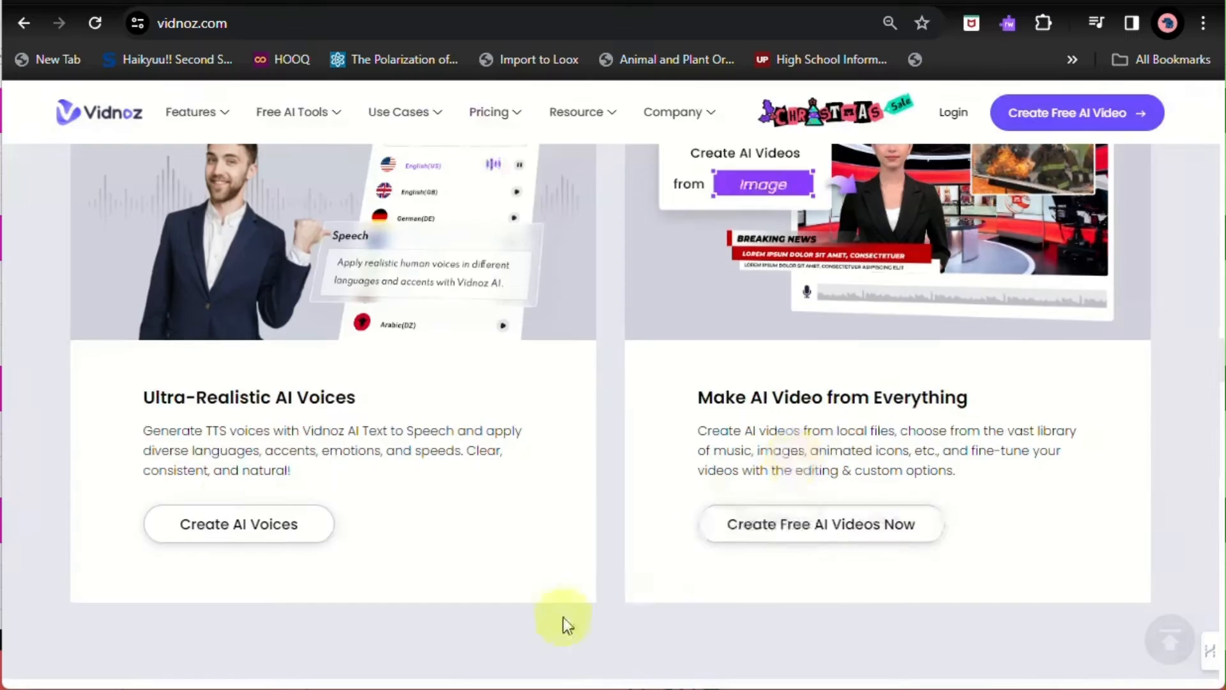
scroll("down", 3)
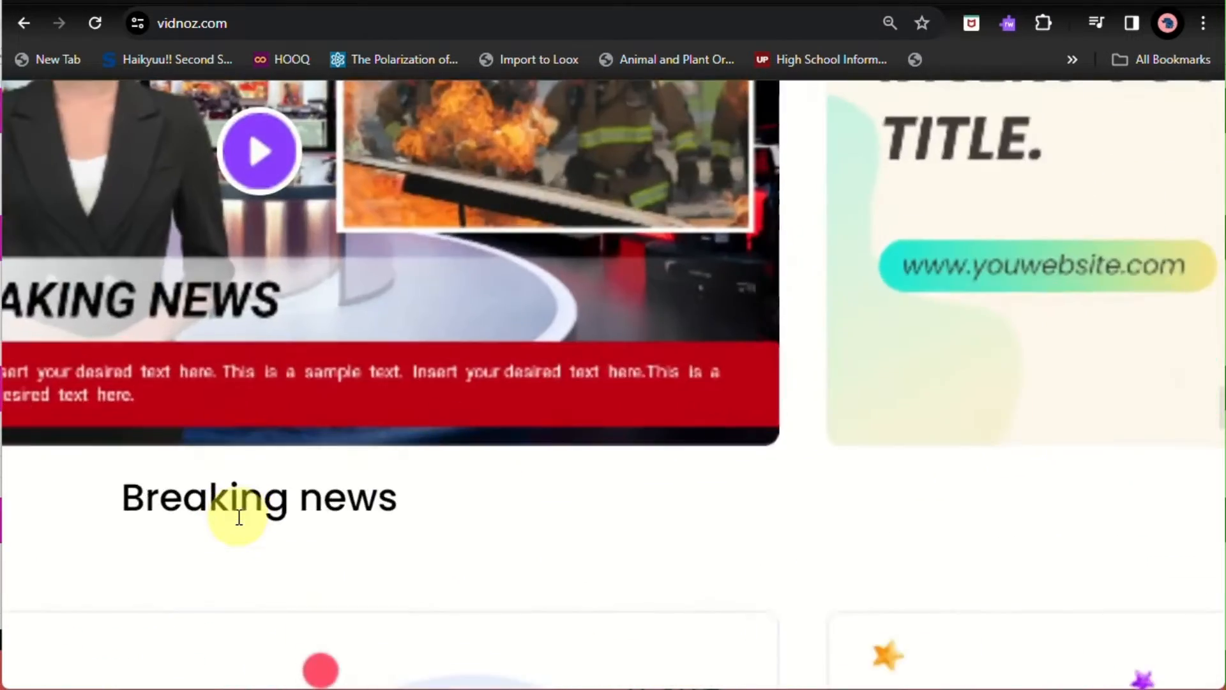
scroll("down", 3)
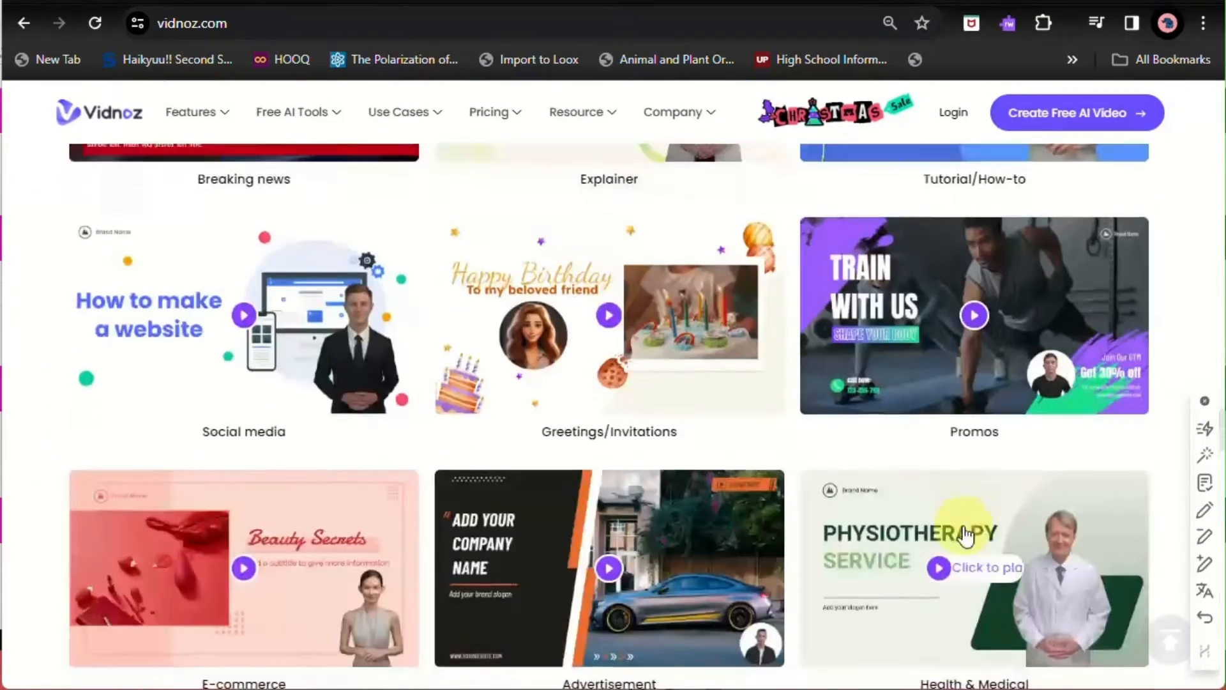
scroll("down", 3)
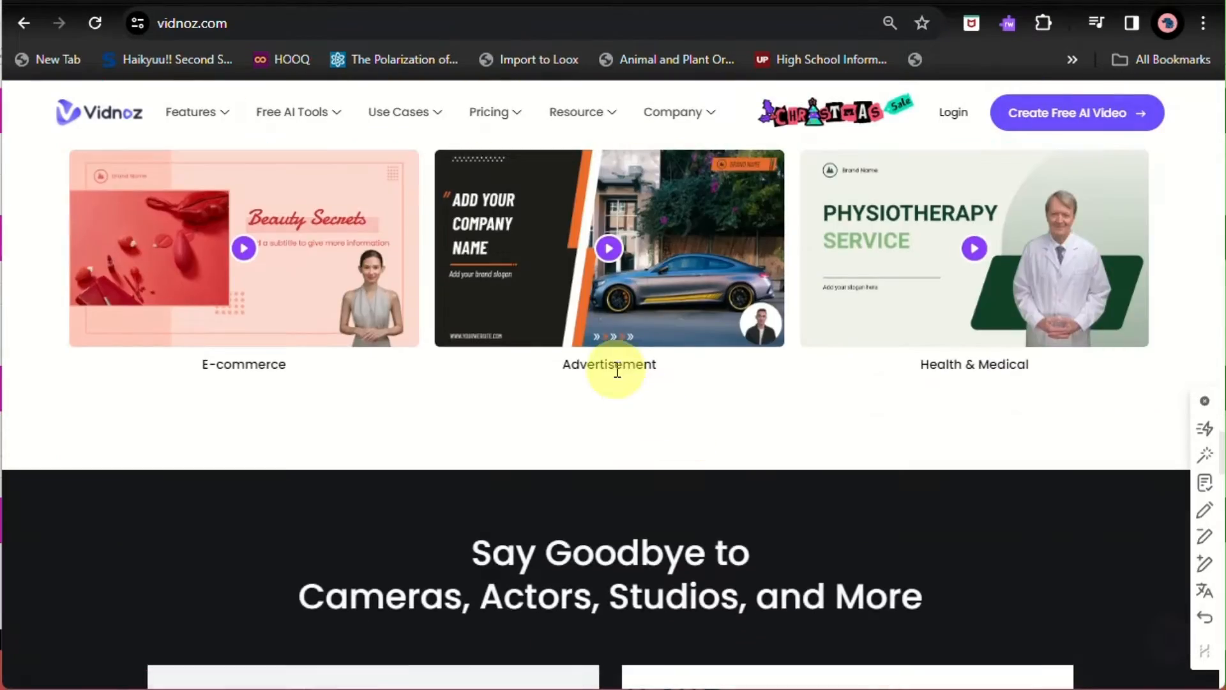
scroll("down", 3)
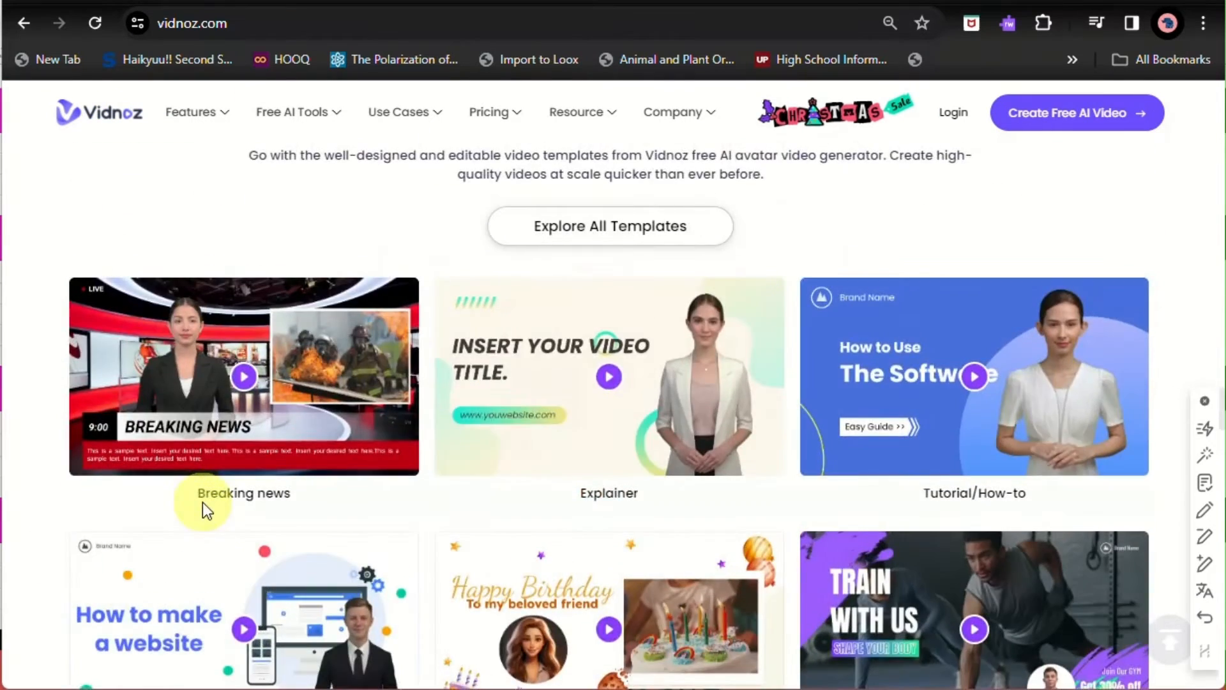
scroll("down", 3)
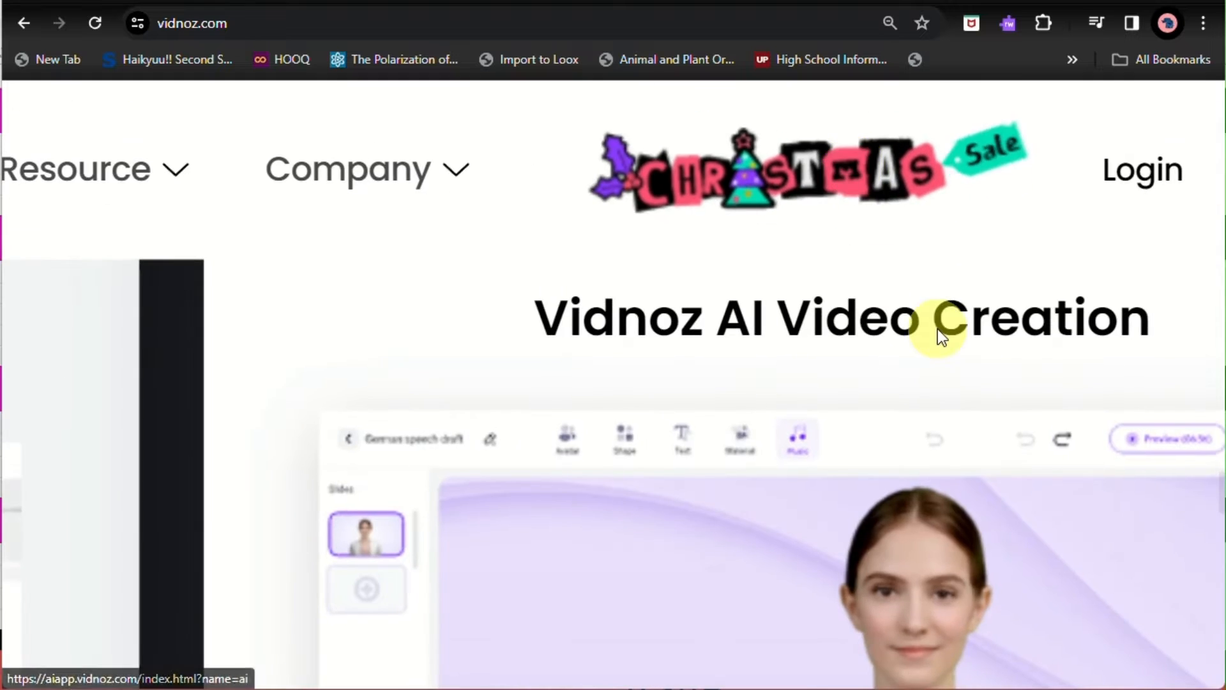
scroll("down", 3)
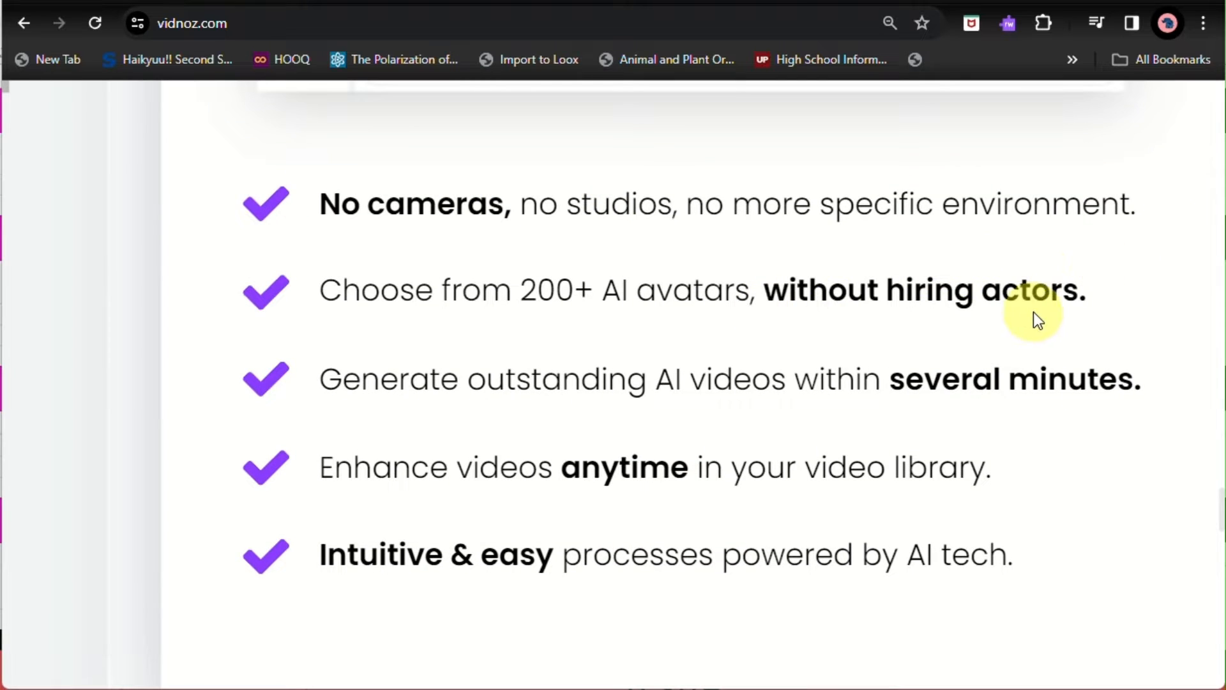
mouse_move(760, 499)
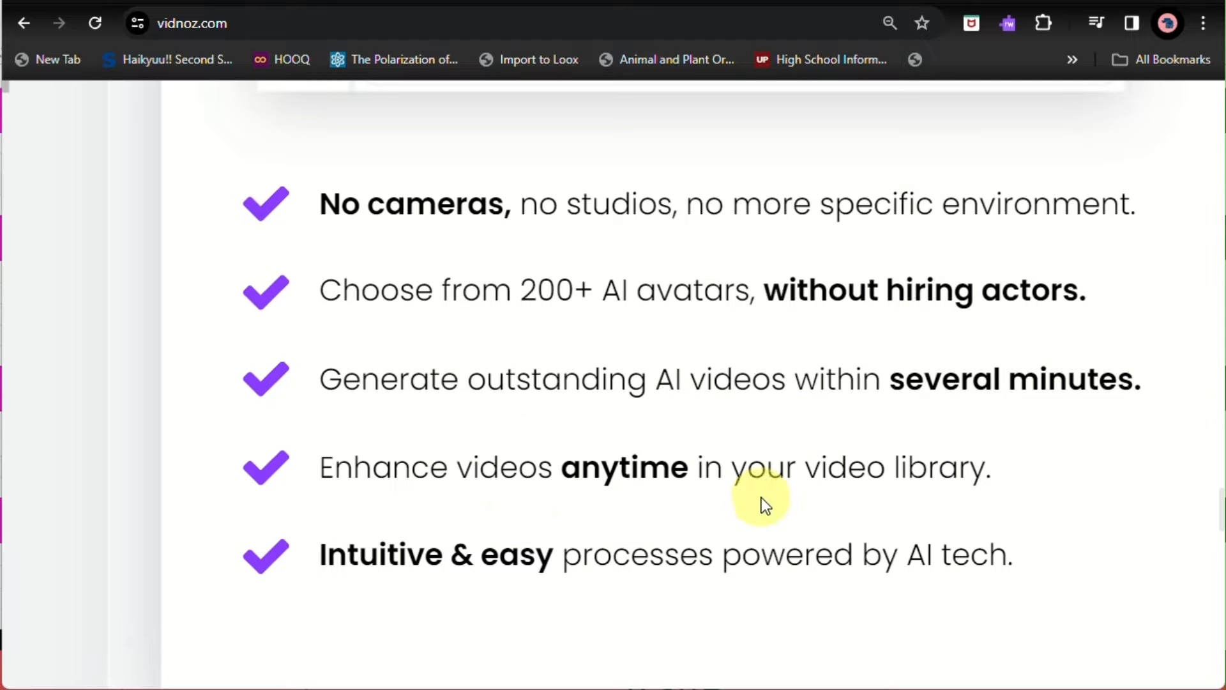
scroll("down", 3)
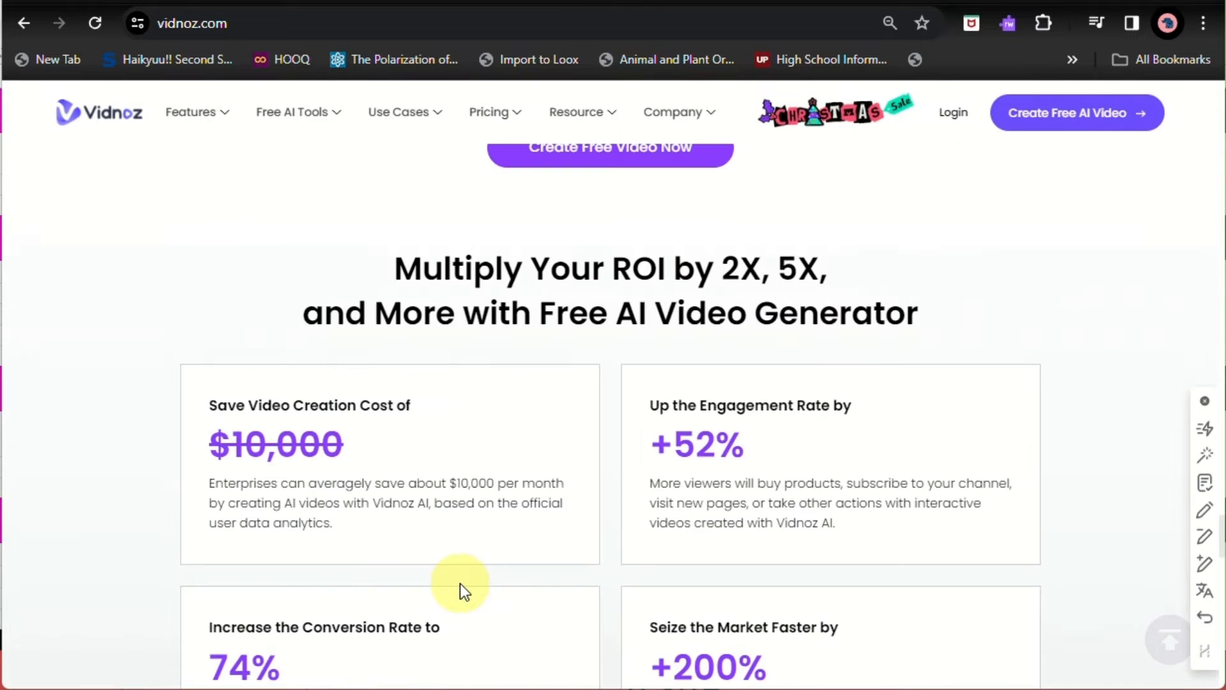
scroll("down", 3)
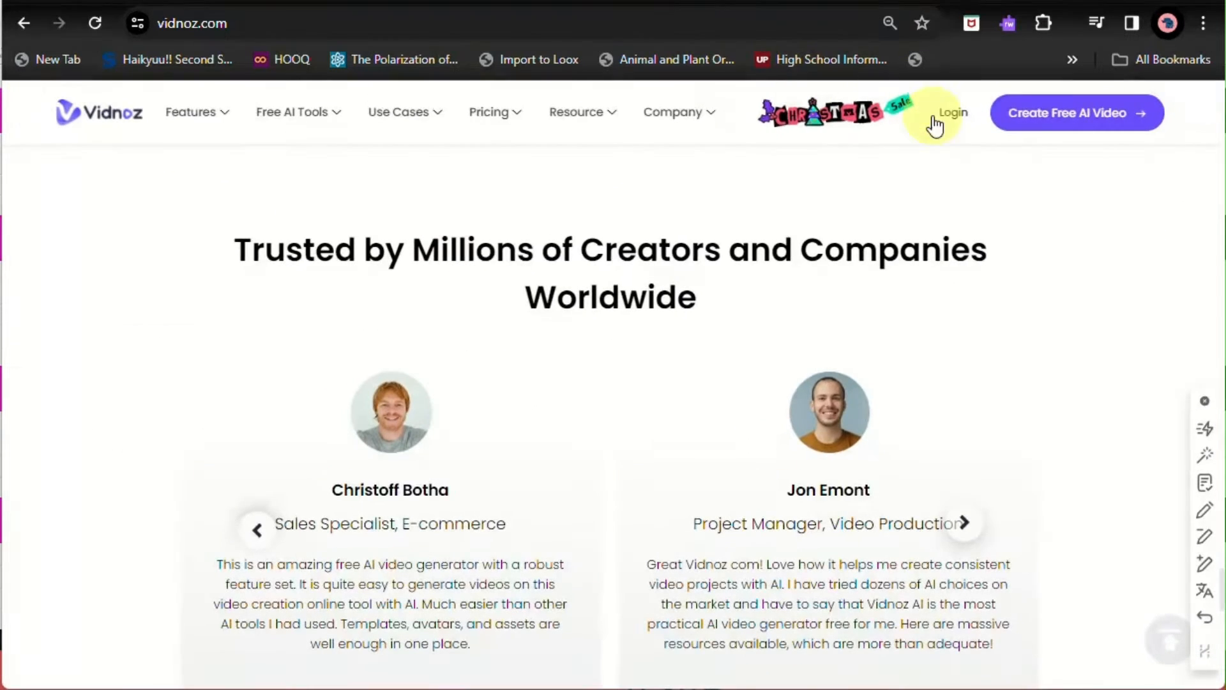
left_click(951, 113)
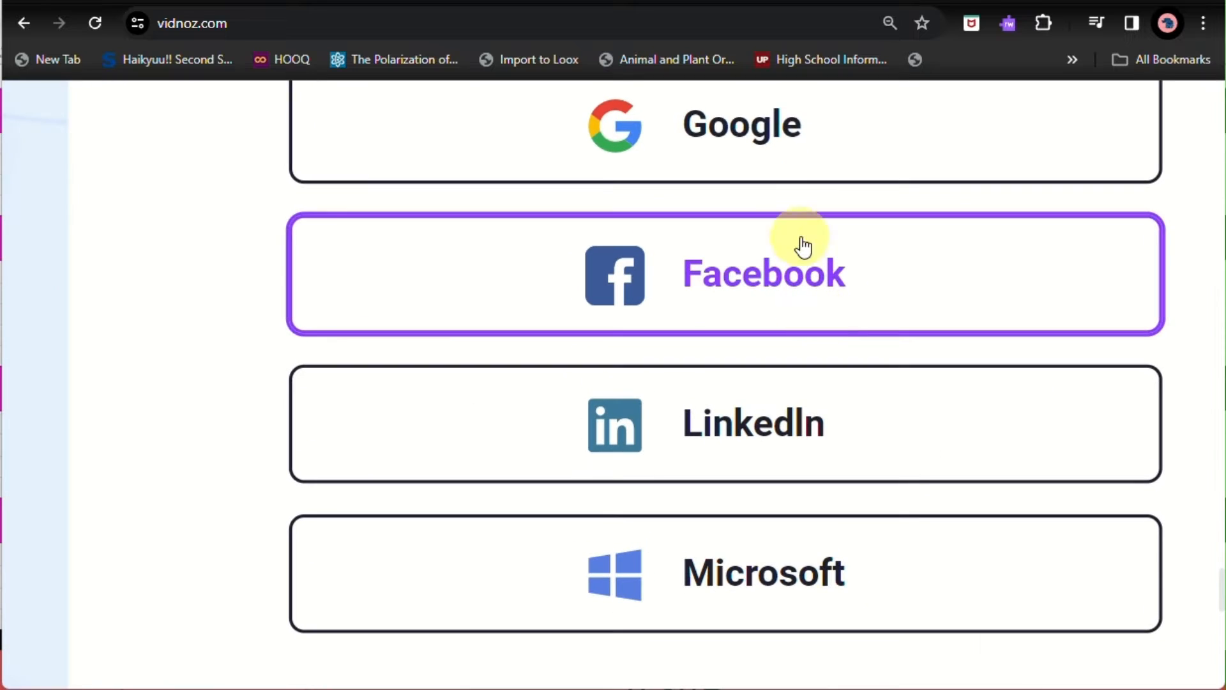
mouse_move(763, 555)
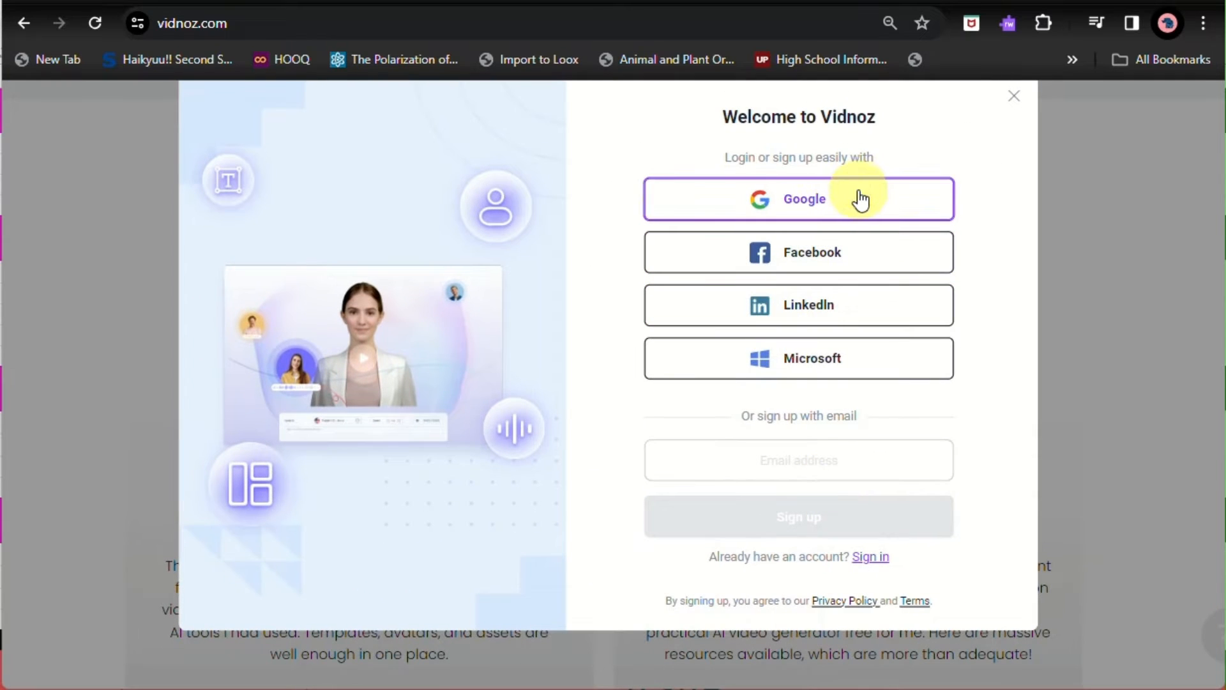
left_click(798, 199)
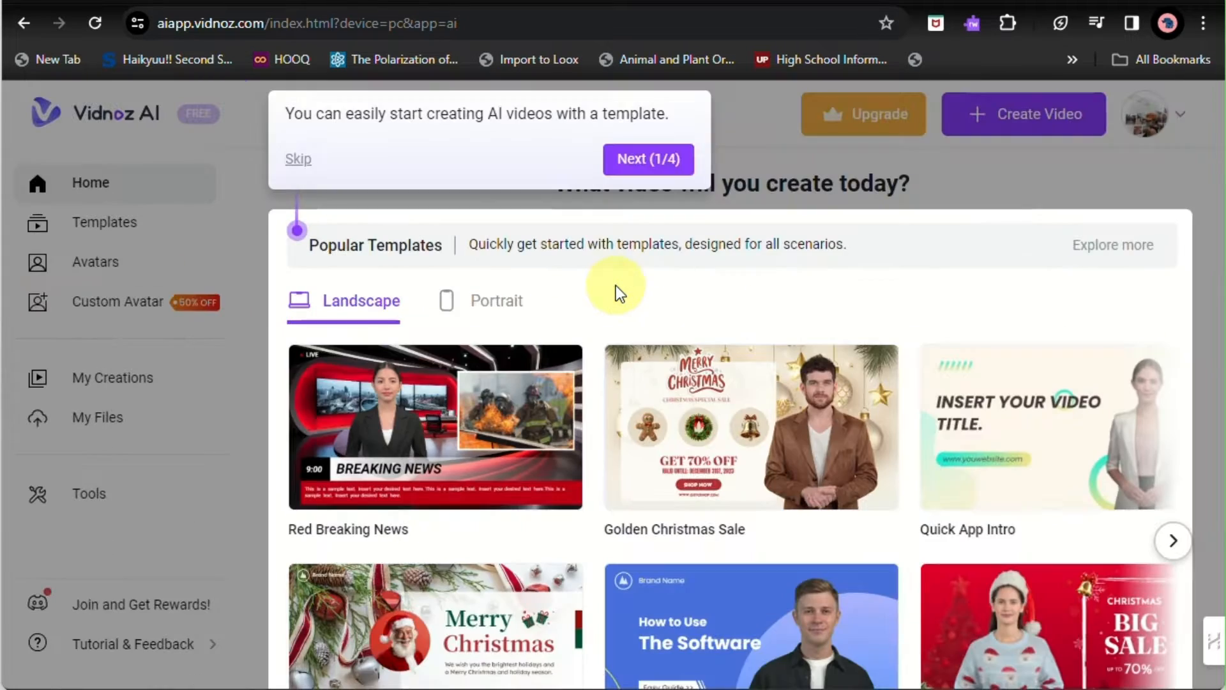
Step: Advance through the avatar and talking photo tour tips and dismiss the final one
left_click(648, 159)
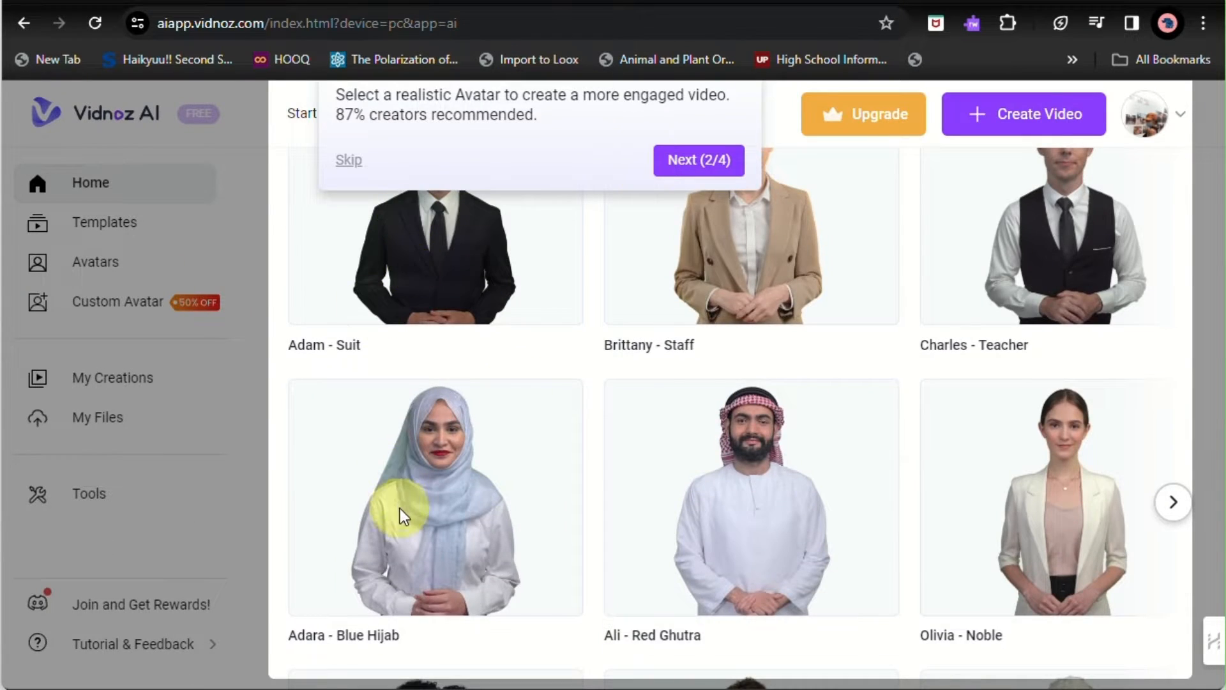
scroll("down", 3)
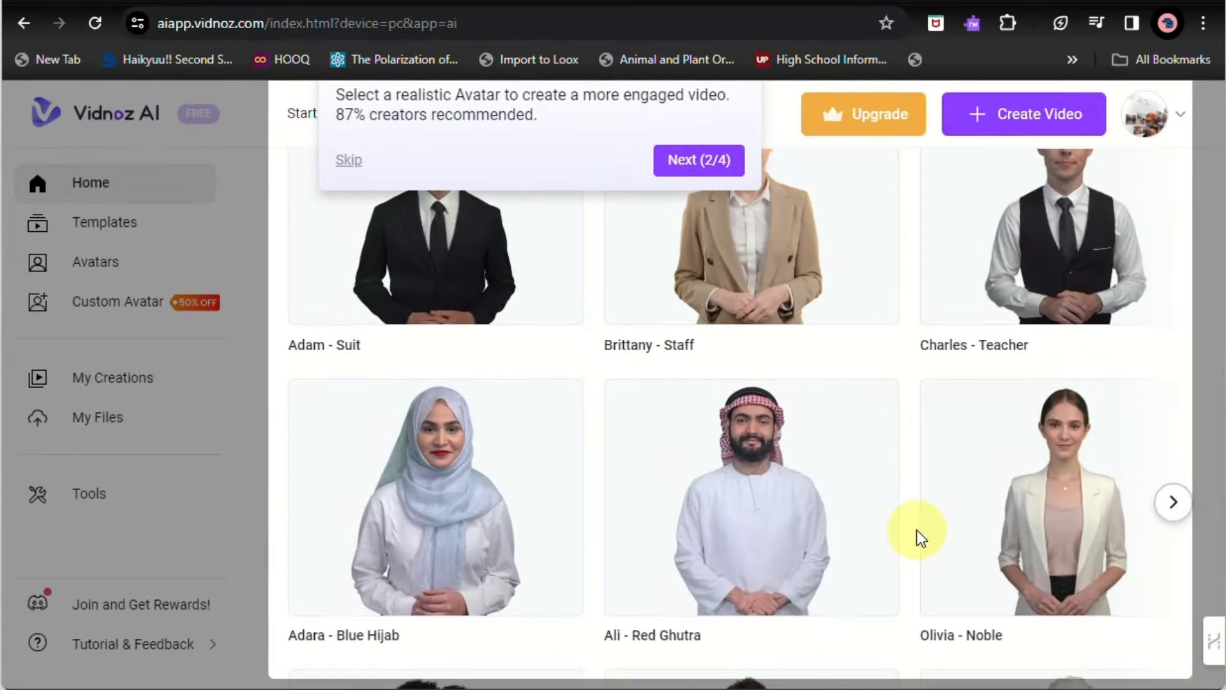
left_click(697, 160)
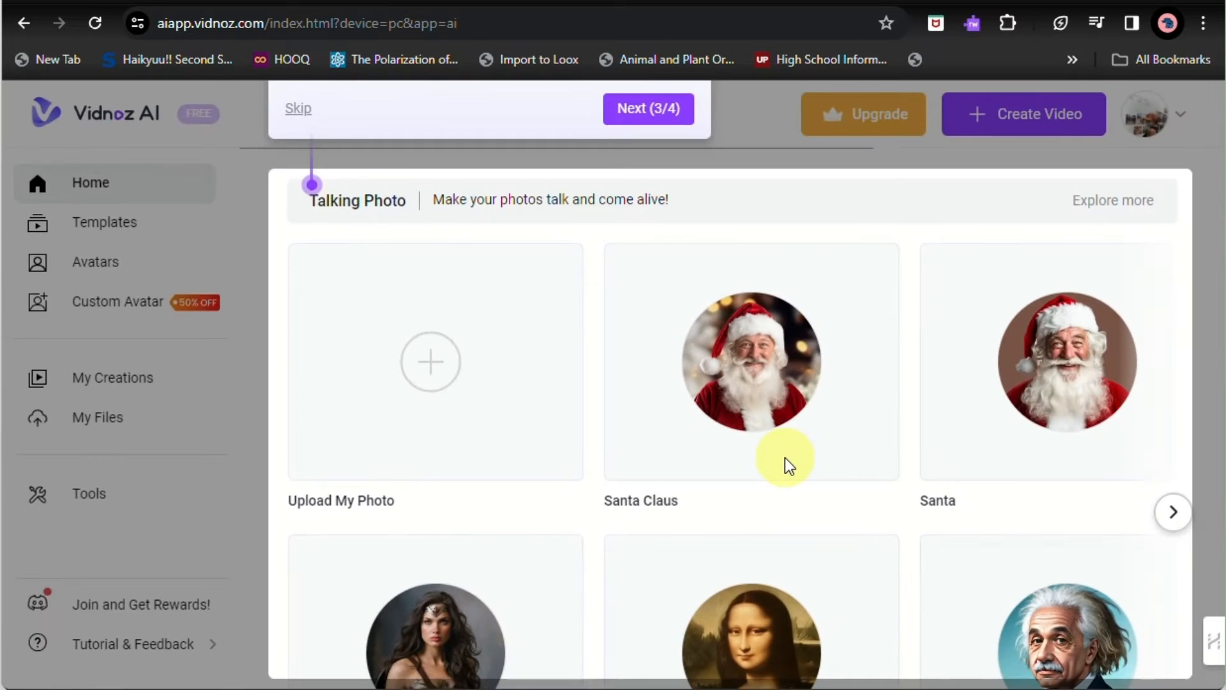
mouse_move(354, 504)
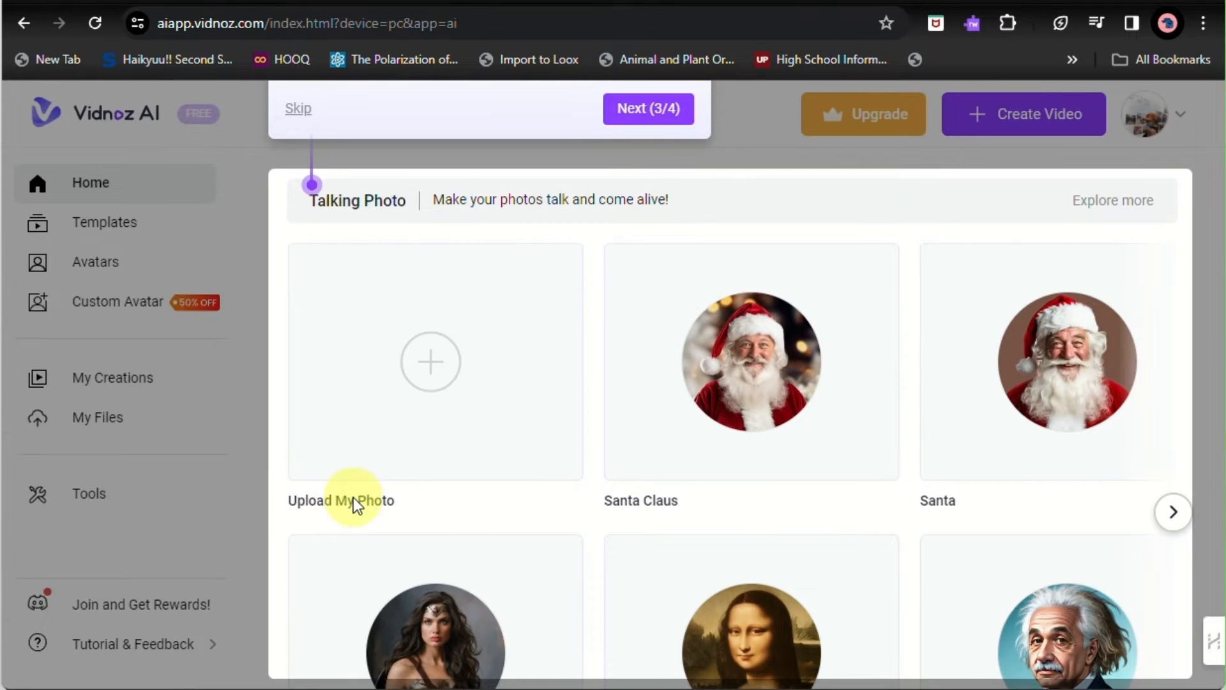
mouse_move(458, 243)
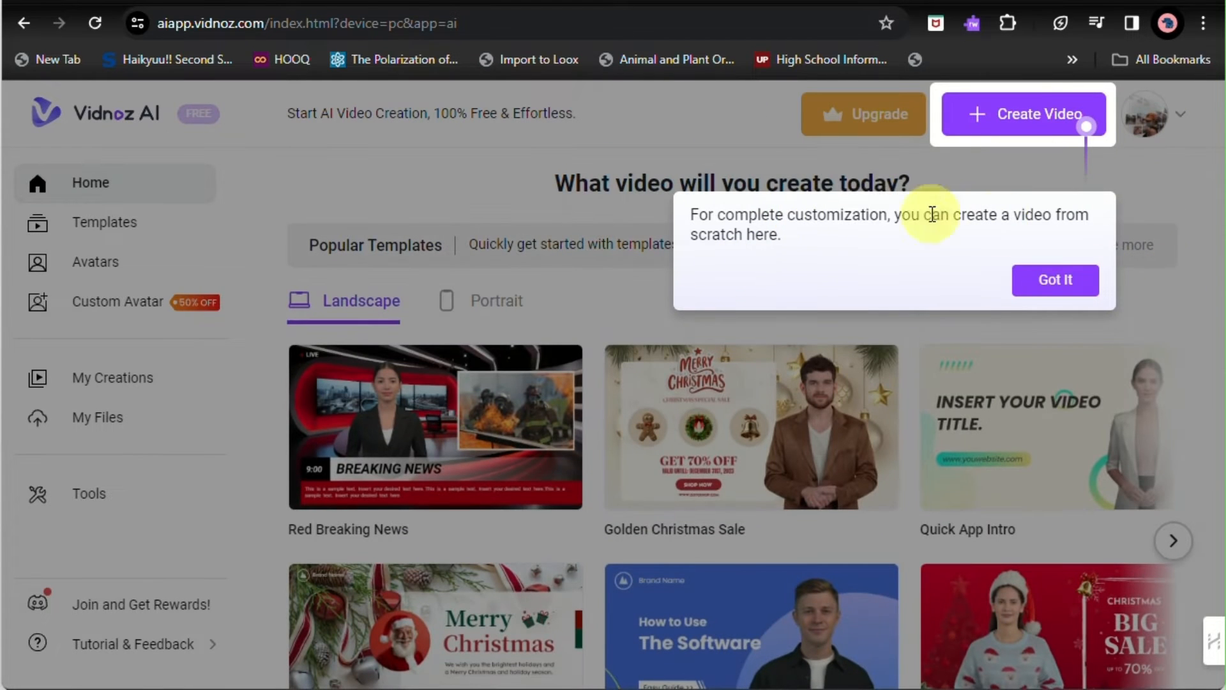
left_click(1056, 280)
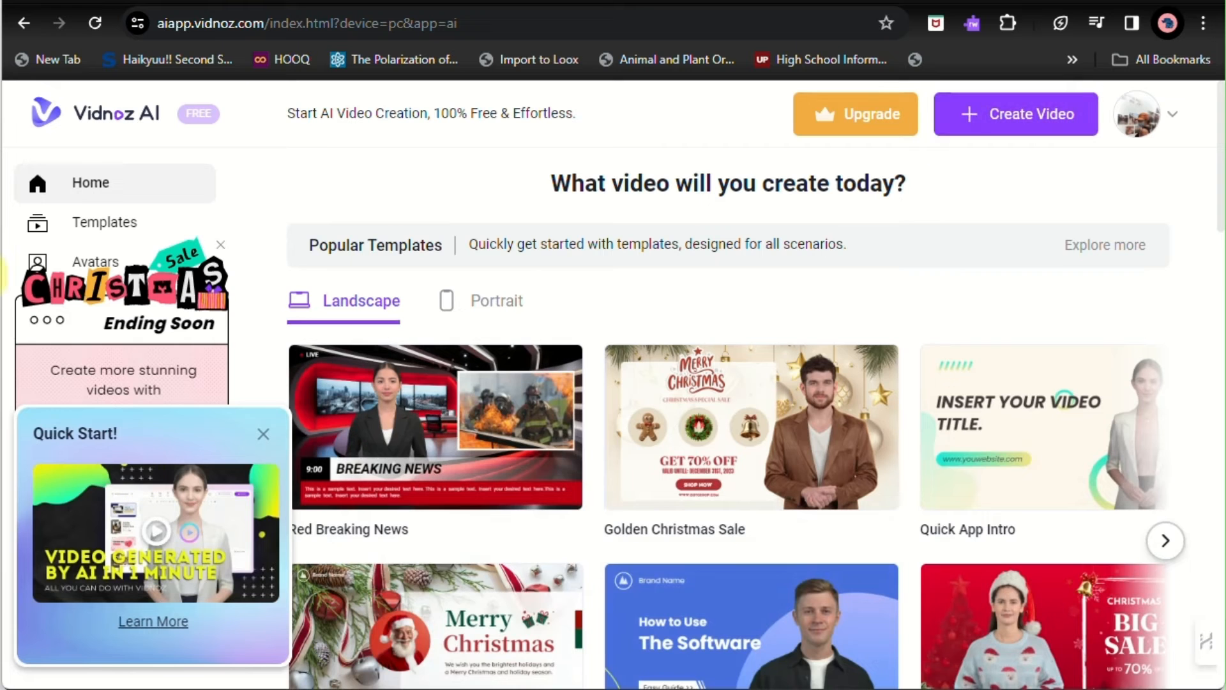
Step: Close the Christmas Sale and Merry and Bright promo pop-ups covering the dashboard
left_click(264, 434)
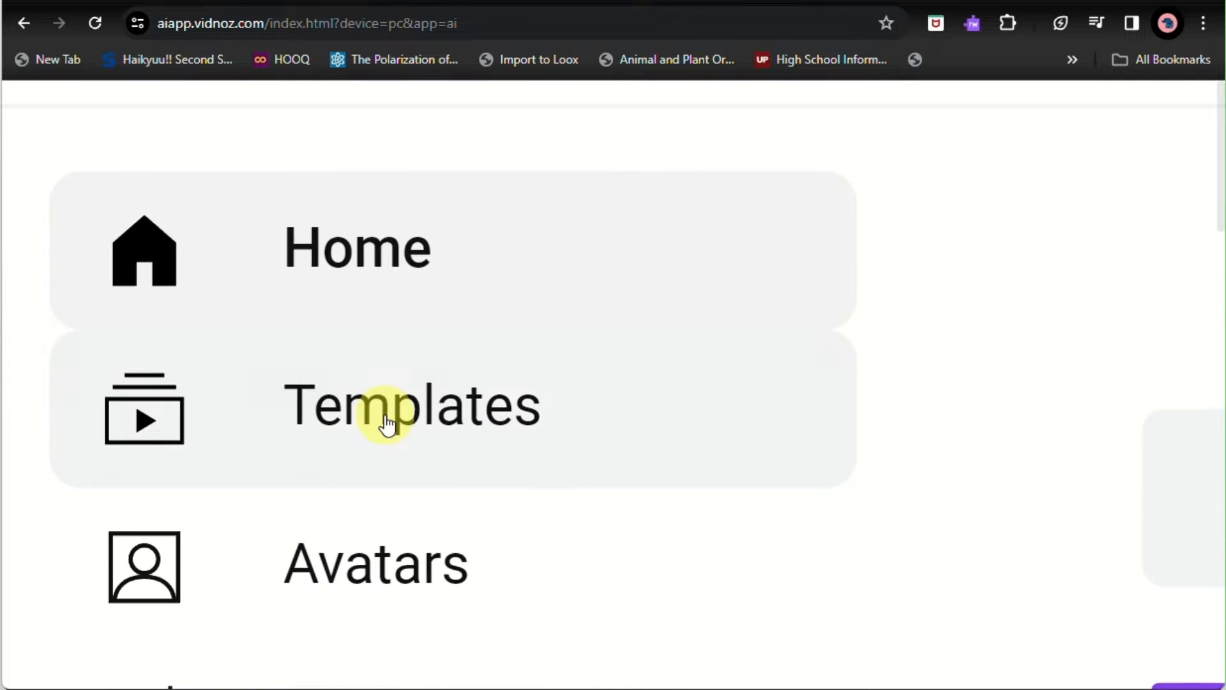
scroll("down", 3)
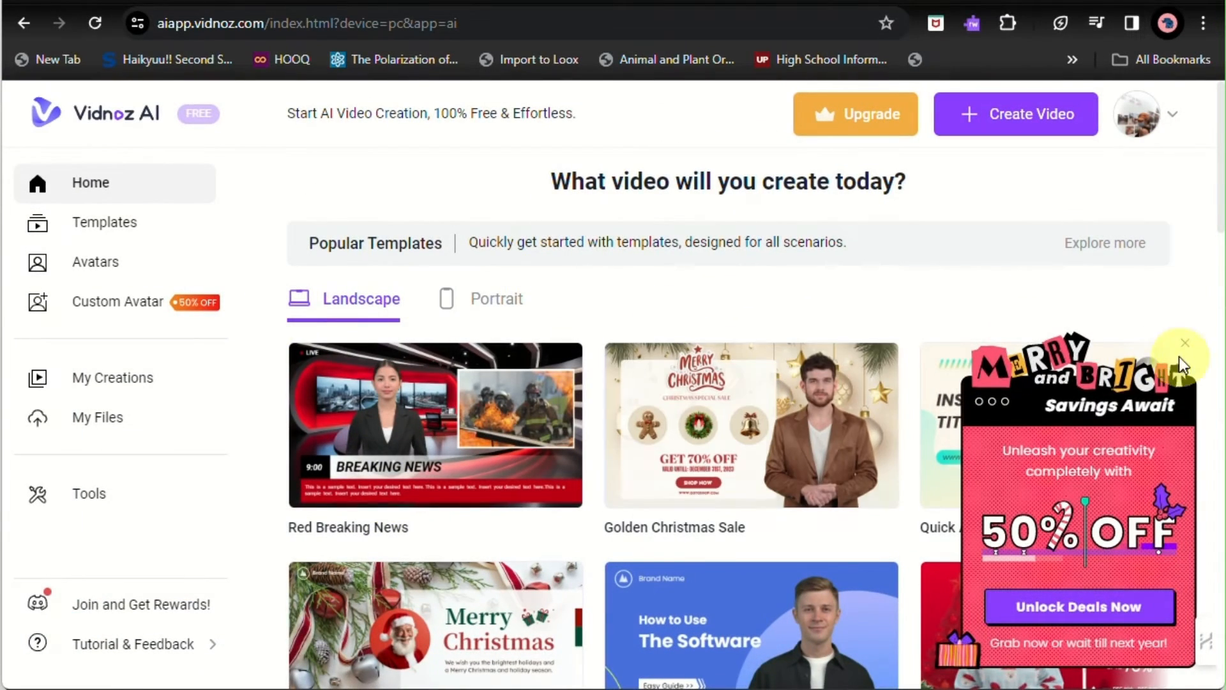
left_click(1185, 344)
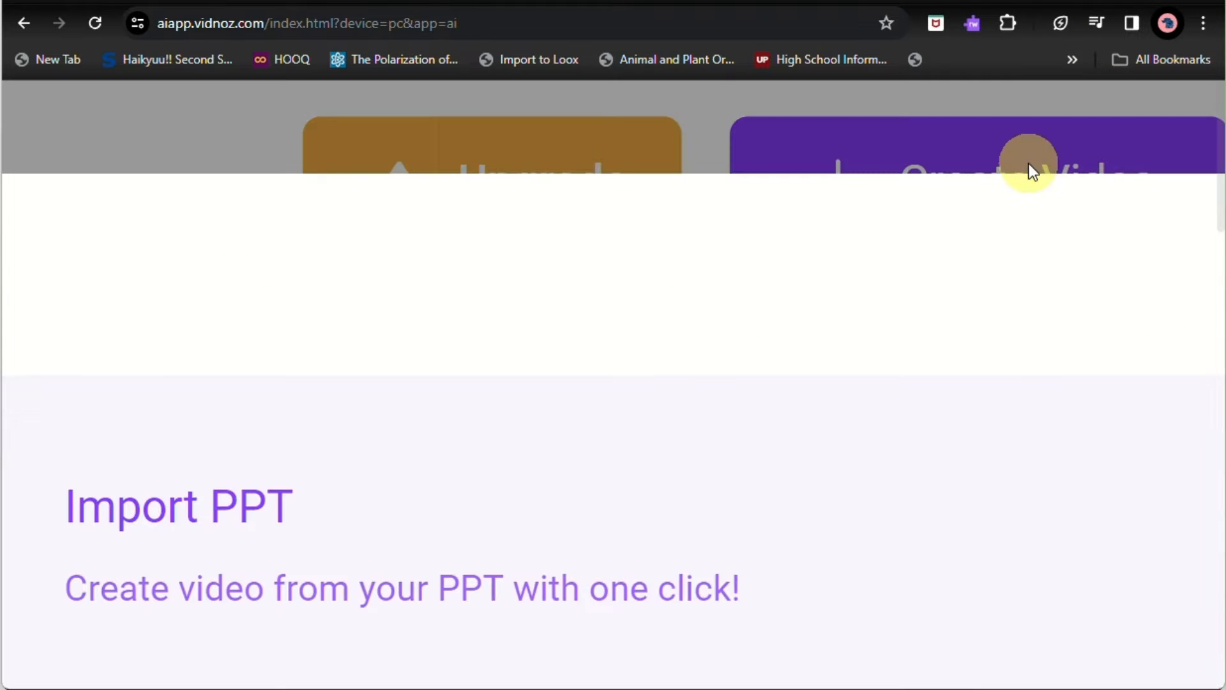
Step: Bring up the Create Video dialog with blank, PPT import and template choices
scroll("down", 3)
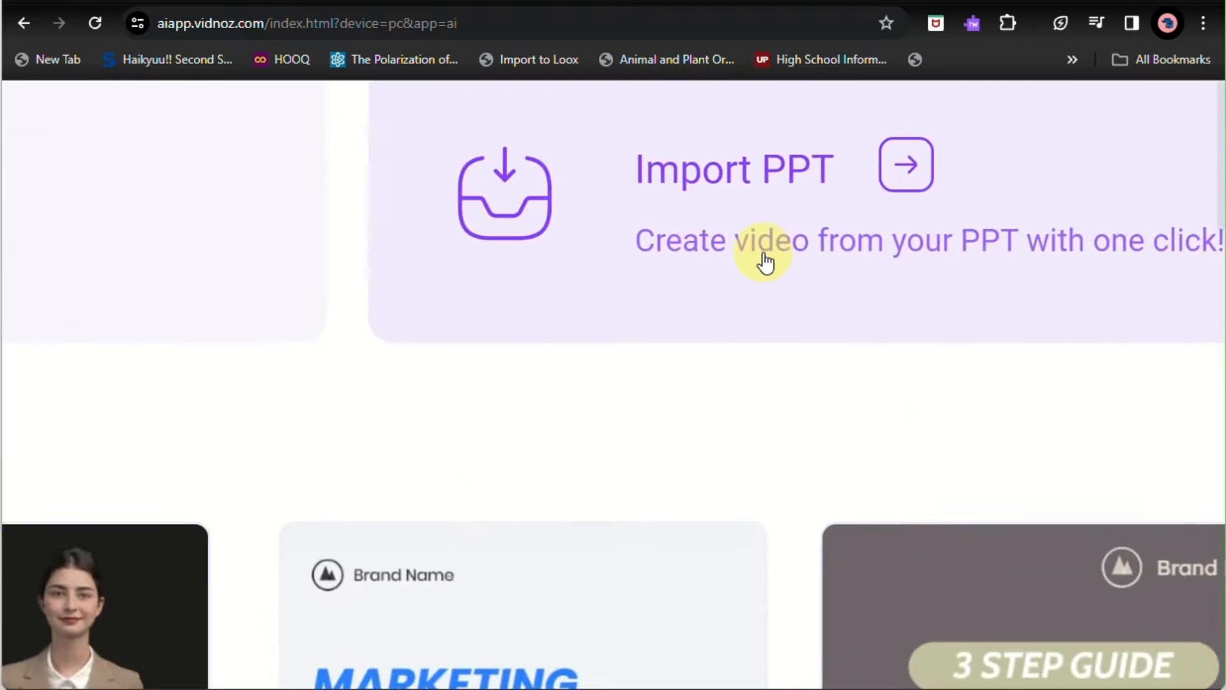
left_click(762, 259)
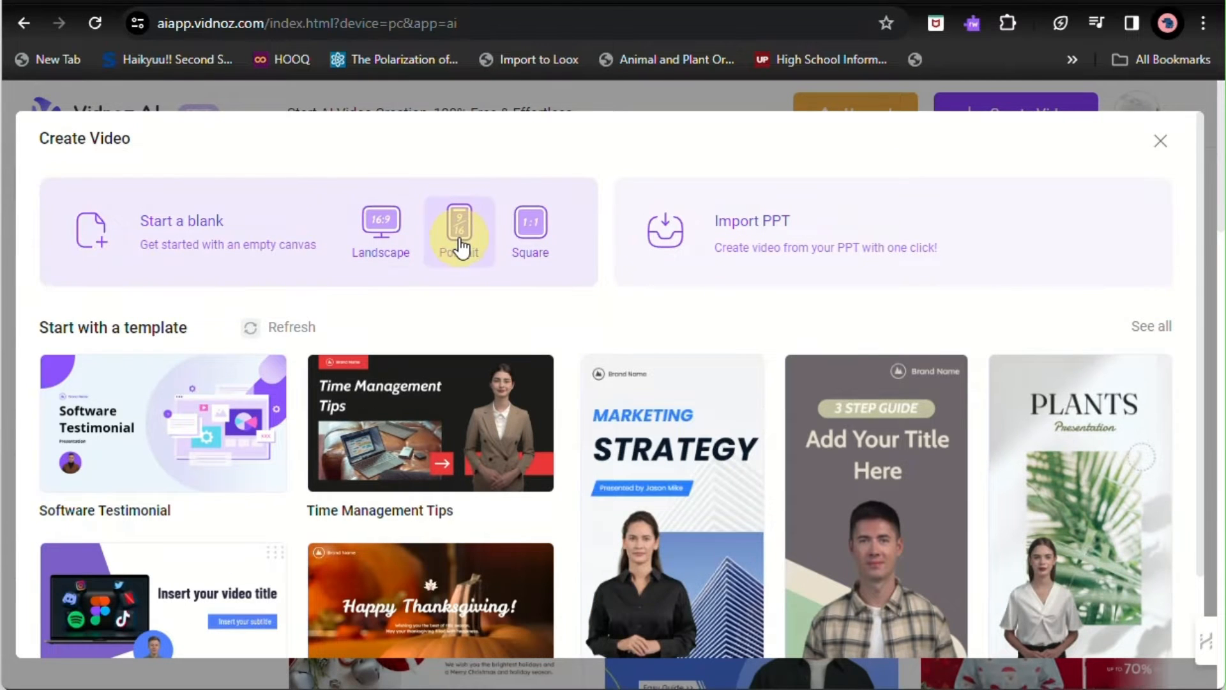
Step: Start a blank Portrait project, dismiss the battery notice, try No Speech, then keep Speech Text
left_click(459, 229)
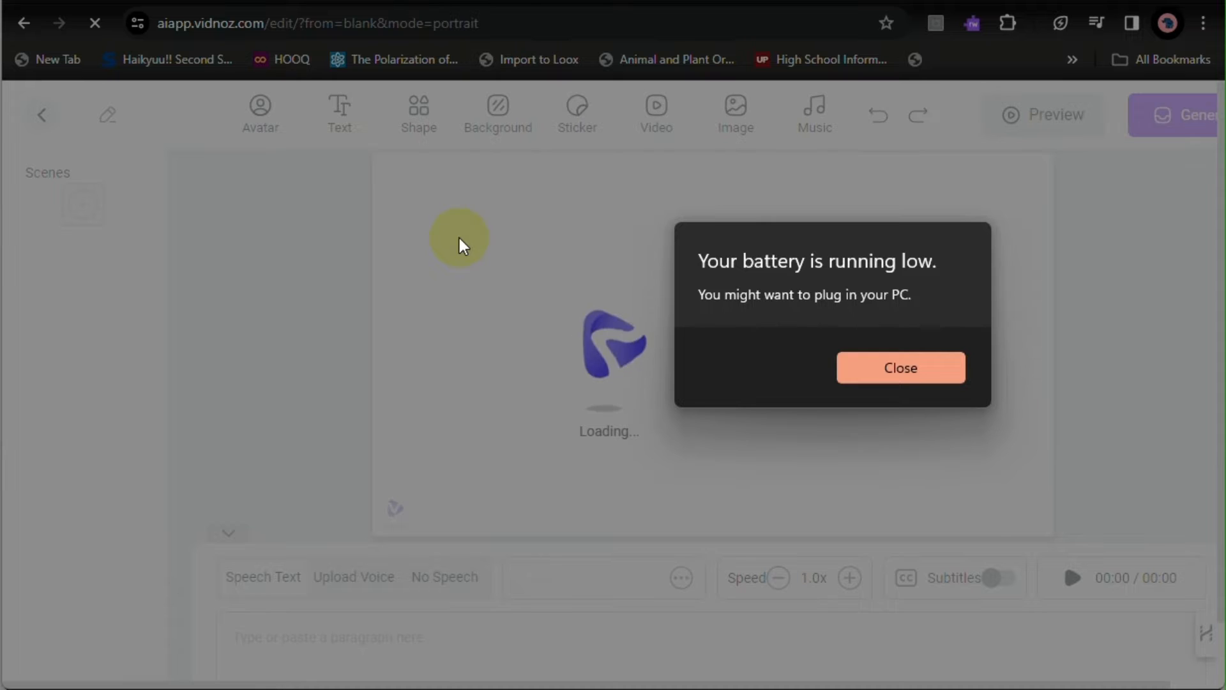
left_click(899, 368)
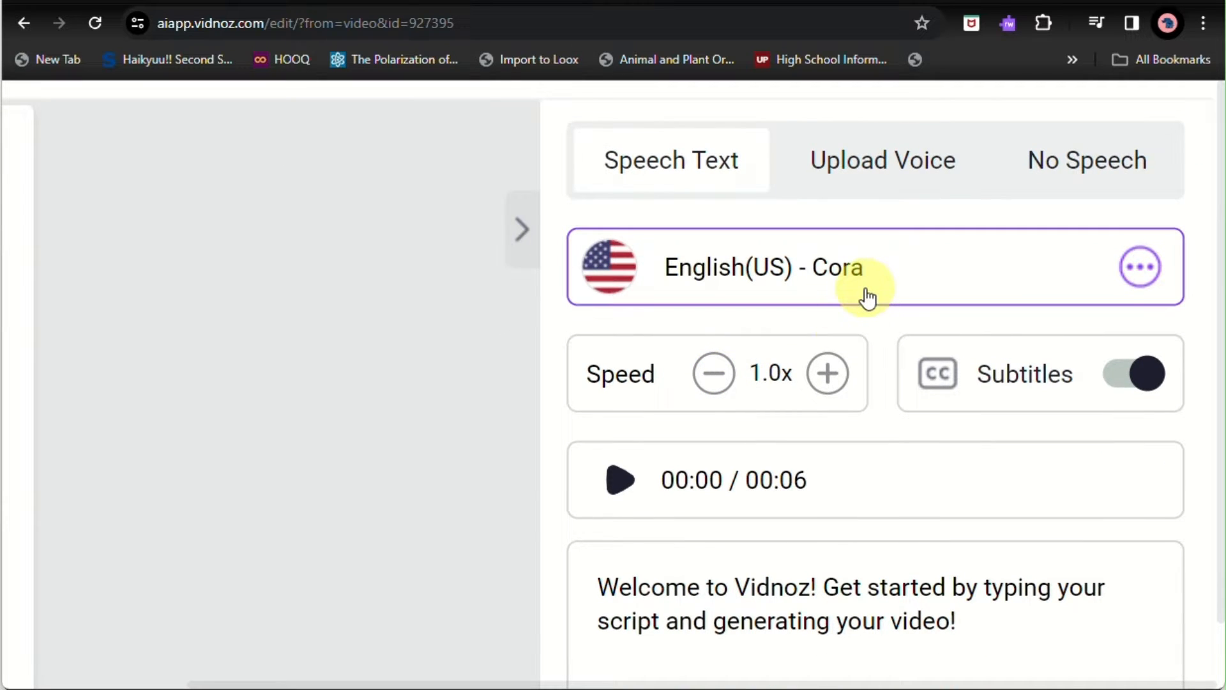
left_click(1133, 374)
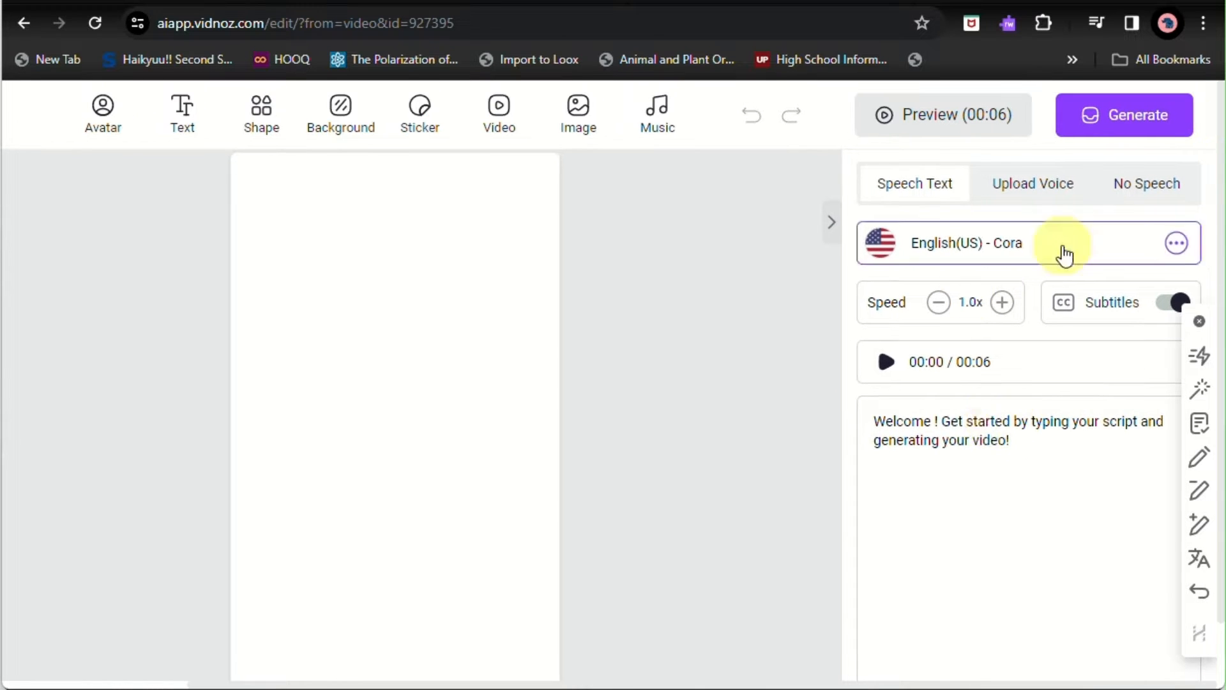
left_click(1032, 184)
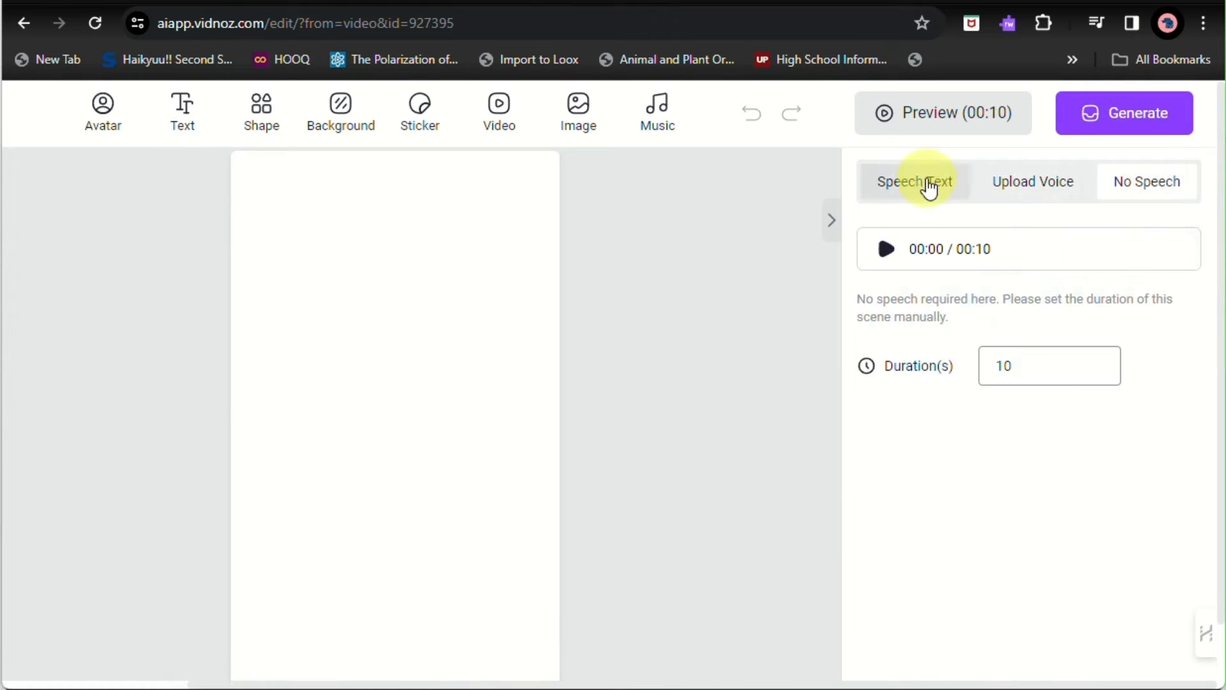
left_click(1048, 365)
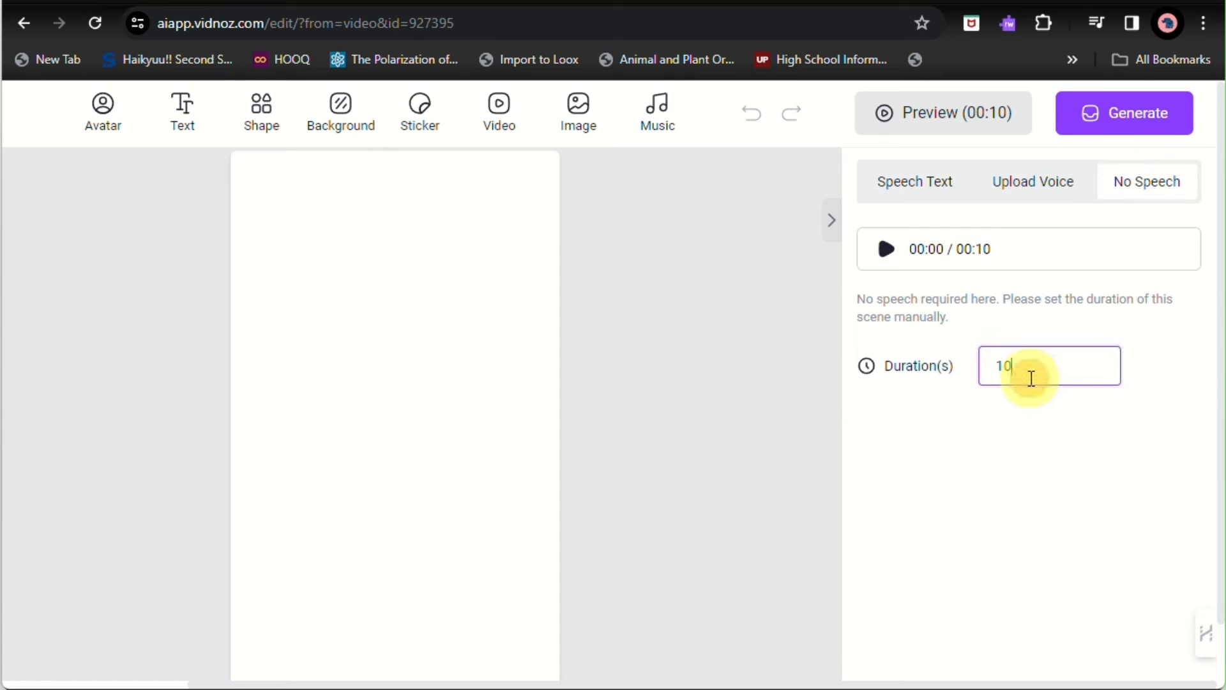
left_click(914, 182)
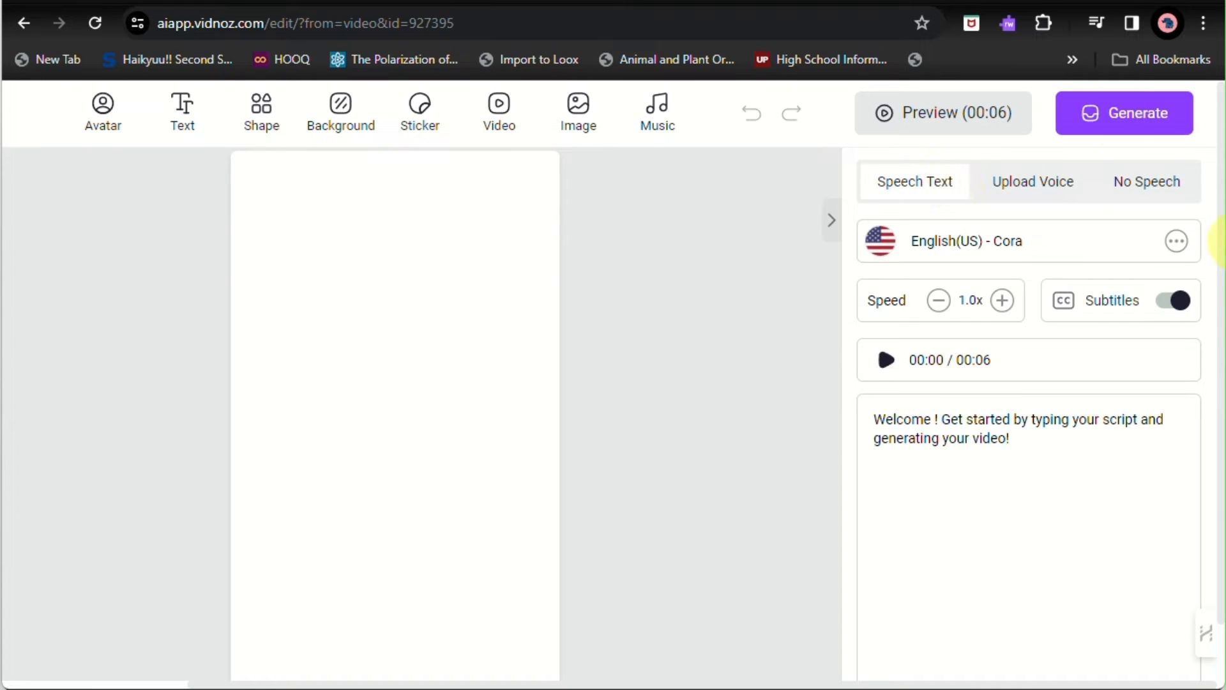
Step: Filter to female English voices, preview Monica and select English (US) Monica as narrator
left_click(1175, 241)
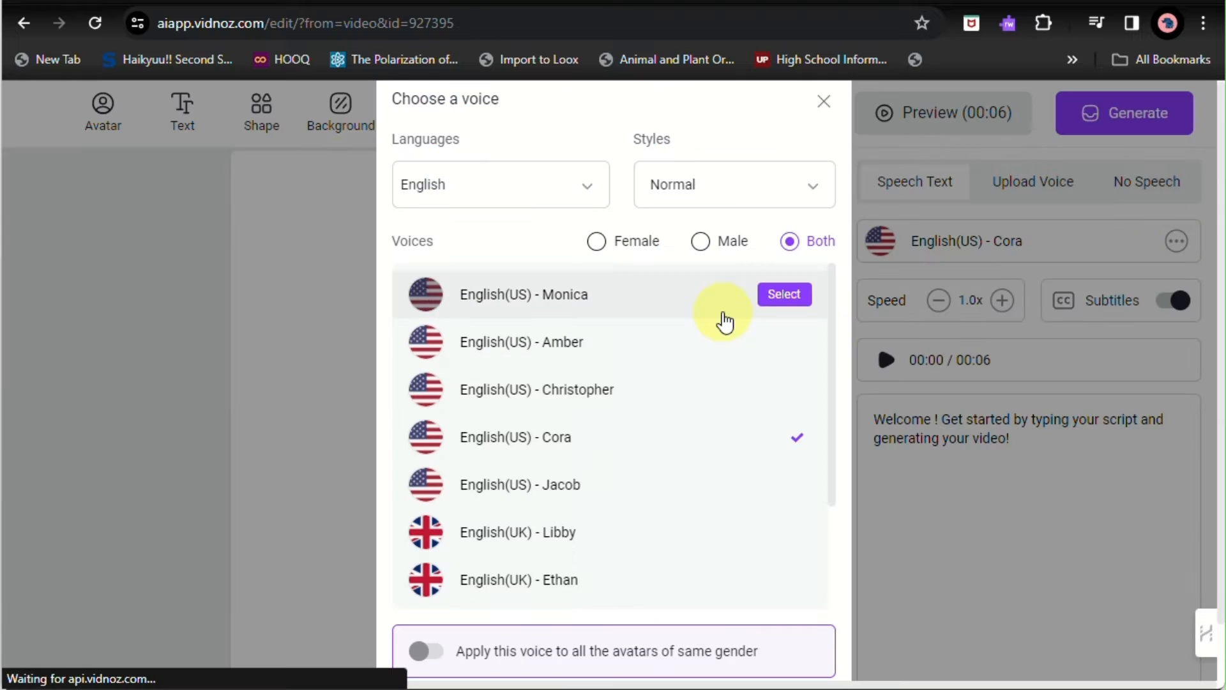
left_click(597, 241)
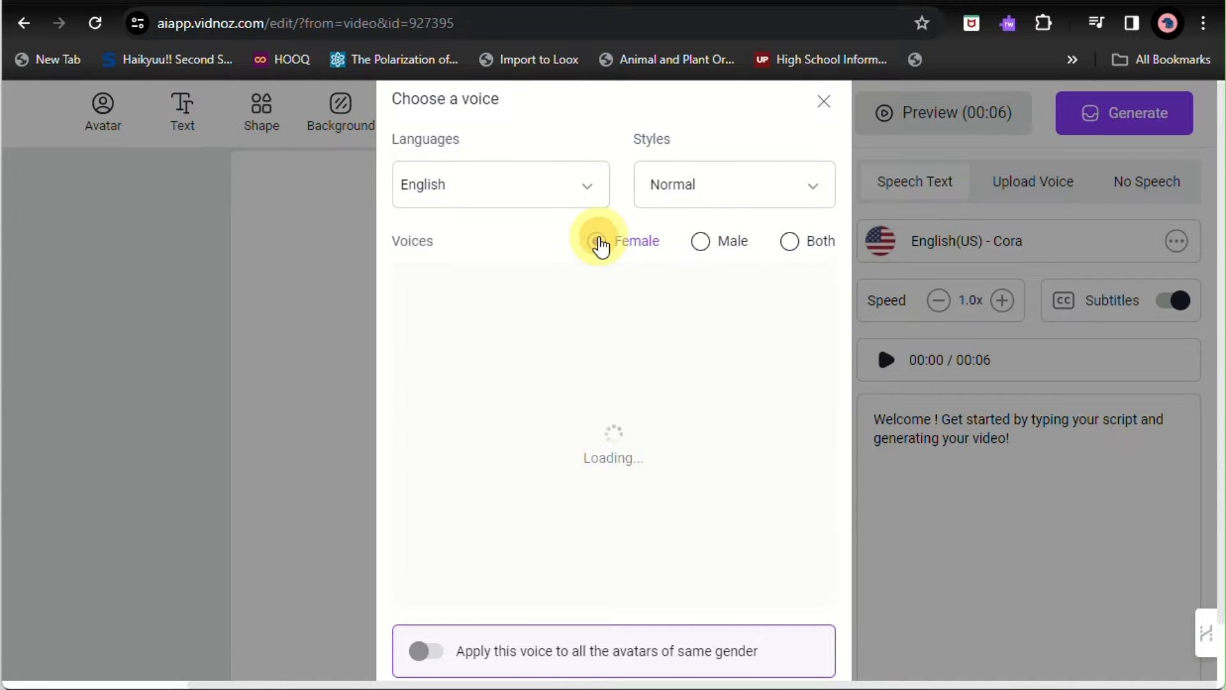
left_click(500, 184)
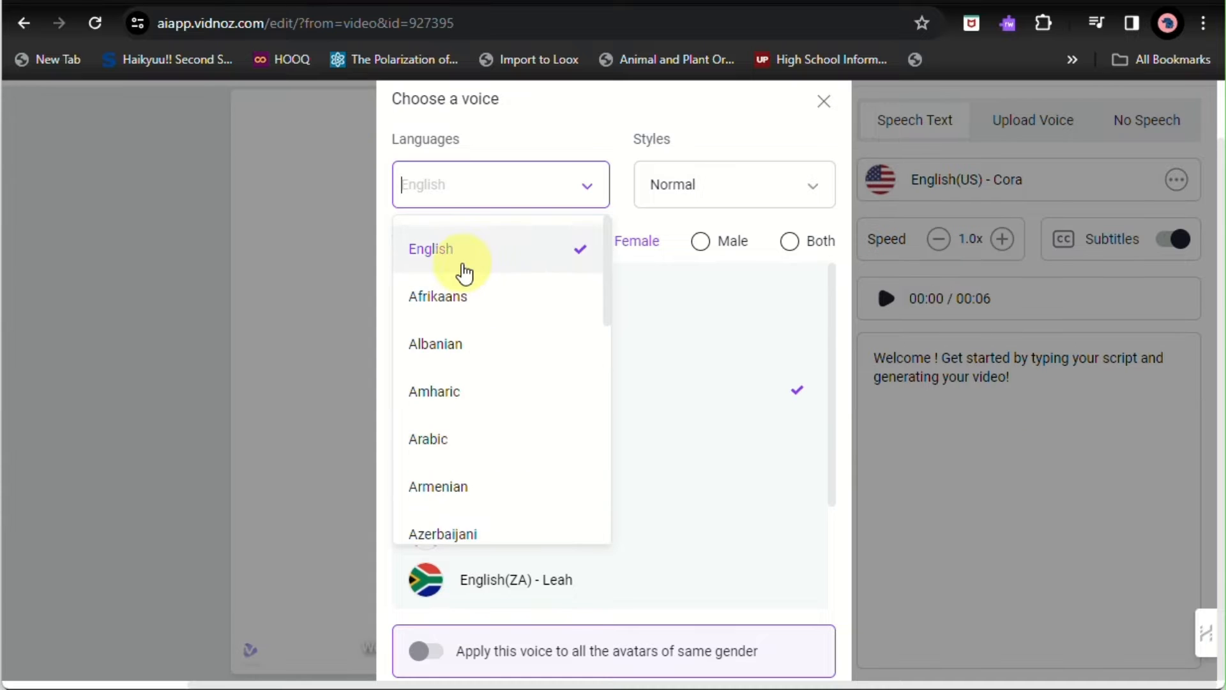
left_click(431, 248)
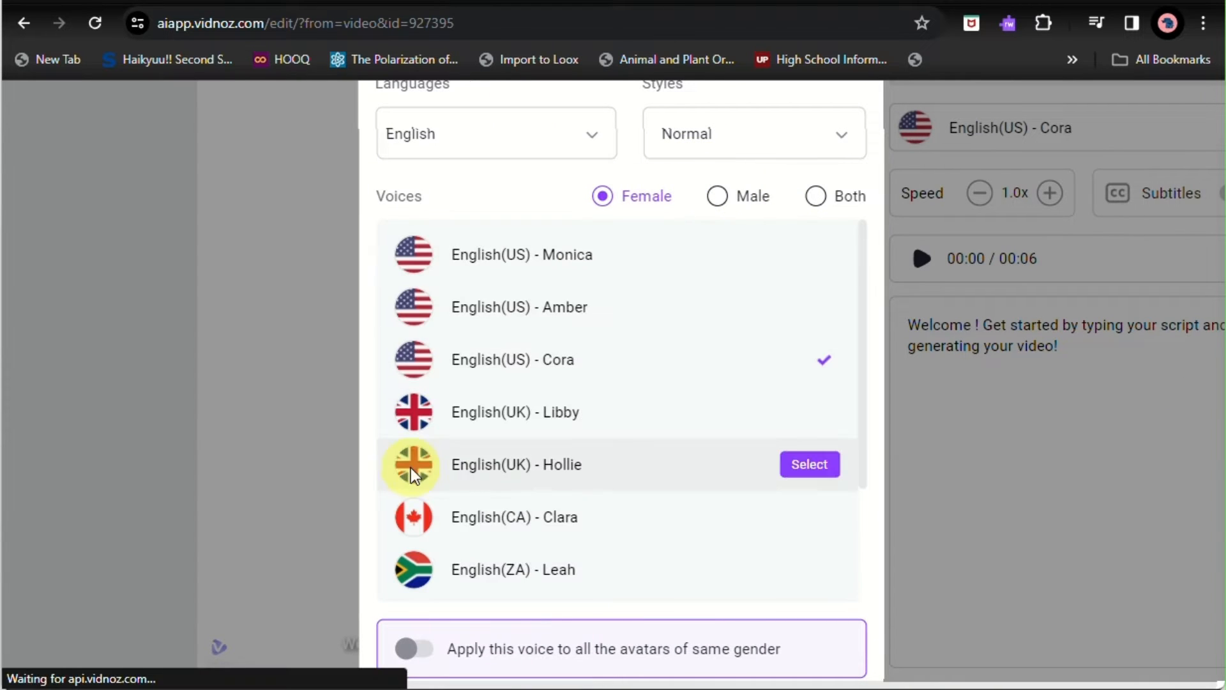
mouse_move(513, 359)
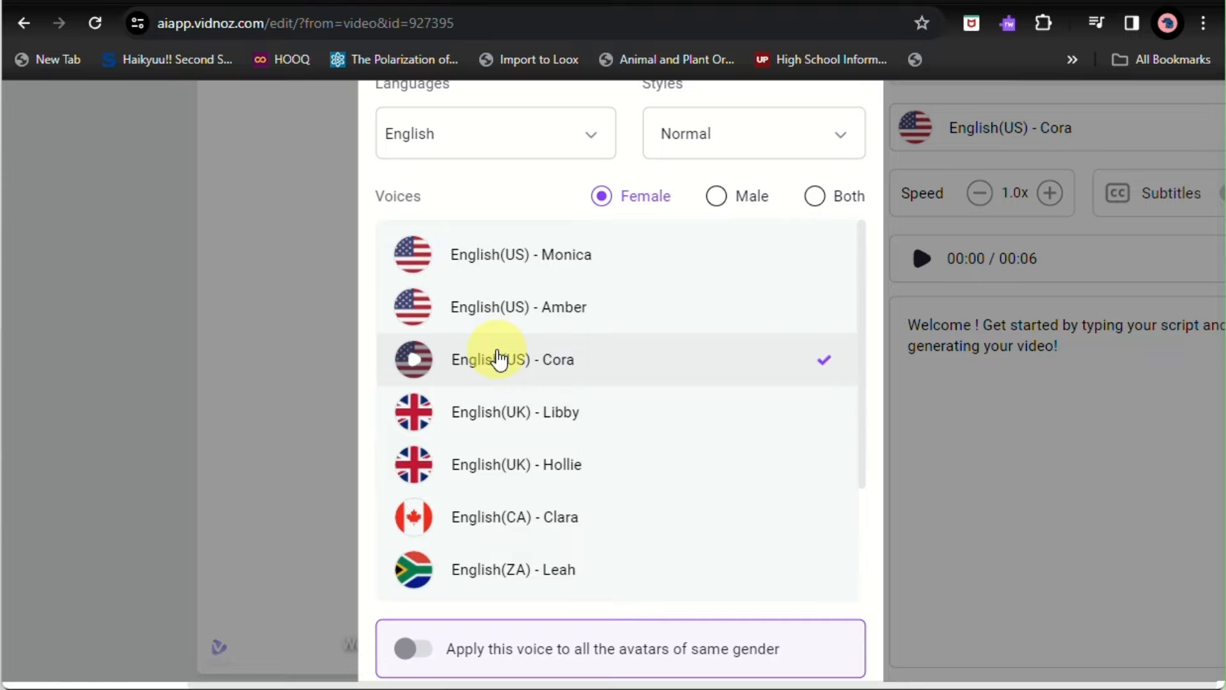
mouse_move(521, 255)
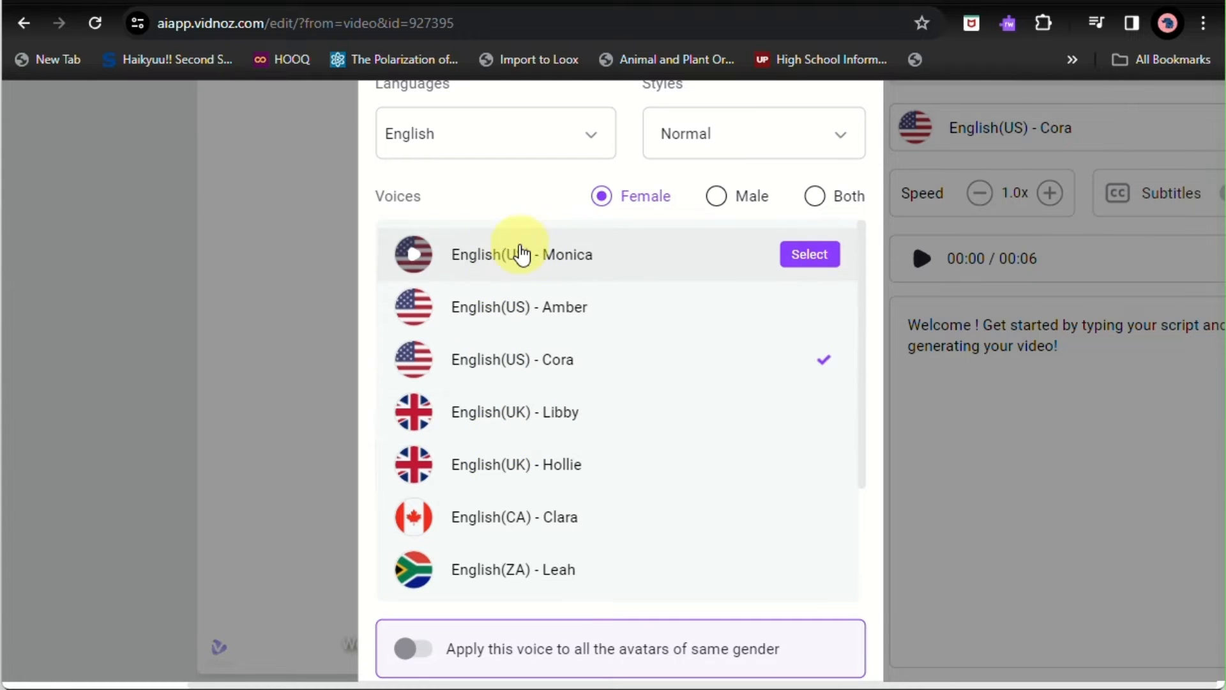
left_click(413, 254)
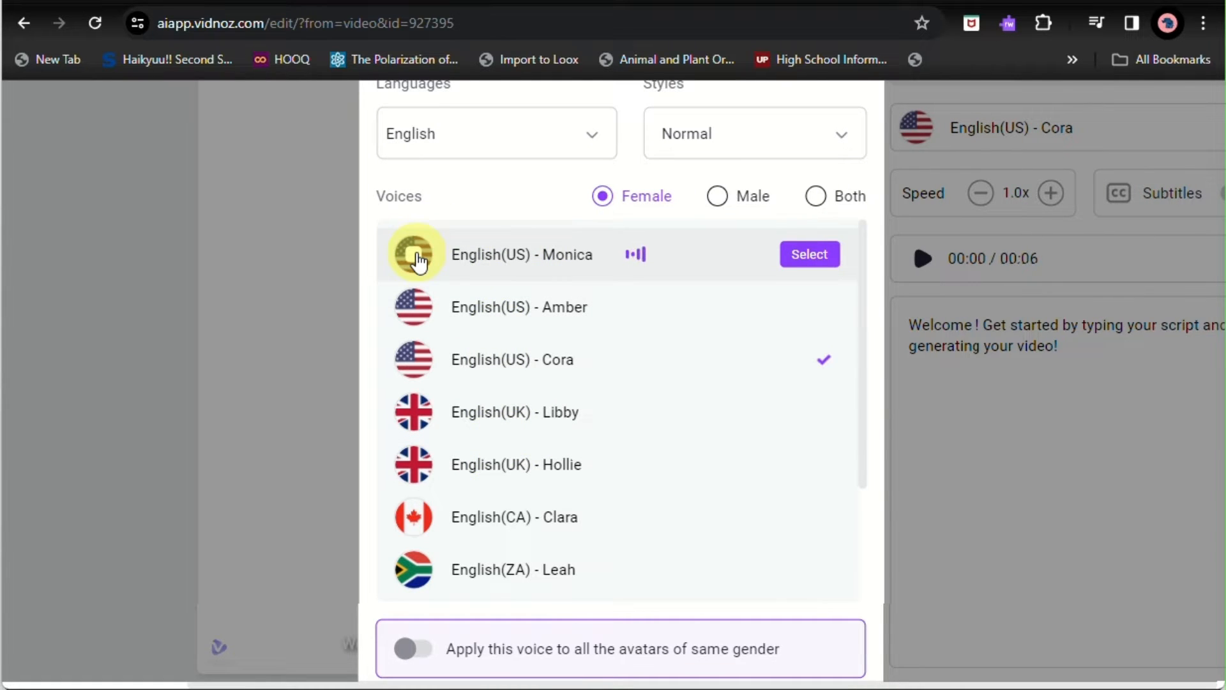
mouse_move(416, 307)
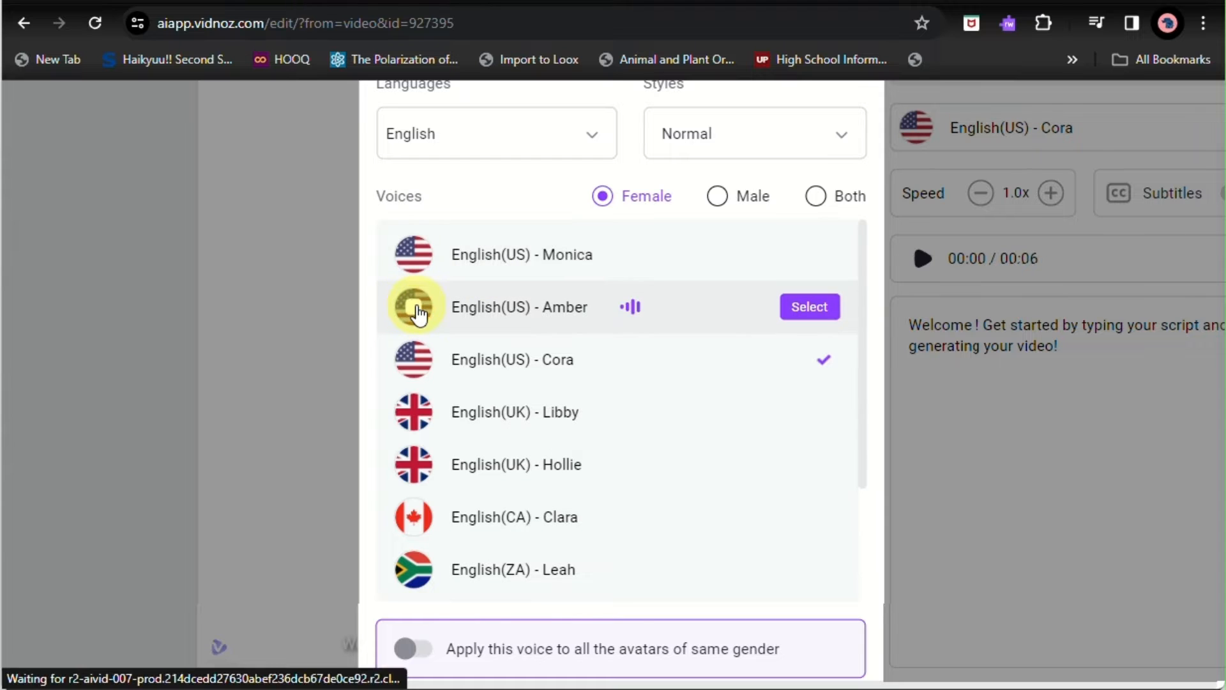
mouse_move(806, 263)
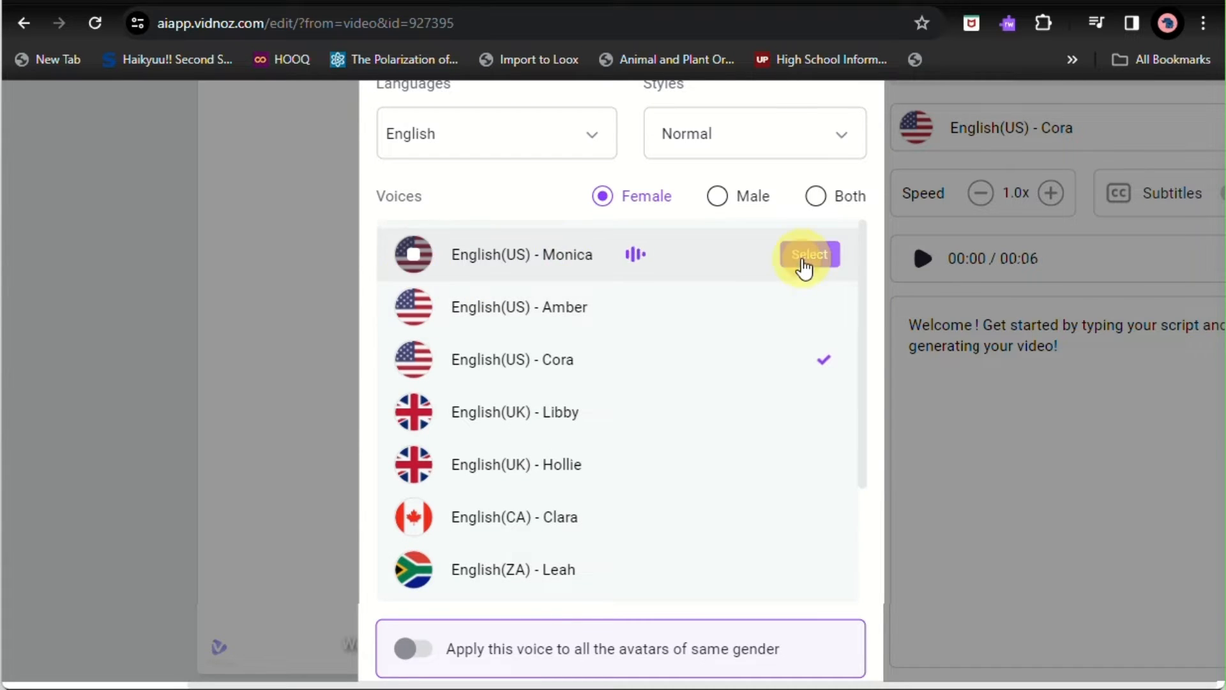
left_click(809, 254)
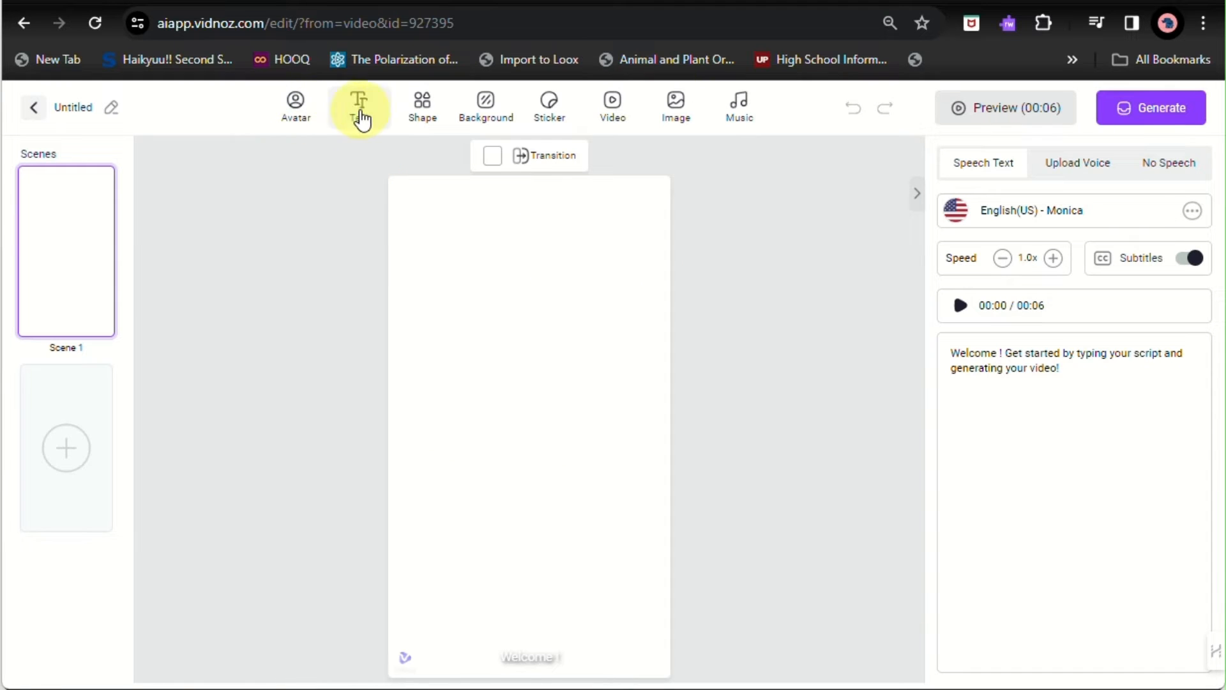
Step: Add the Father Christmas talking photo, try a square crop, then keep the circle head
left_click(296, 108)
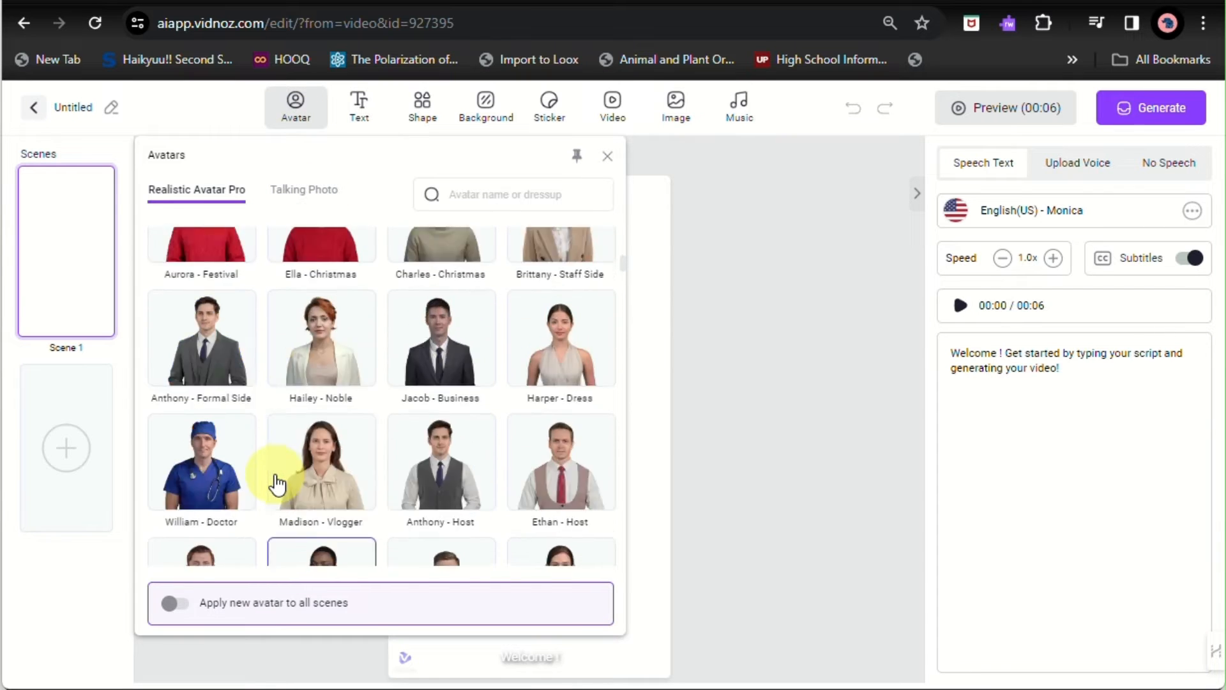
left_click(304, 189)
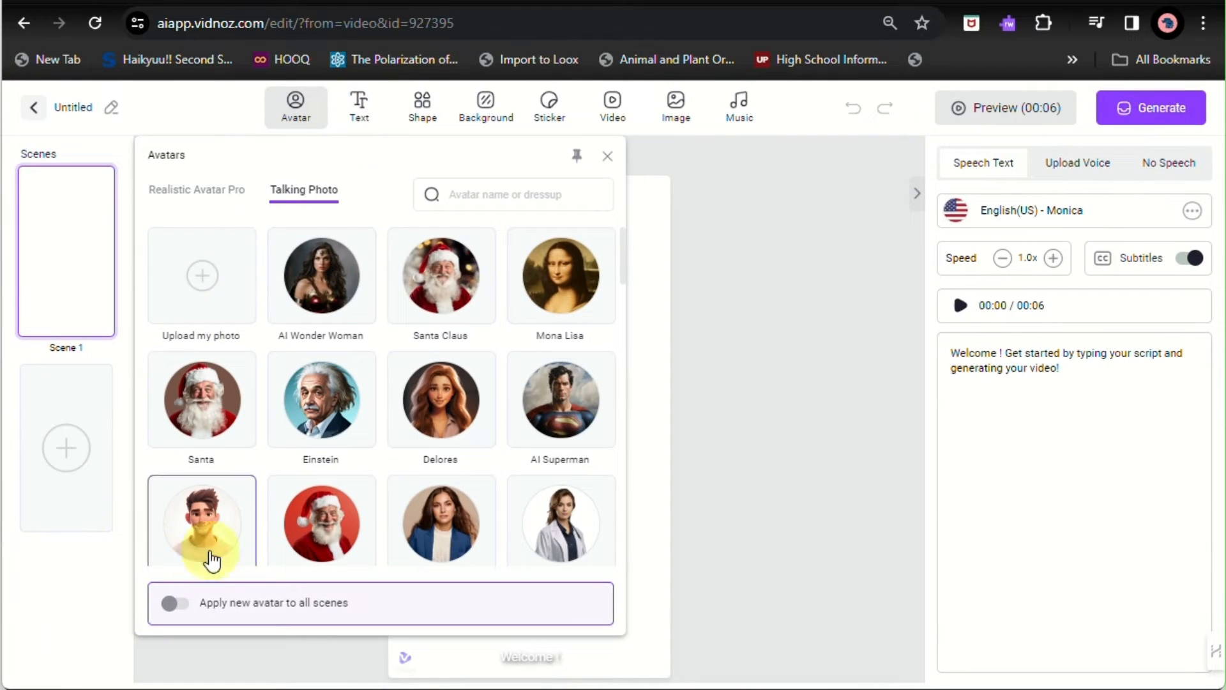
scroll("down", 3)
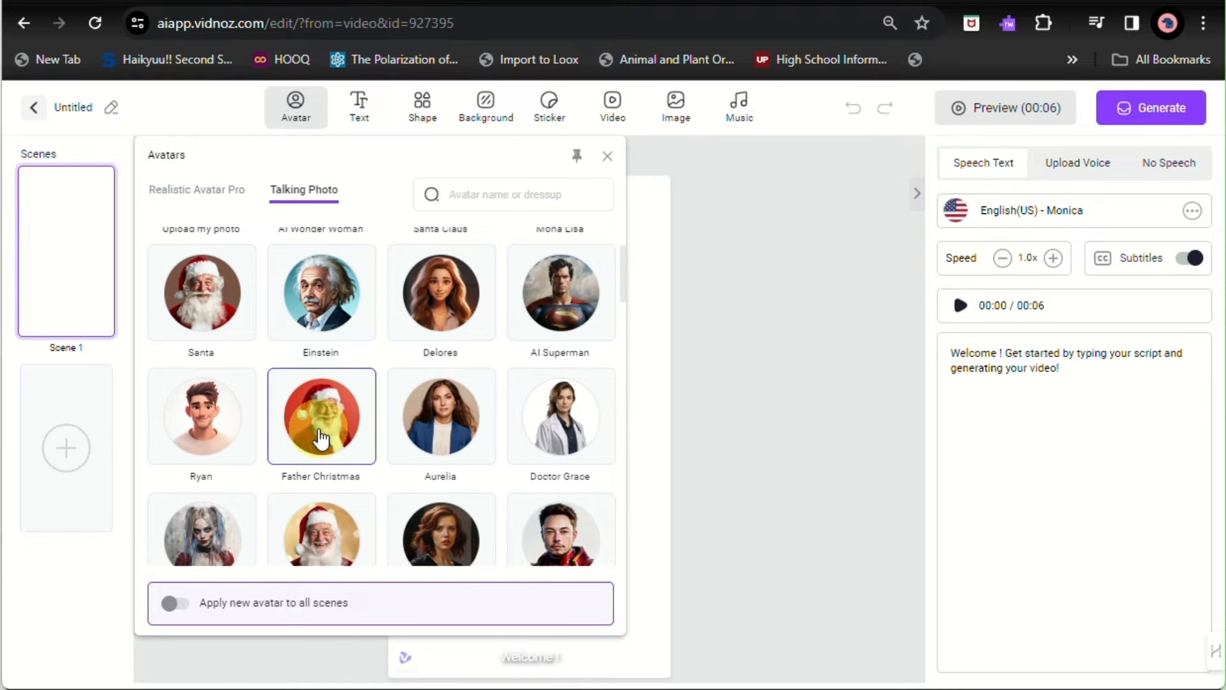
left_click(321, 416)
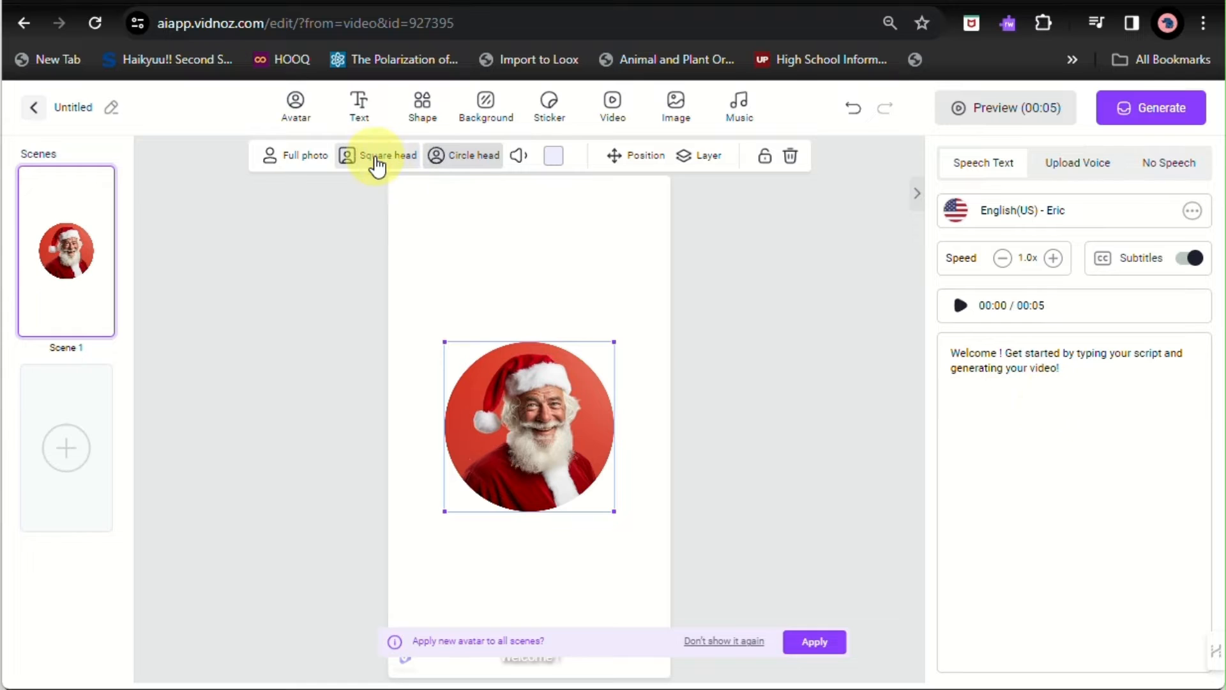
left_click(305, 154)
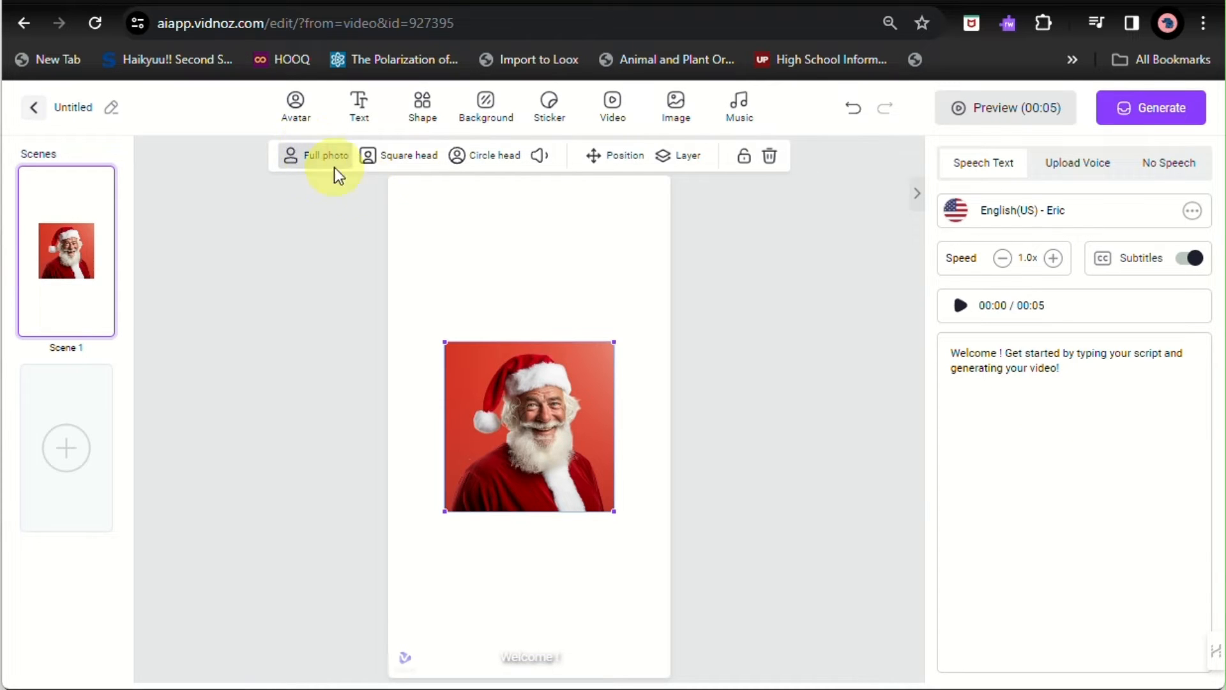
left_click(463, 155)
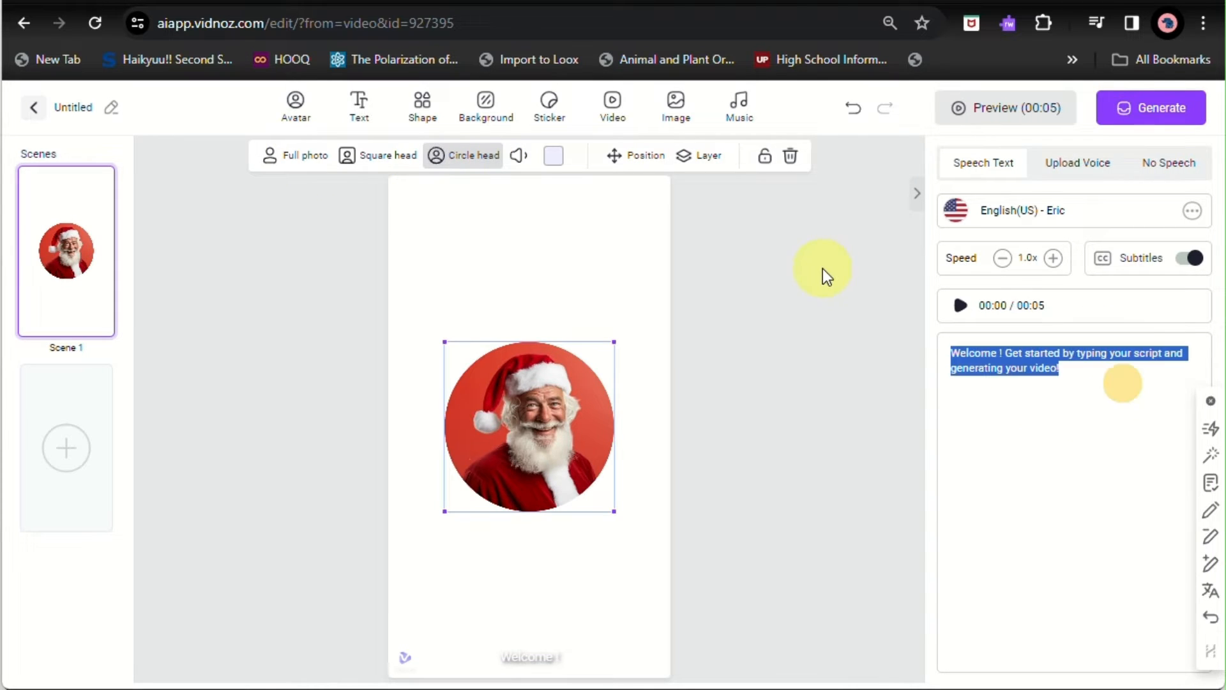
Step: Replace the script with 'MERRY CHRISTMAS AND A HAPPY NEWYEAR!' and add a text box
type("MERRY CHRISTMAS AN")
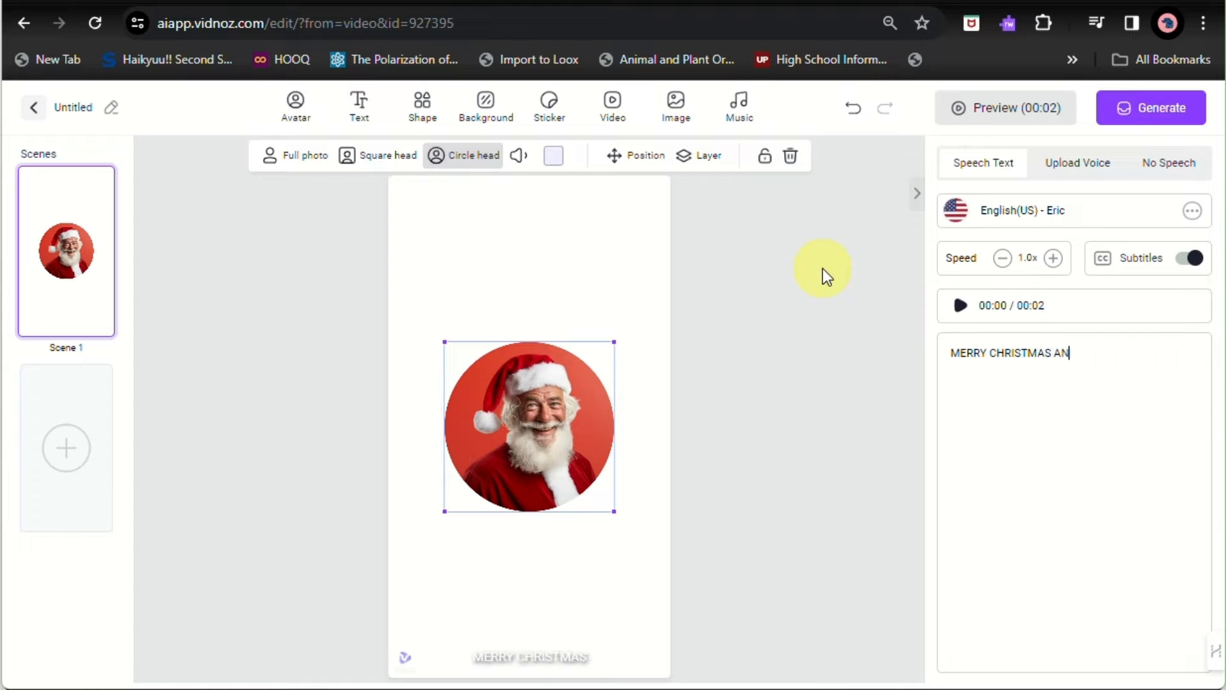
type("D A HAPPY NEWYEAR!")
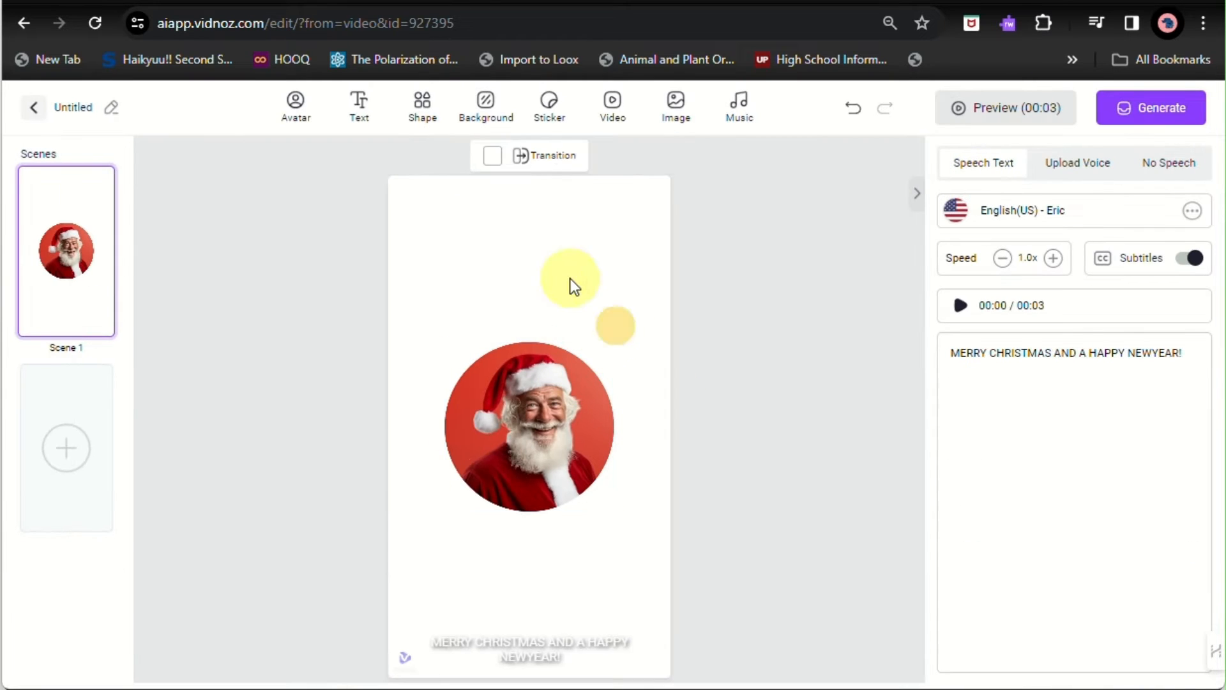
left_click(359, 105)
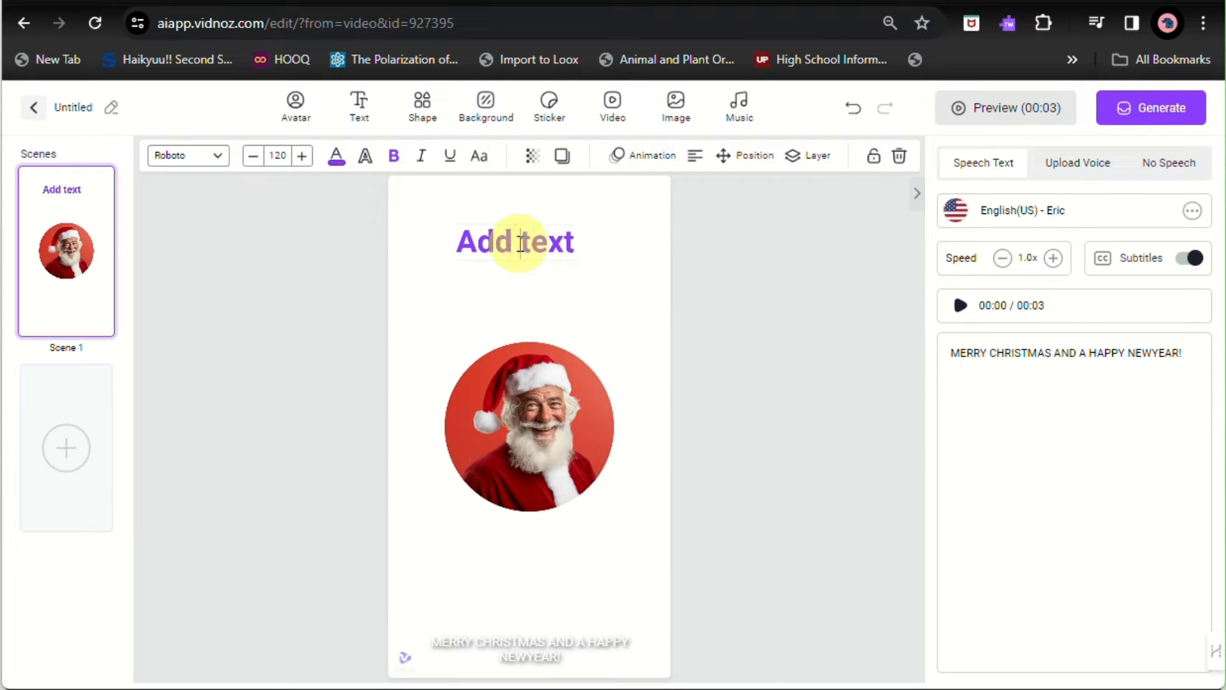
Step: Enter the title HAPPY HOLIDAYS, centre it, set Leckerli One font after trying Dancing Script, and colour it white
type("HAPPY H")
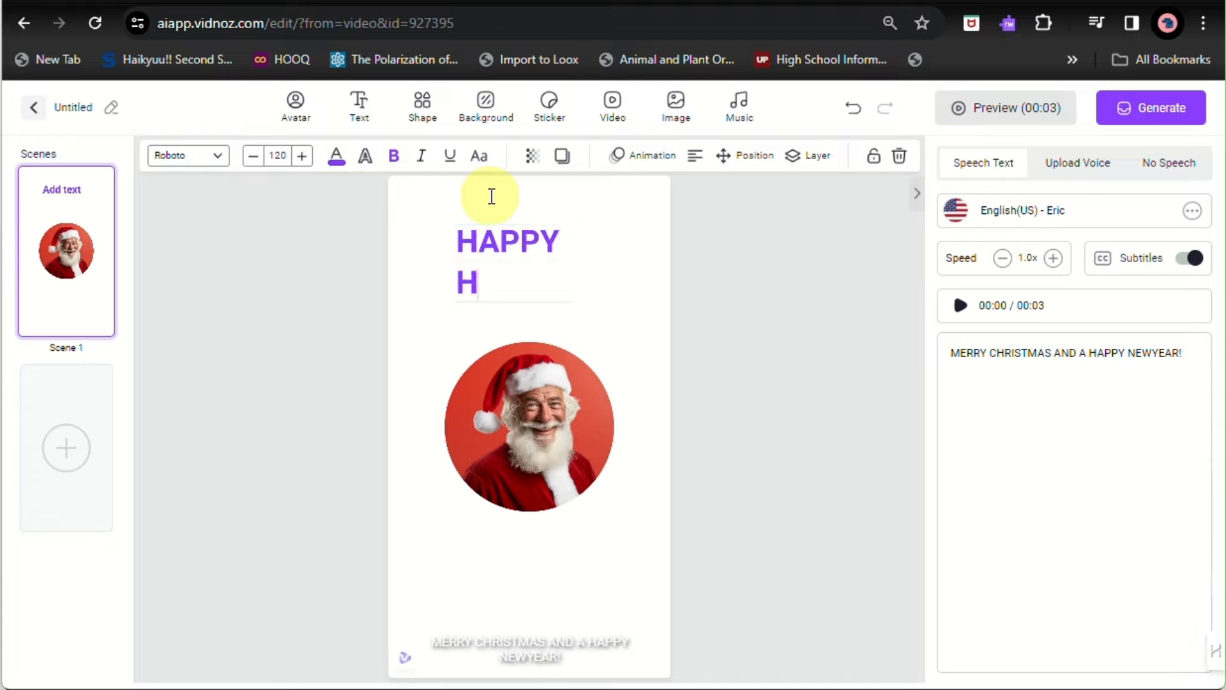
type("OLIDAYS")
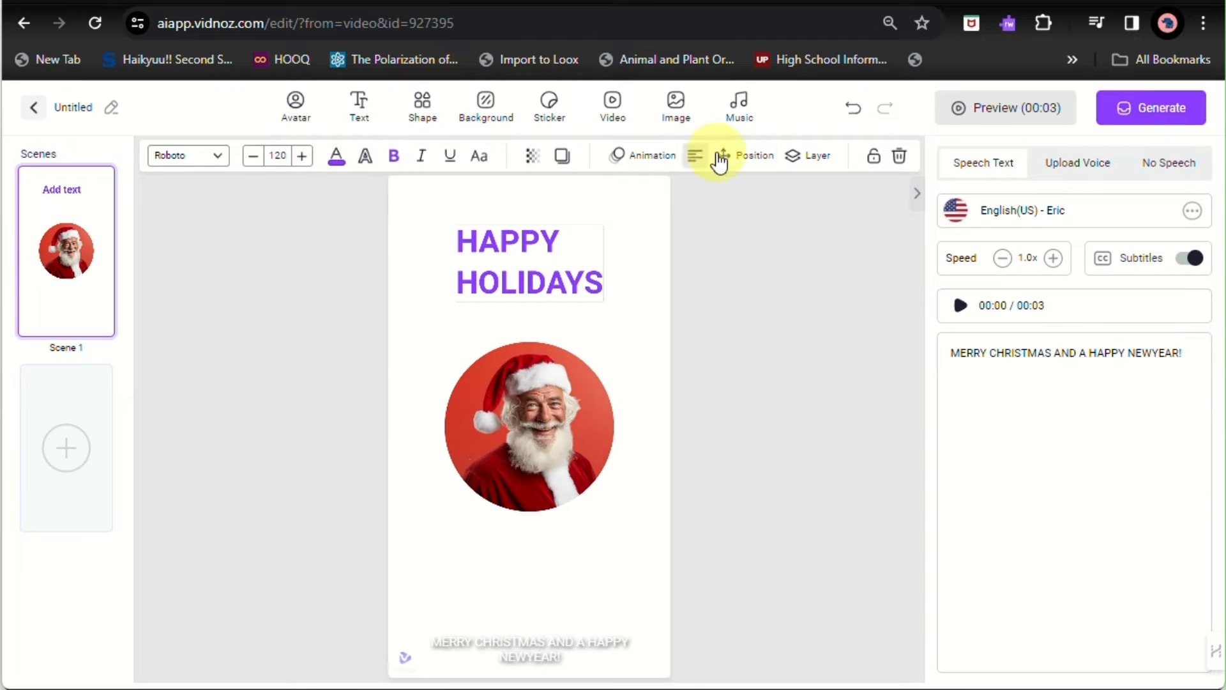
left_click(695, 156)
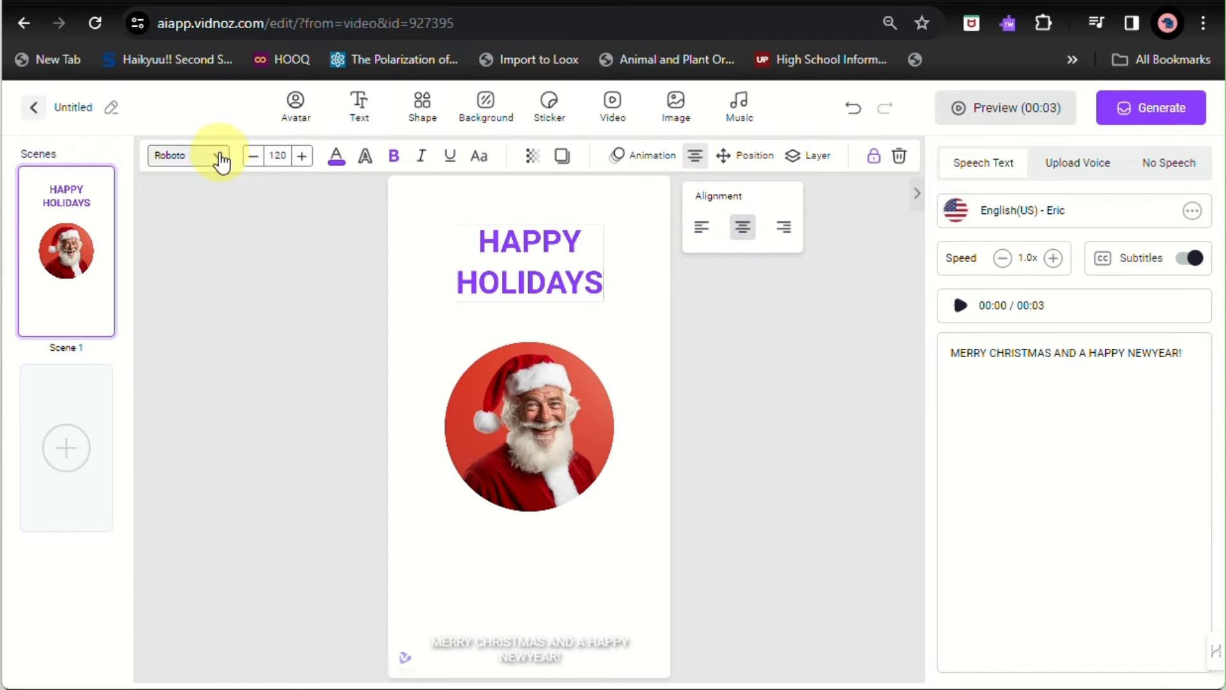
left_click(188, 154)
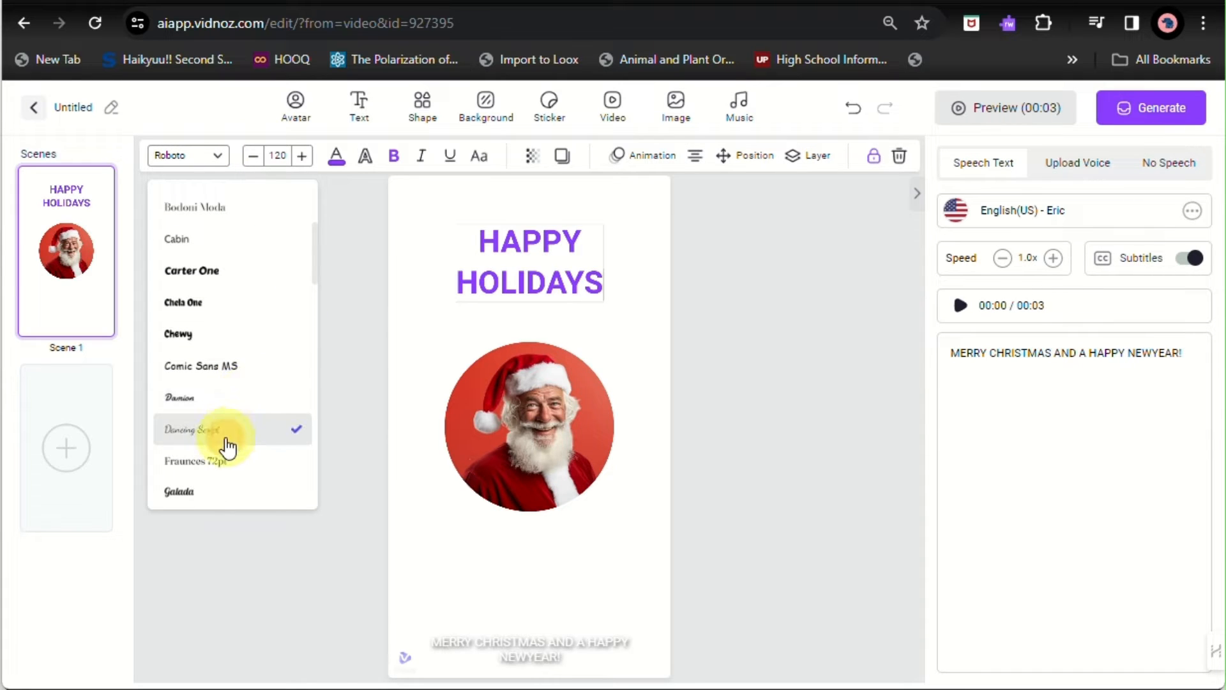
left_click(226, 429)
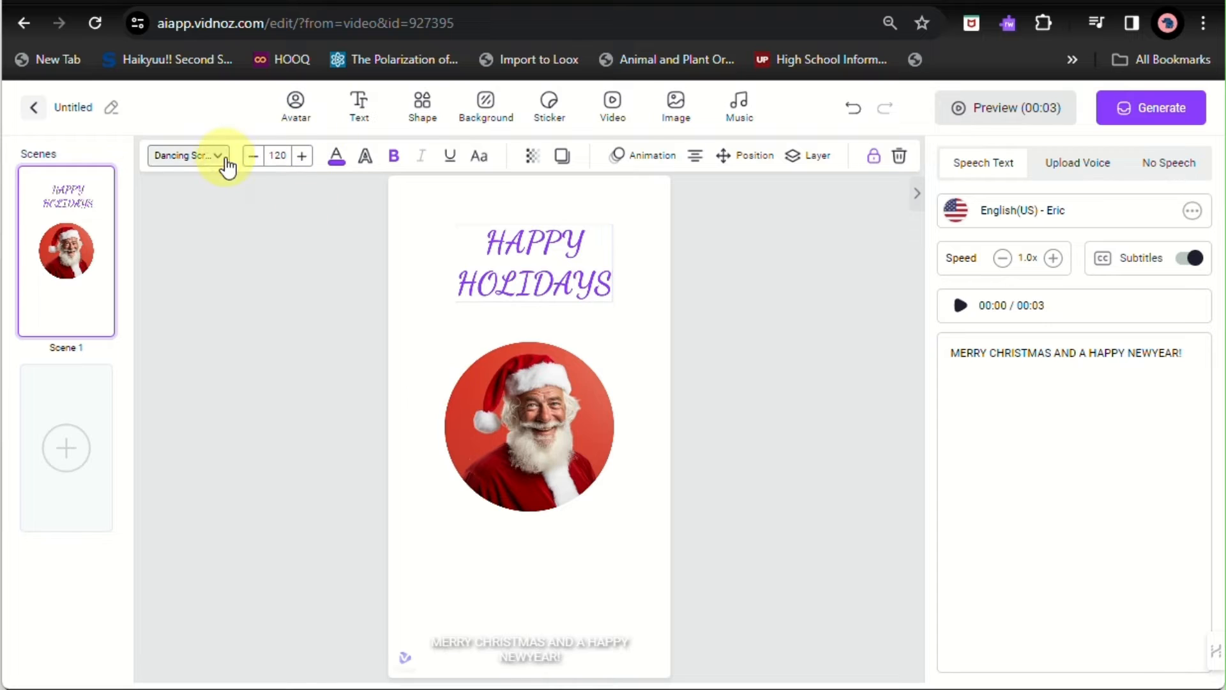
left_click(187, 156)
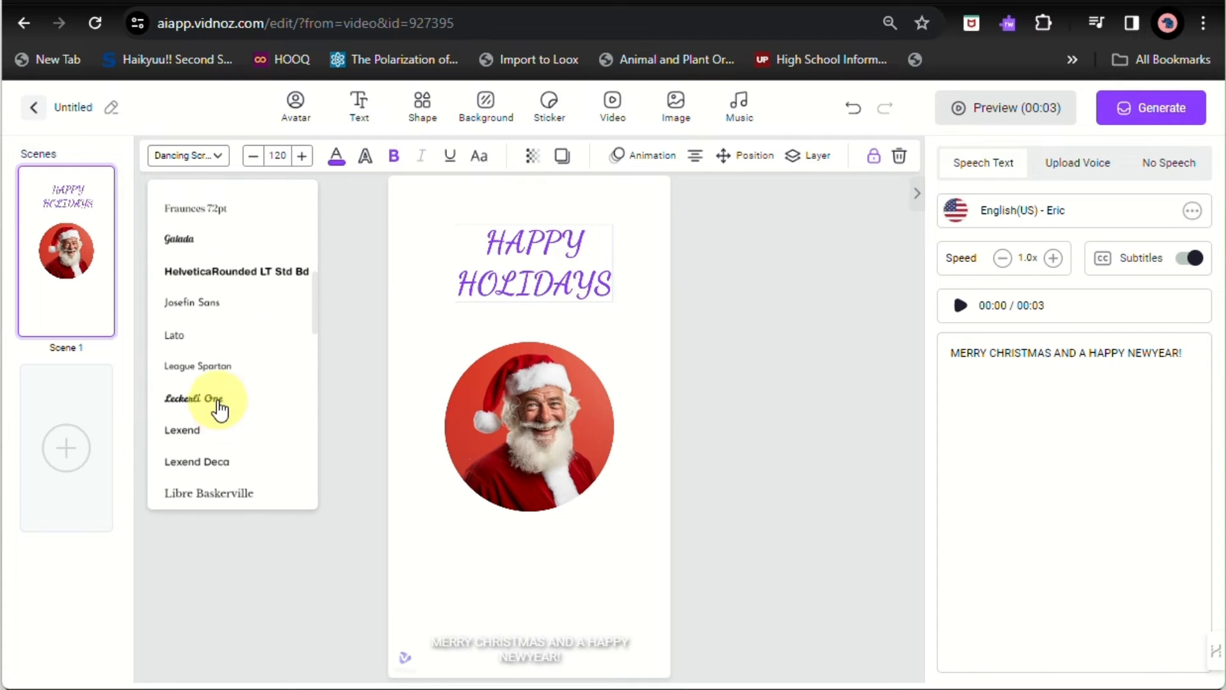
left_click(219, 399)
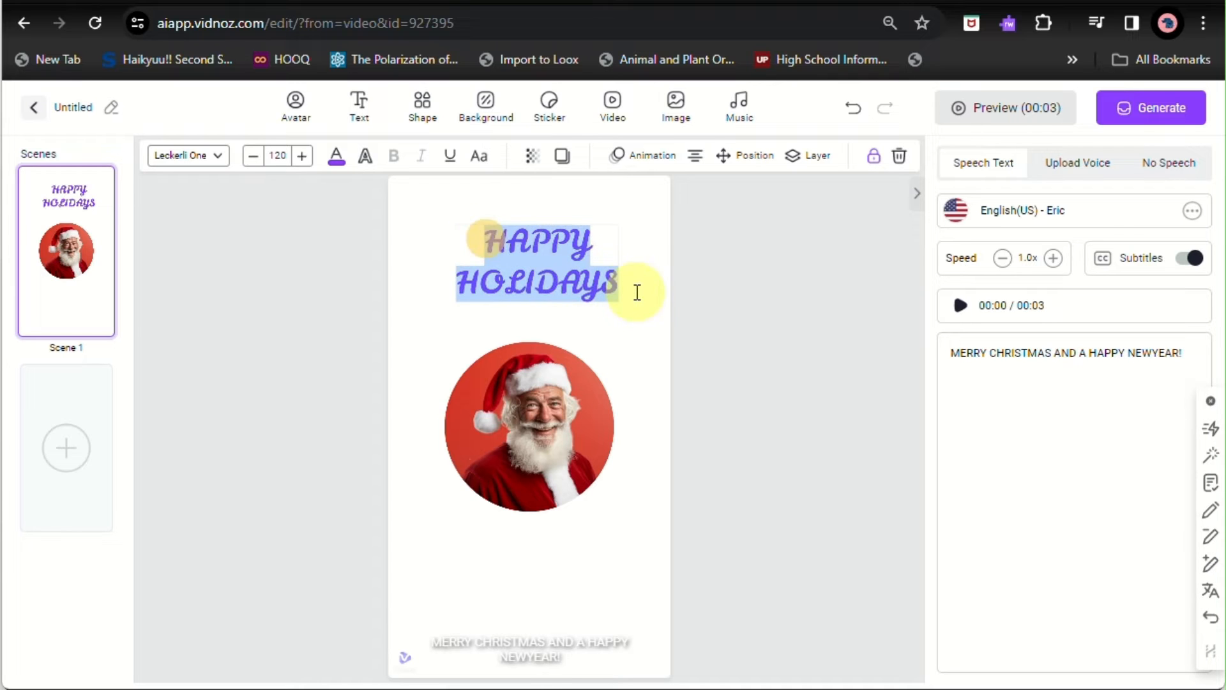
left_click(335, 156)
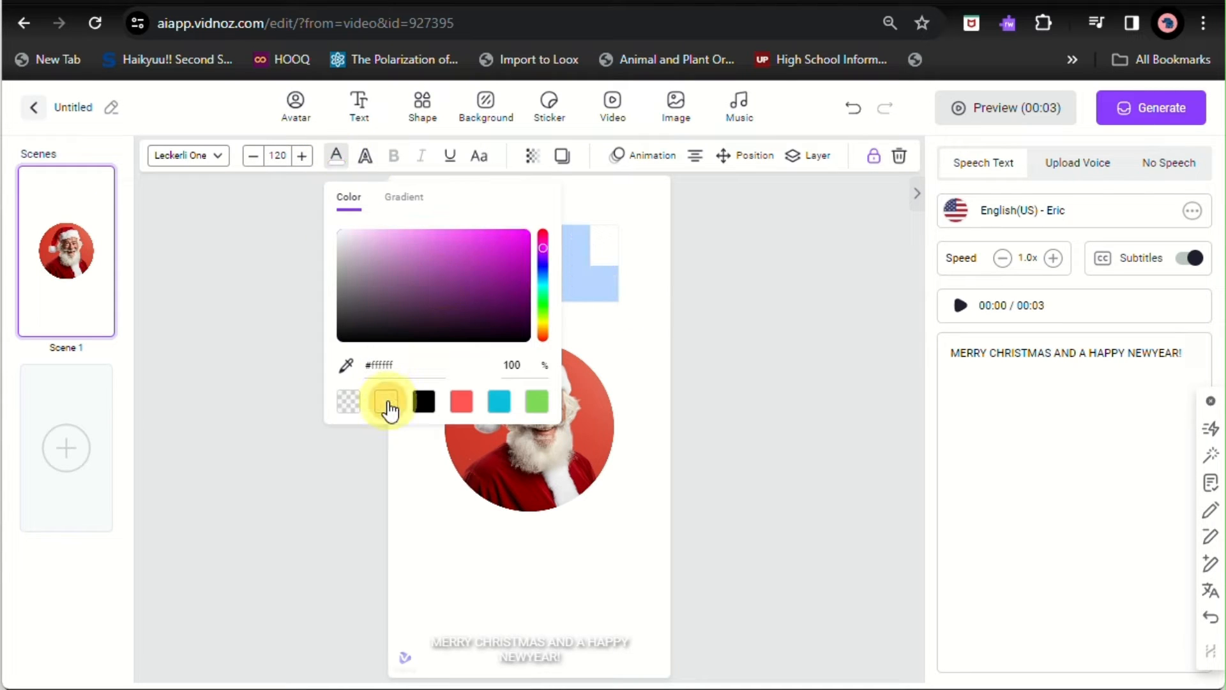
left_click(485, 105)
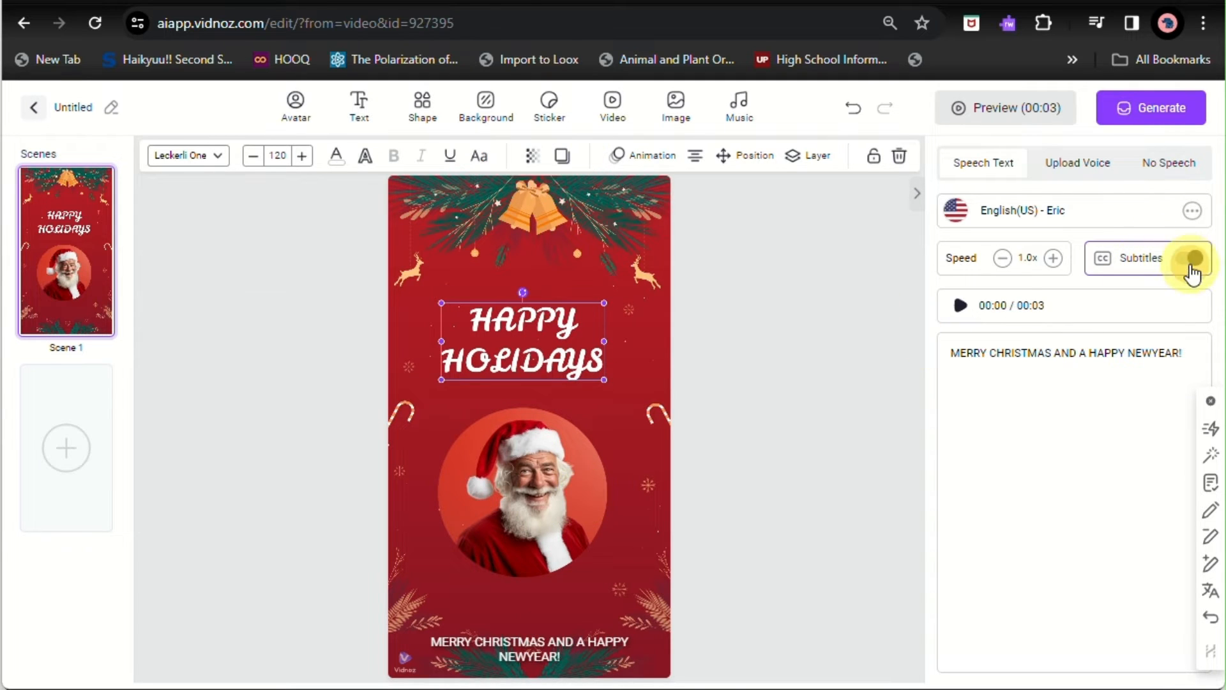
Step: Turn off narration subtitles and browse the sticker, stock video and image libraries
left_click(1188, 259)
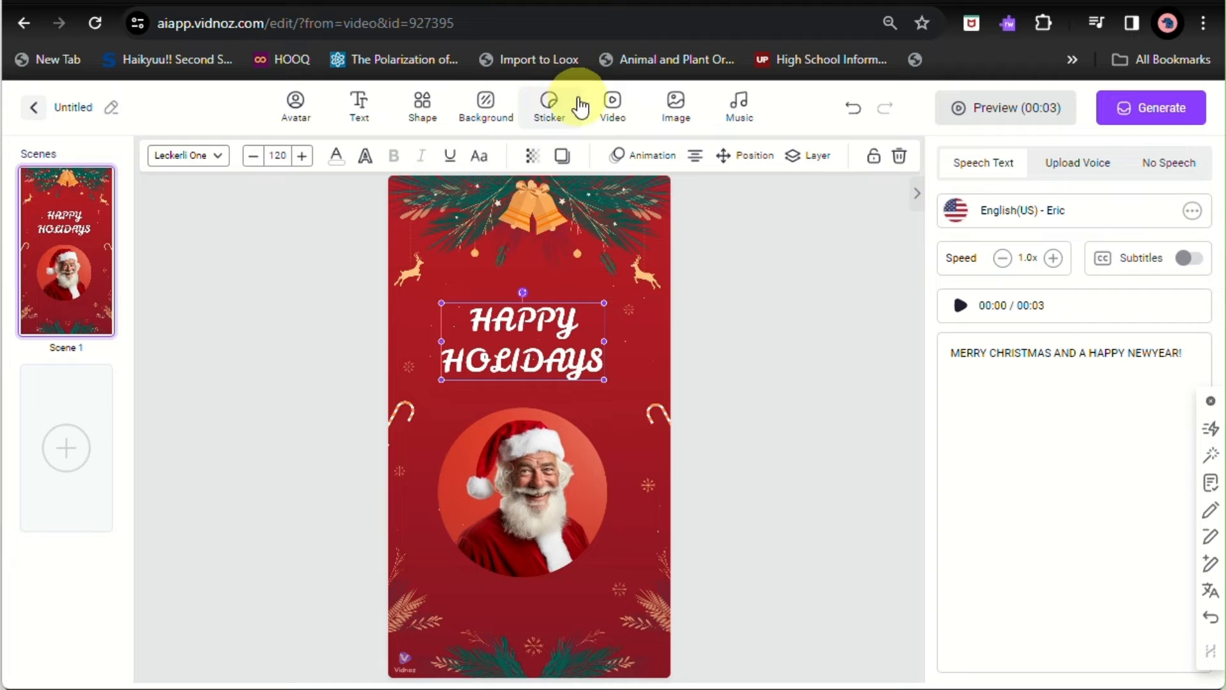
left_click(550, 107)
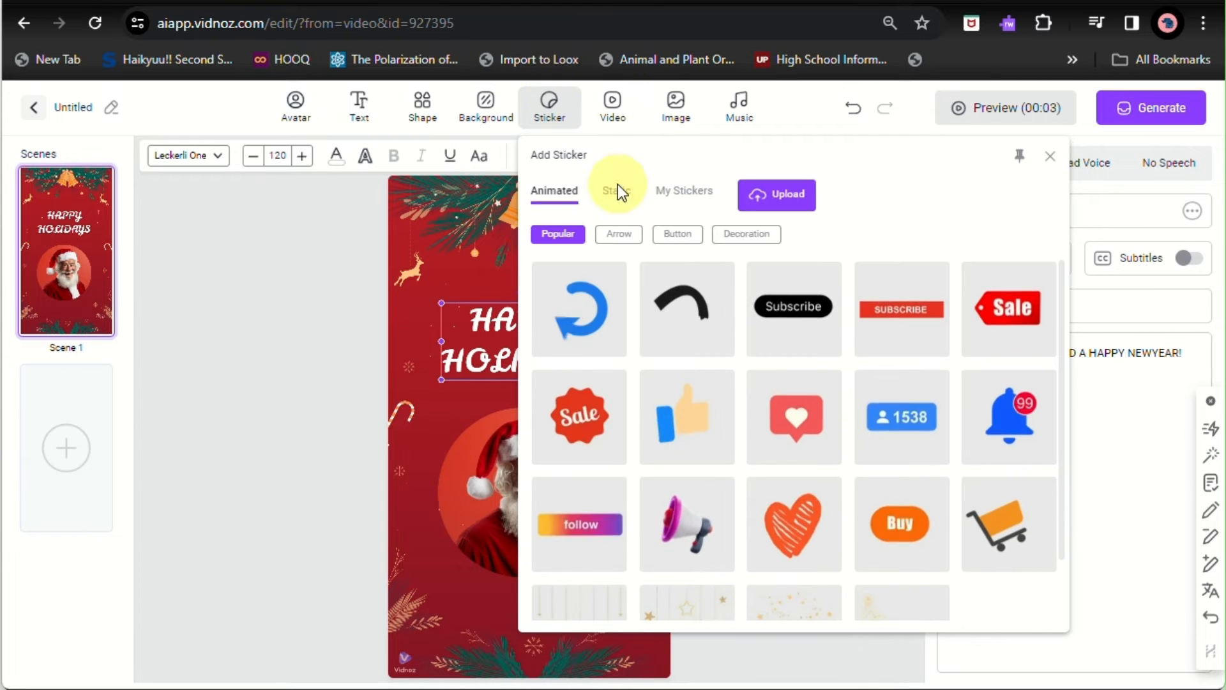
left_click(613, 107)
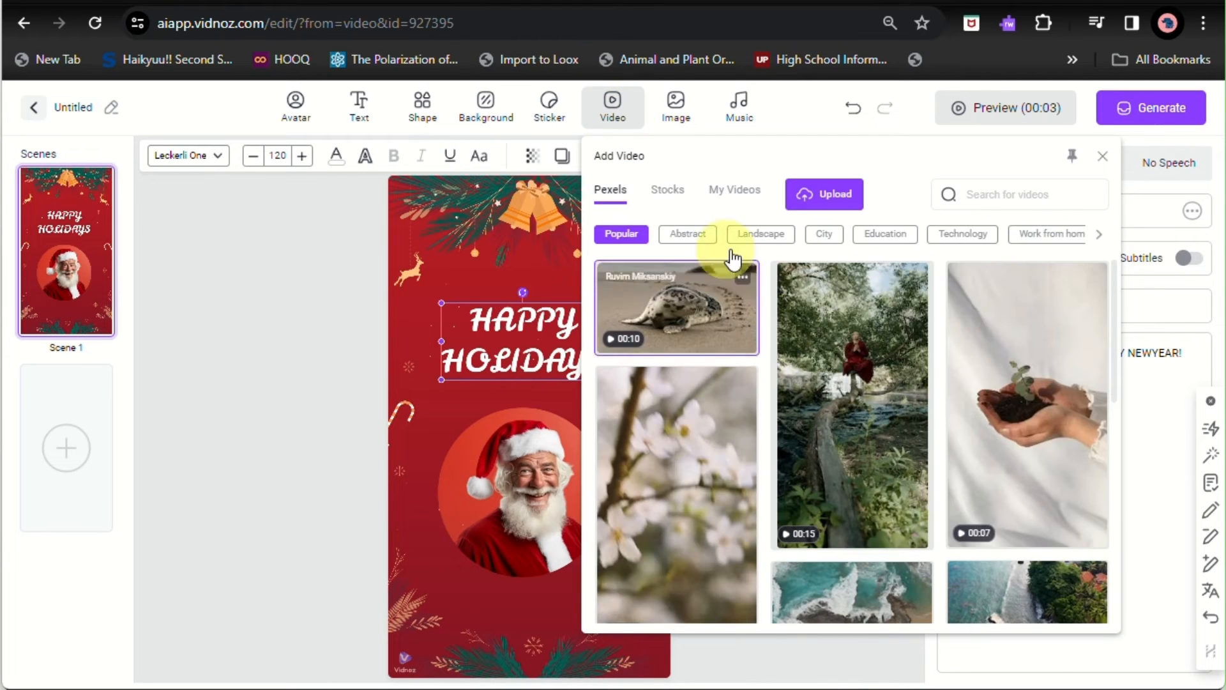
left_click(676, 107)
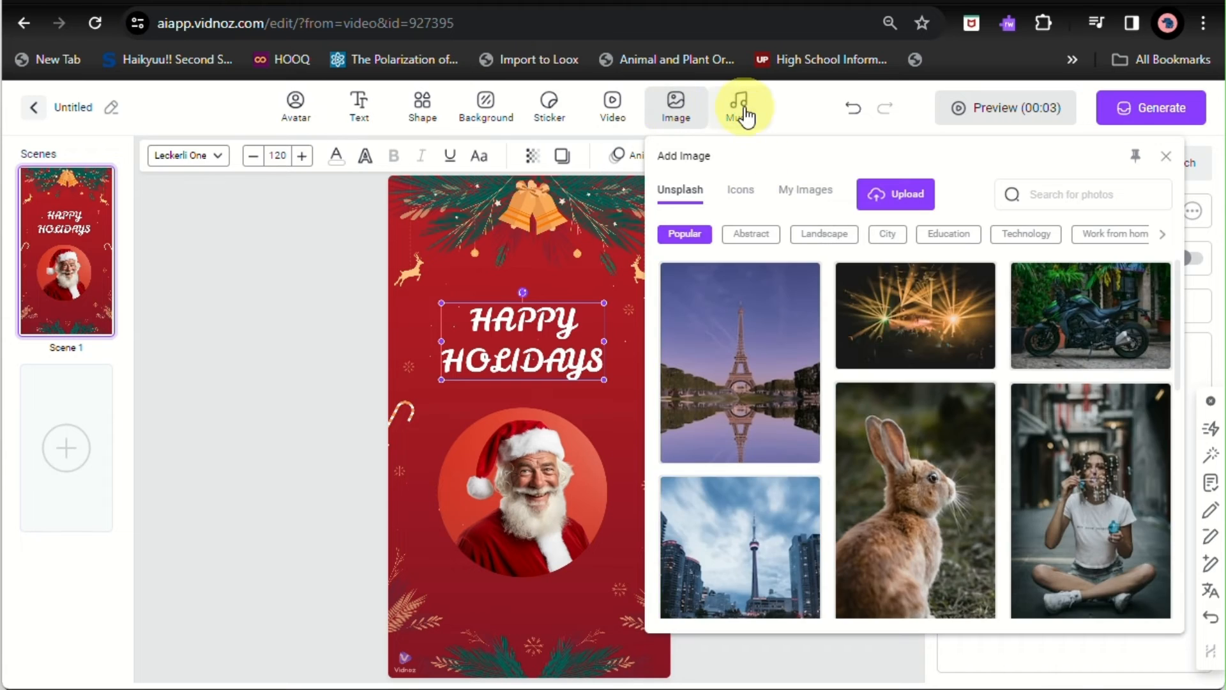
Step: Preview A Waltz For Naseem, search the music for BELLS and sample a bell-themed track
left_click(738, 107)
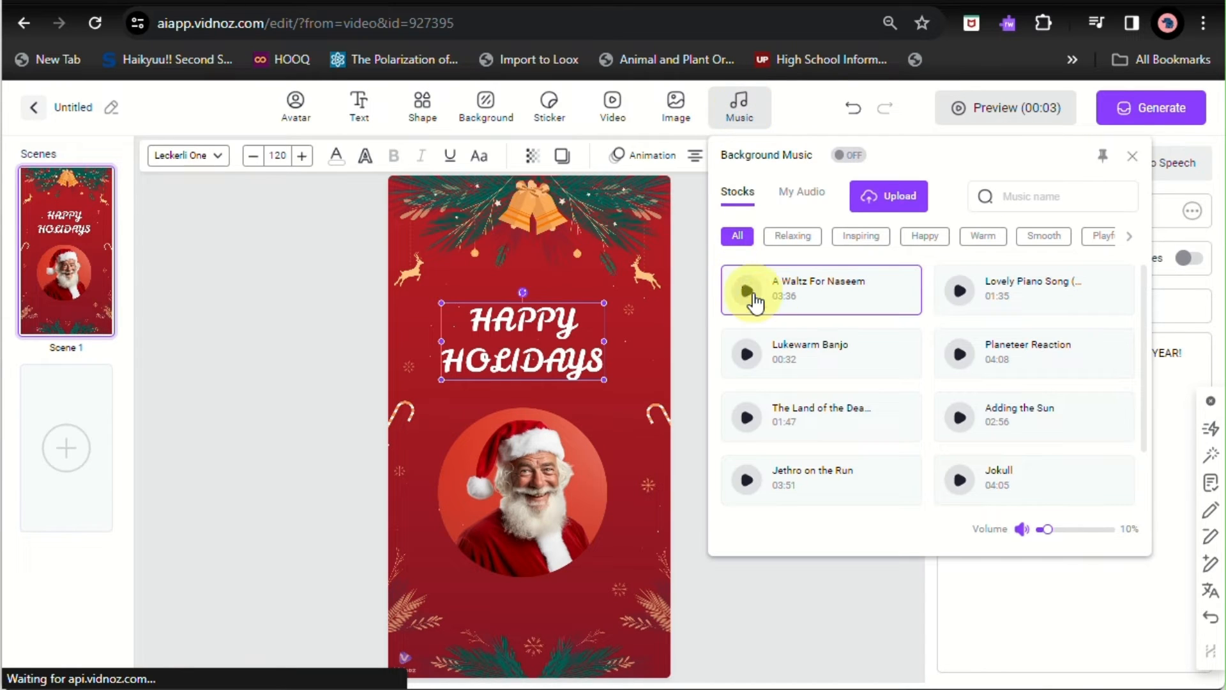
left_click(745, 290)
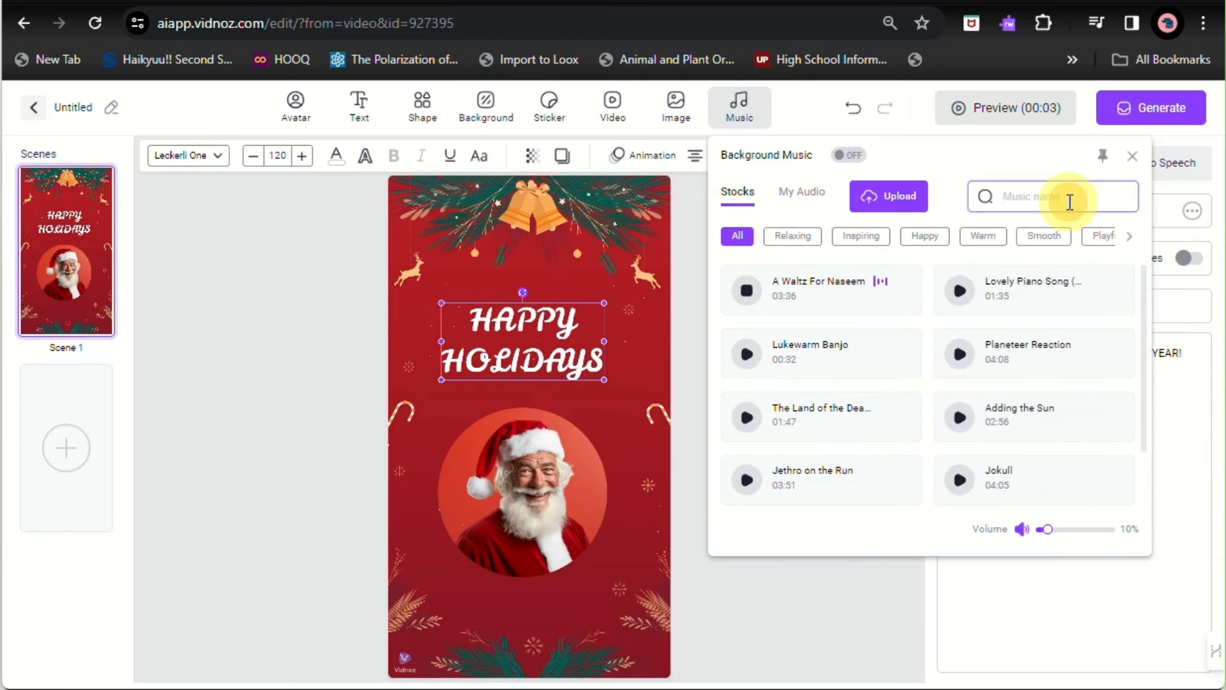
type("BELLS")
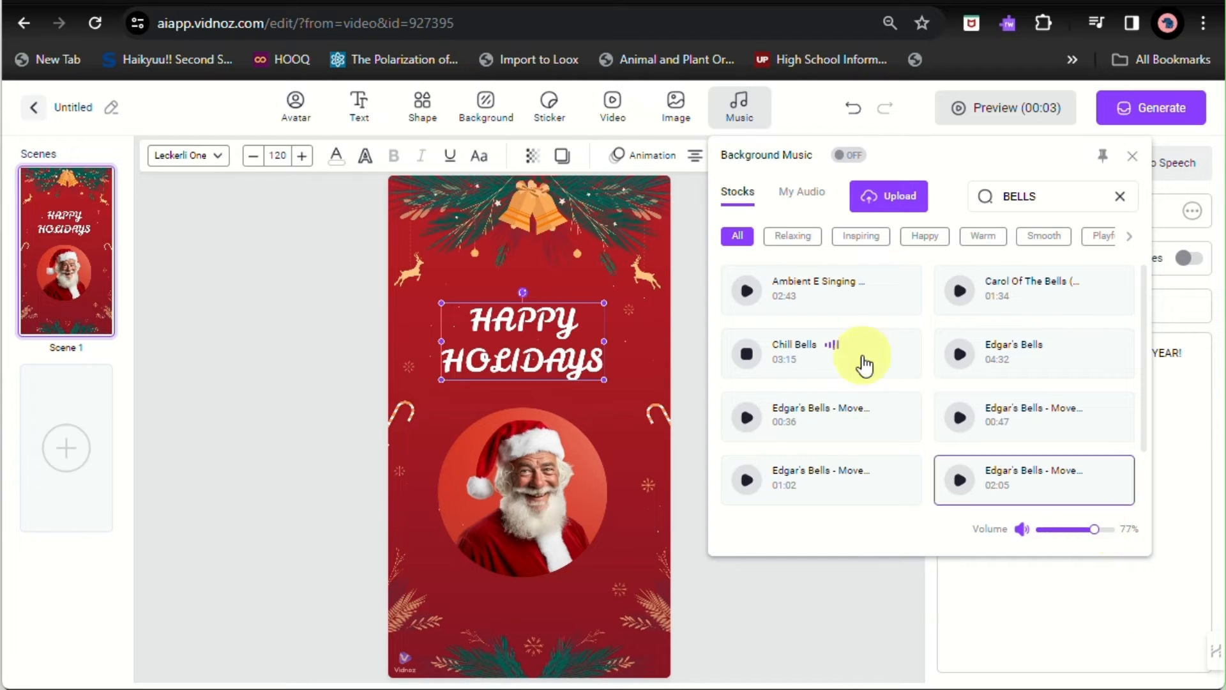
left_click(745, 290)
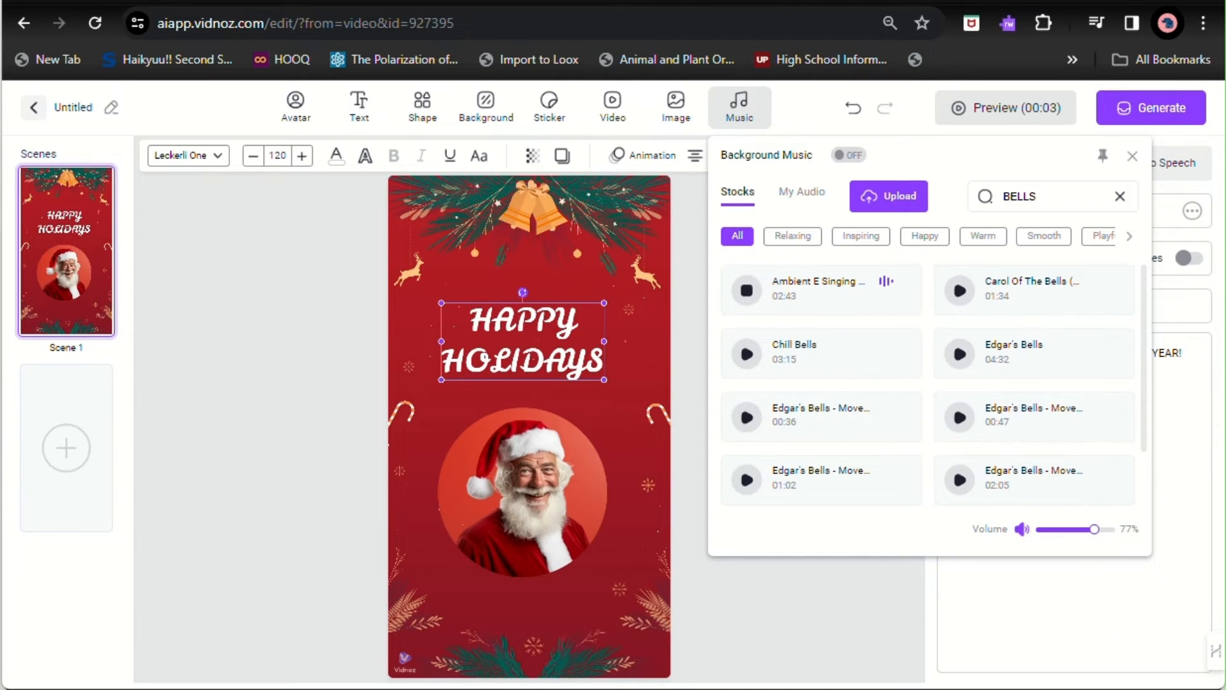
left_click_drag(1094, 529, 1048, 530)
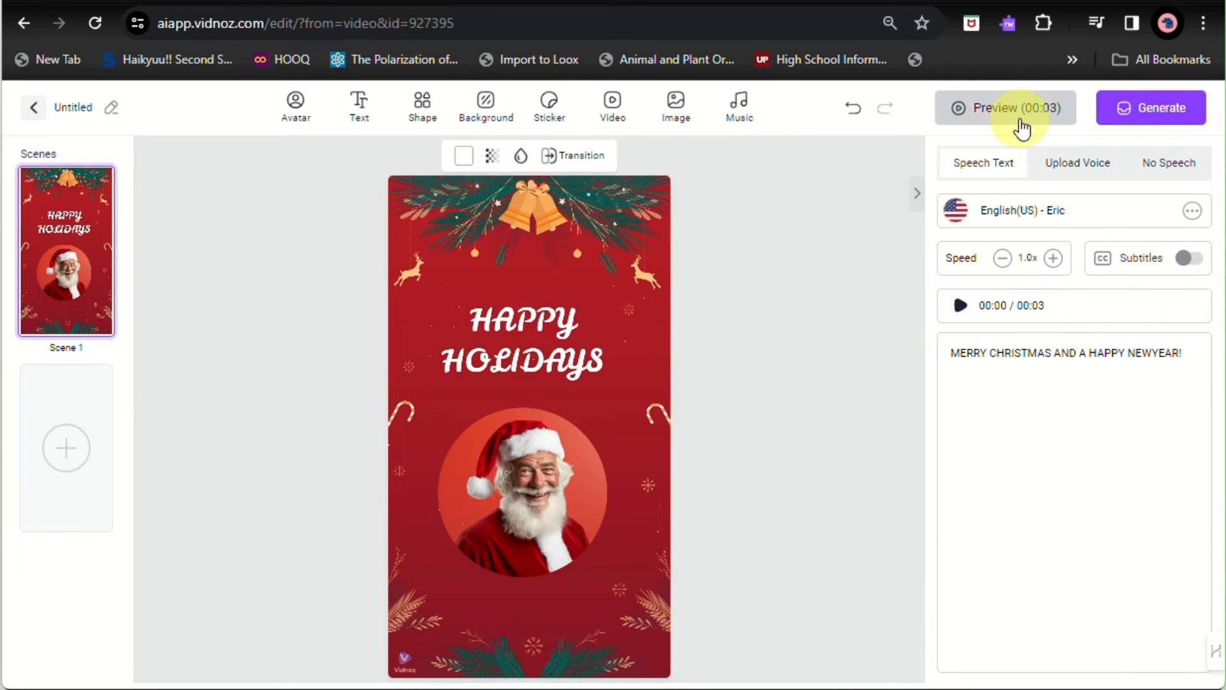
Step: Preview the Santa holiday video and start generating the finished render
left_click(1006, 108)
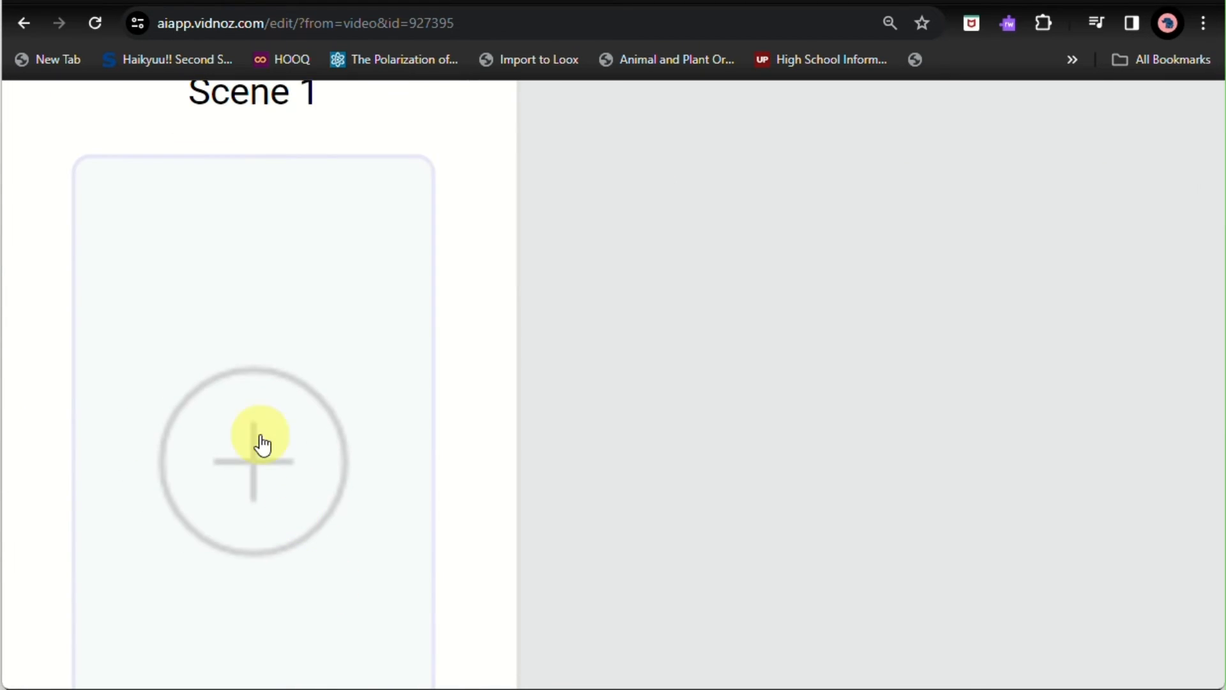
left_click(1150, 107)
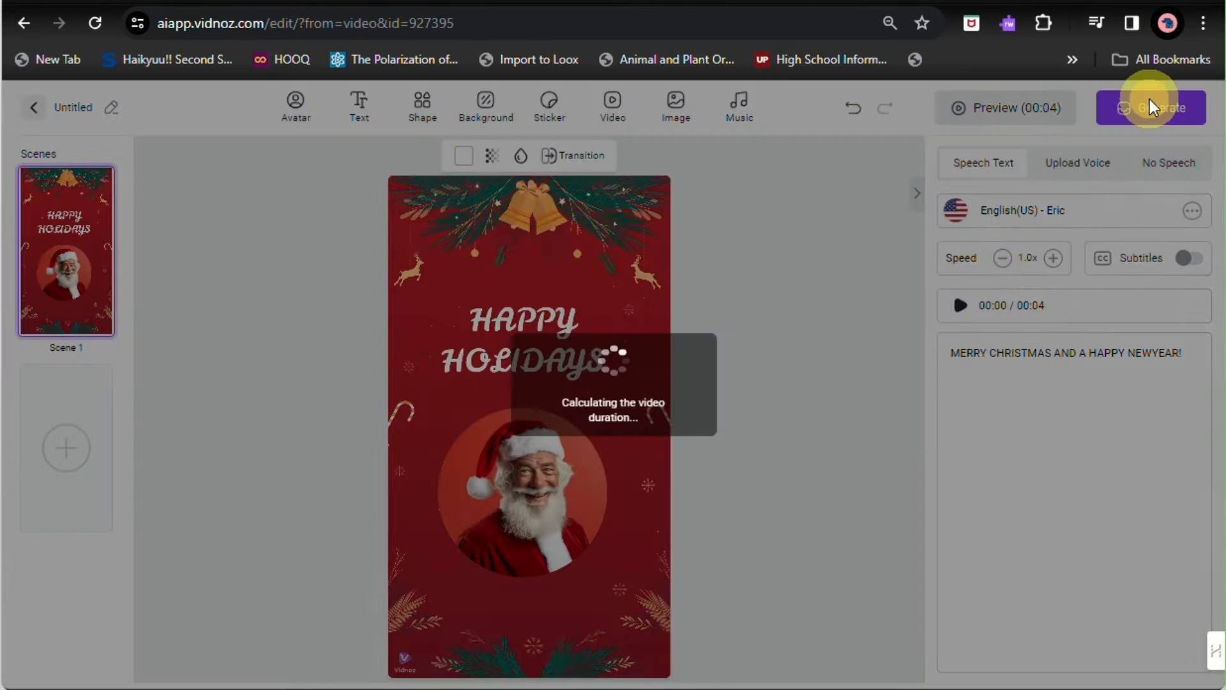
left_click(1151, 107)
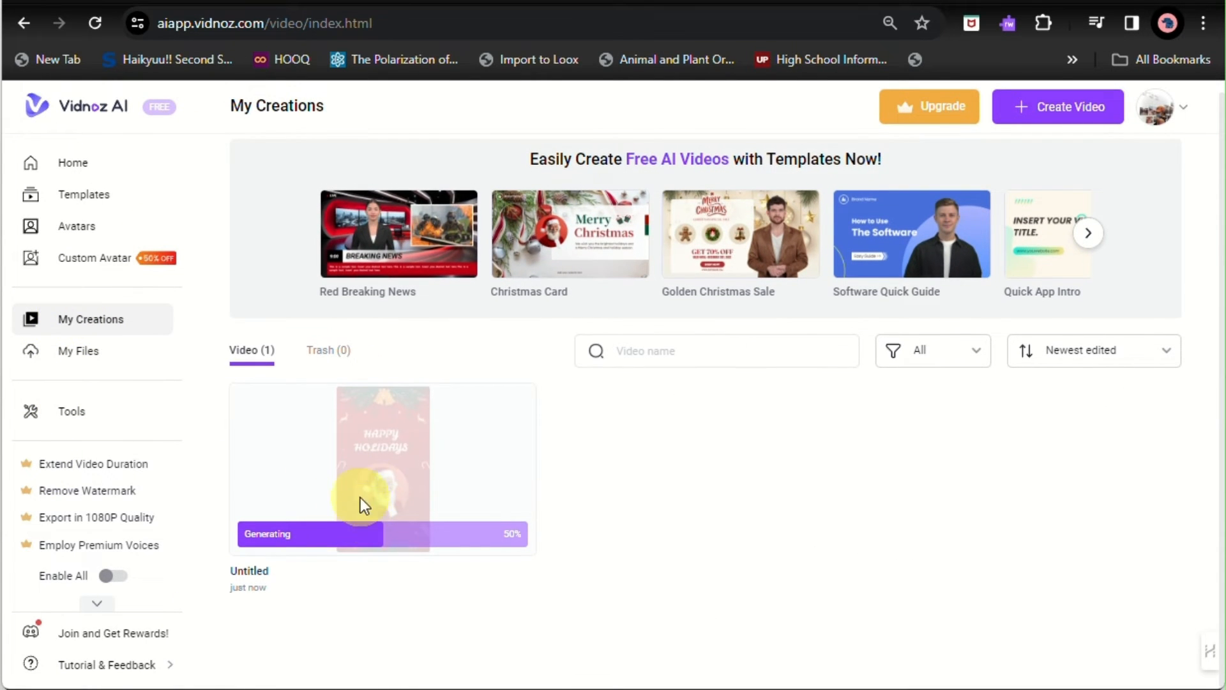
Step: Pause the finished Santa video, download it in 720p, and move on to the Templates page
scroll("down", 3)
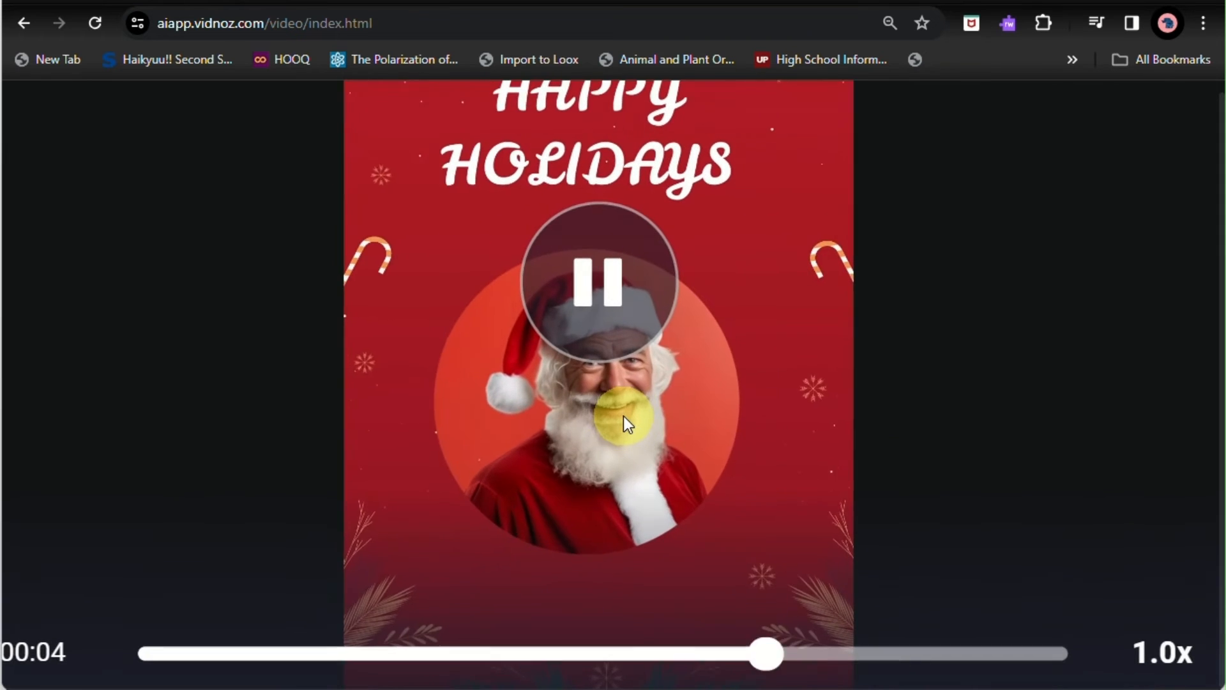
left_click(533, 564)
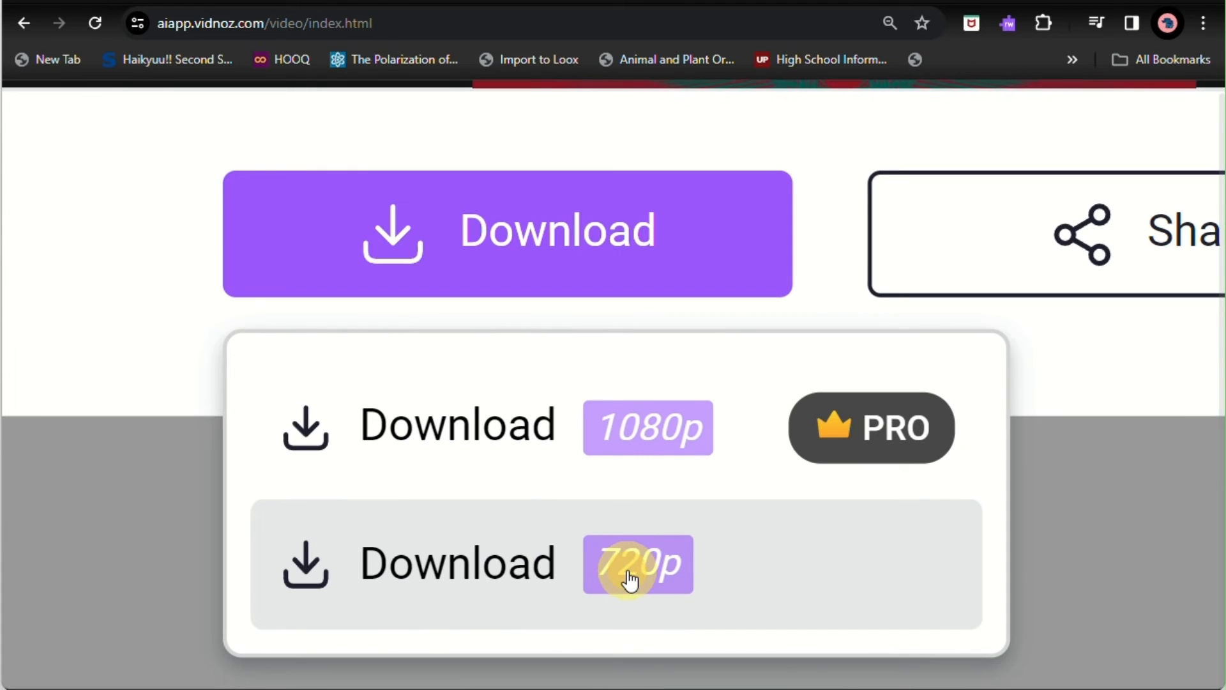
left_click(637, 564)
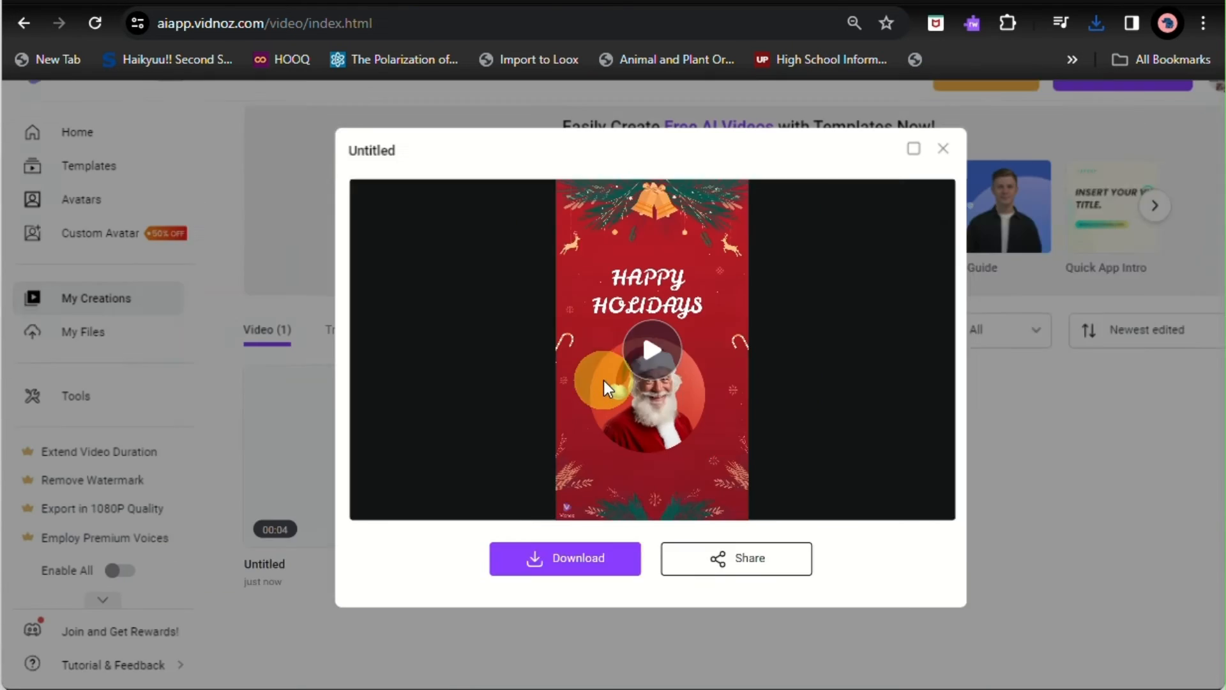
left_click(943, 148)
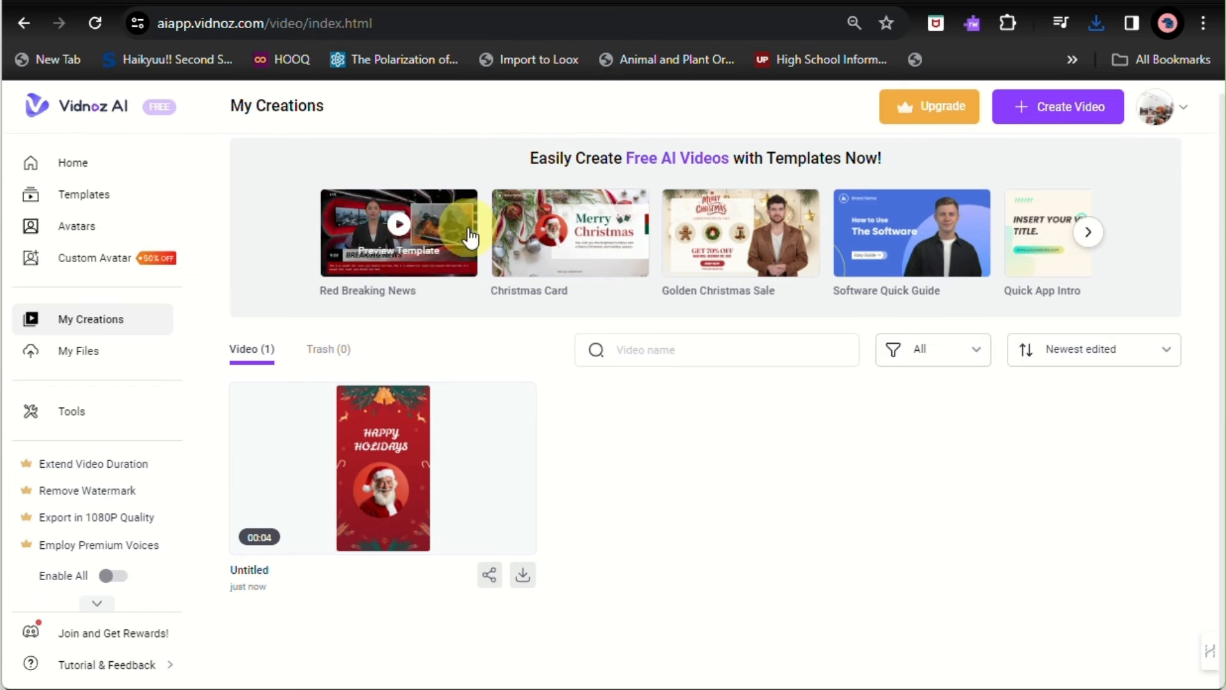
left_click(84, 194)
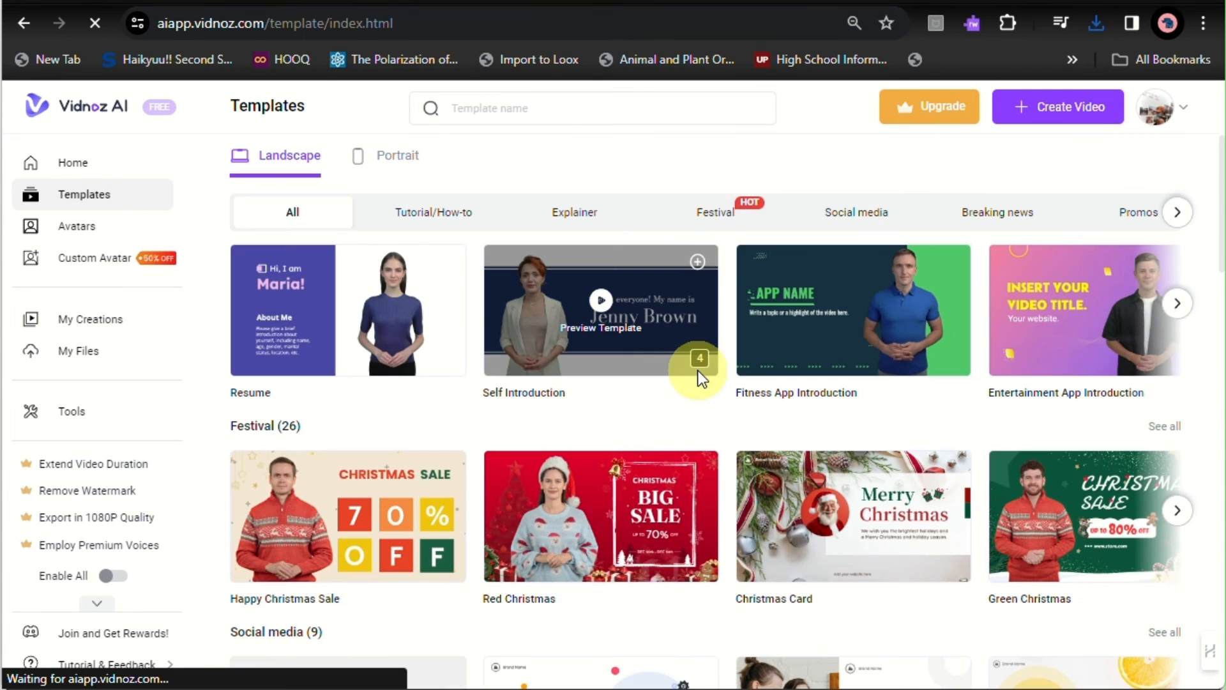
Step: Preview the Happy Christmas Sale template and start a new video from it
scroll("down", 3)
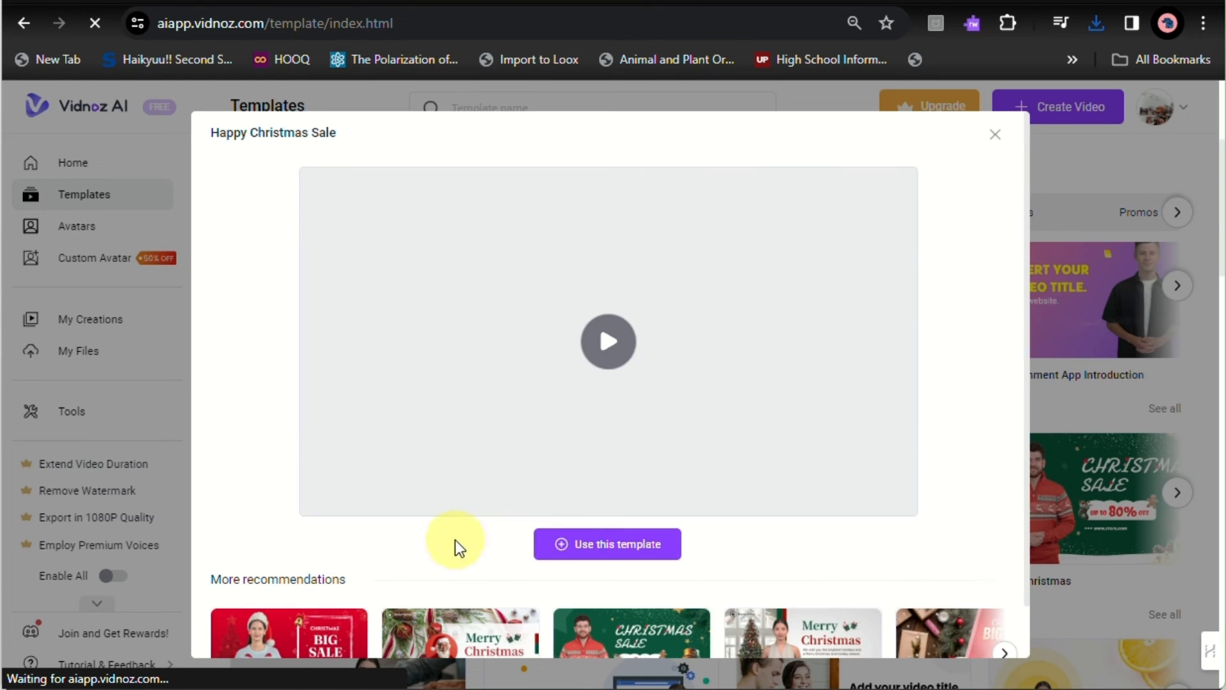
left_click(607, 341)
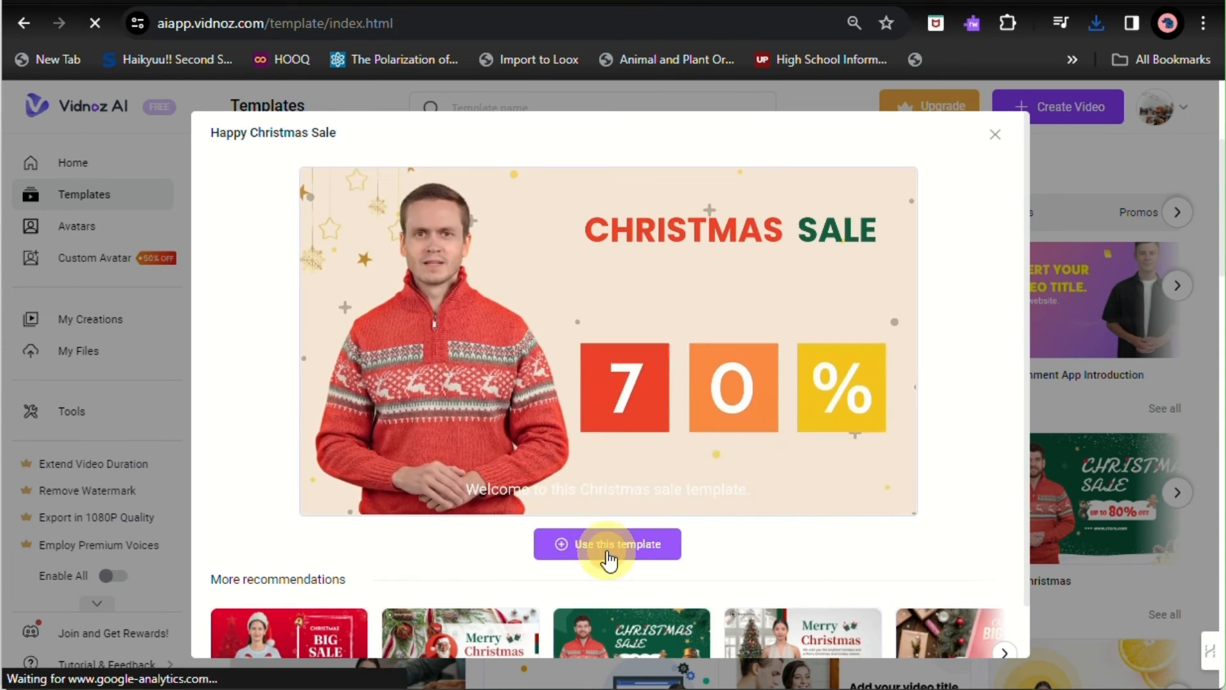
left_click(607, 544)
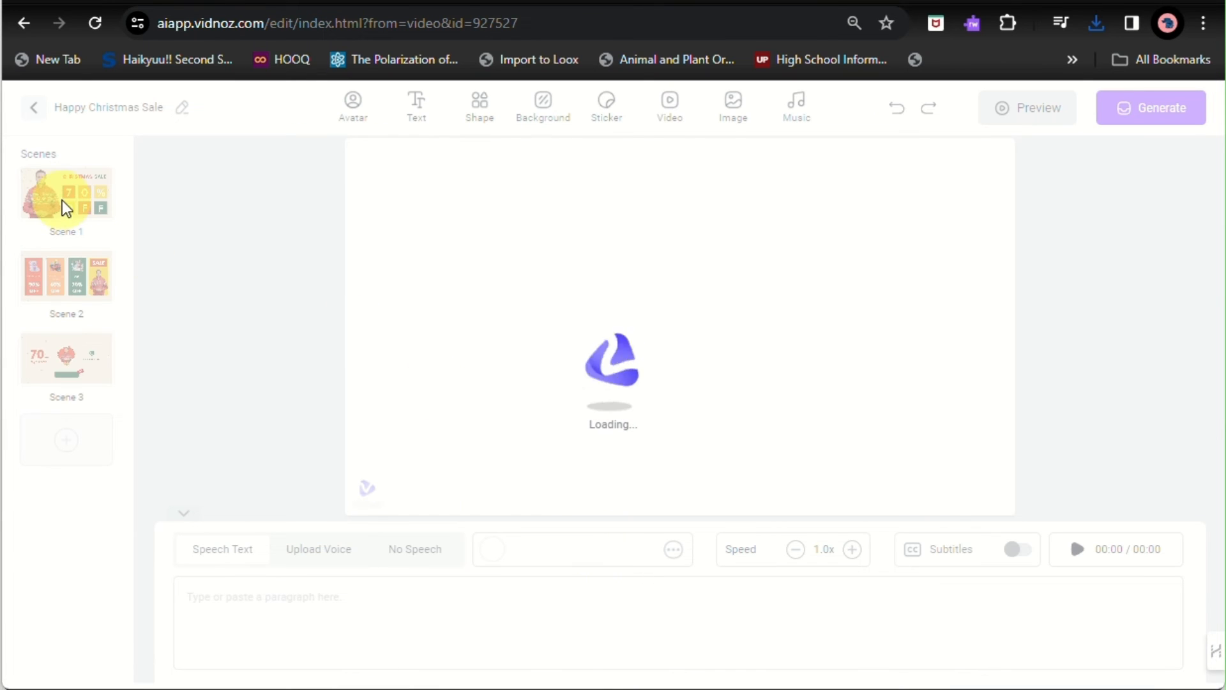
Step: Swap the presenter avatar and apply it to all three scenes, checking scenes two and three
left_click(66, 194)
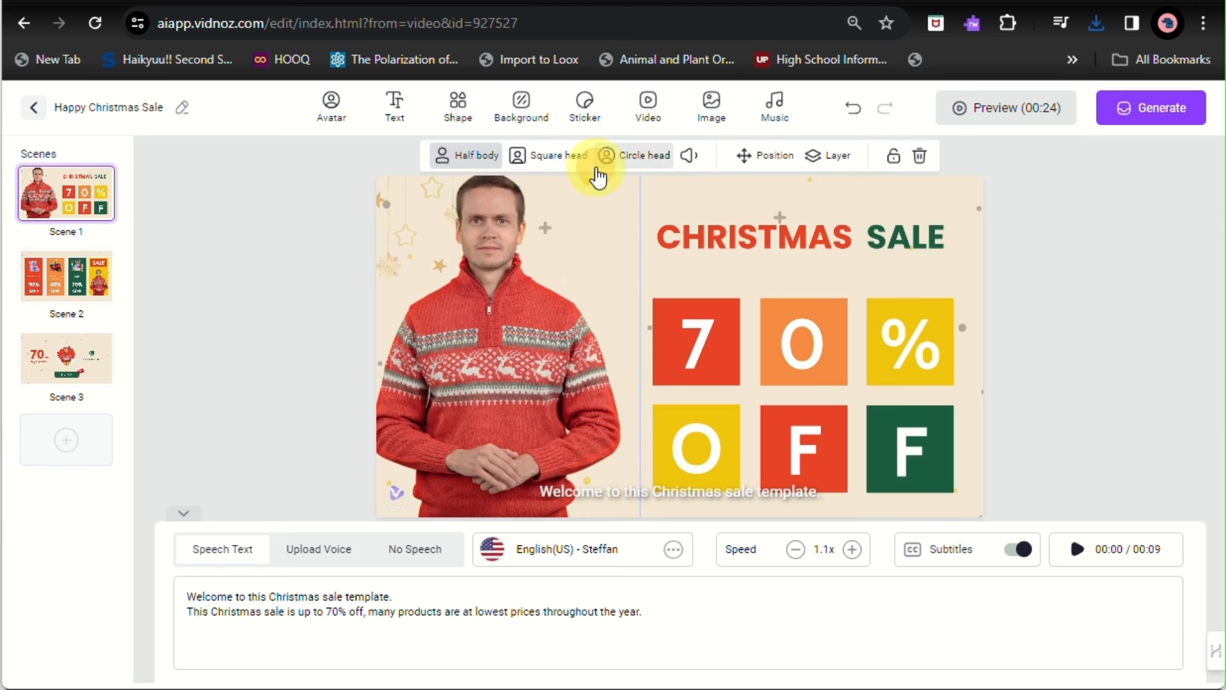
left_click(330, 108)
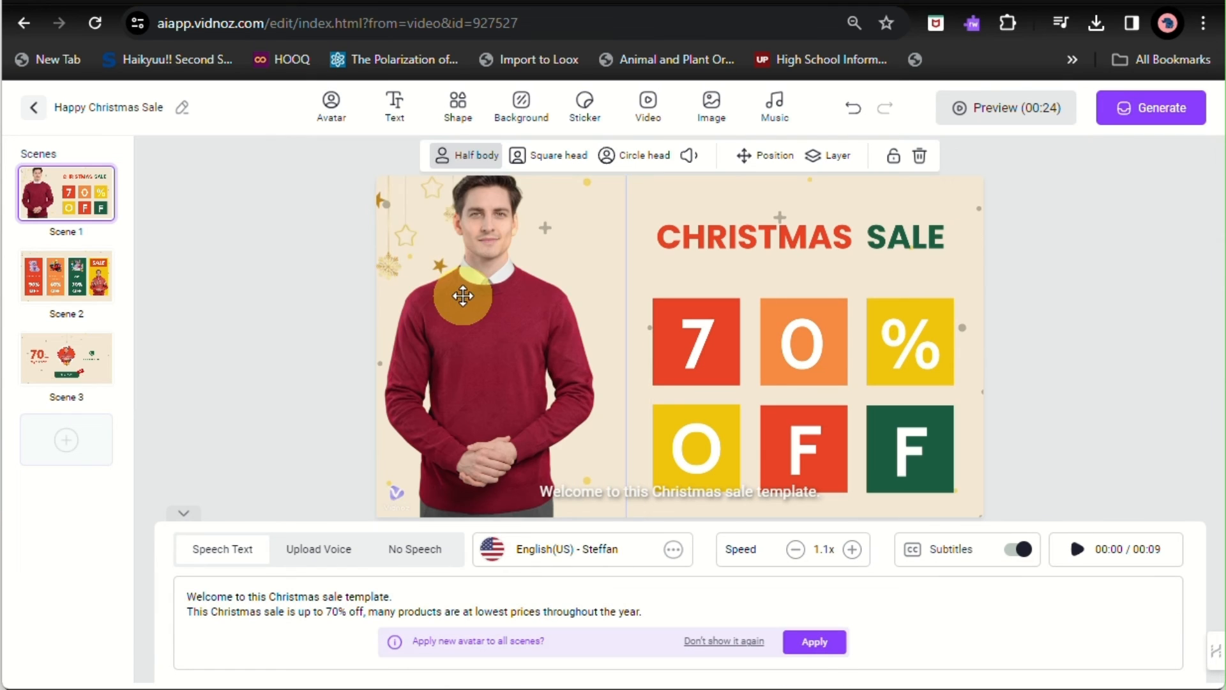
left_click(66, 276)
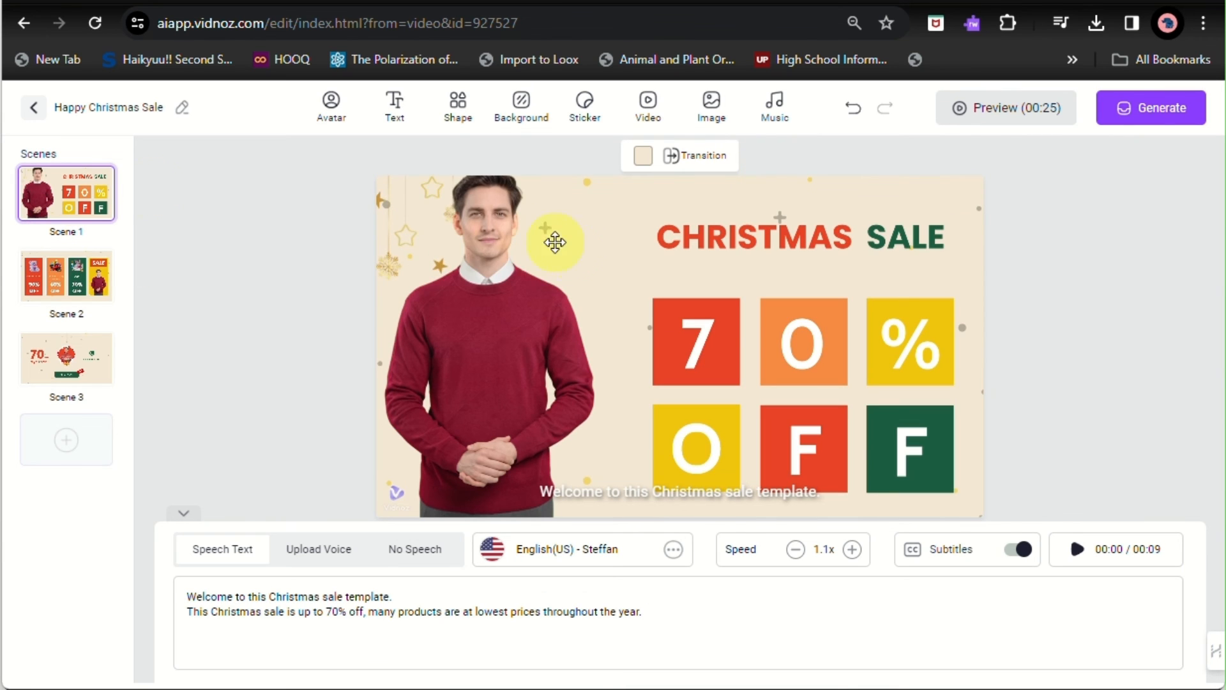
left_click(66, 276)
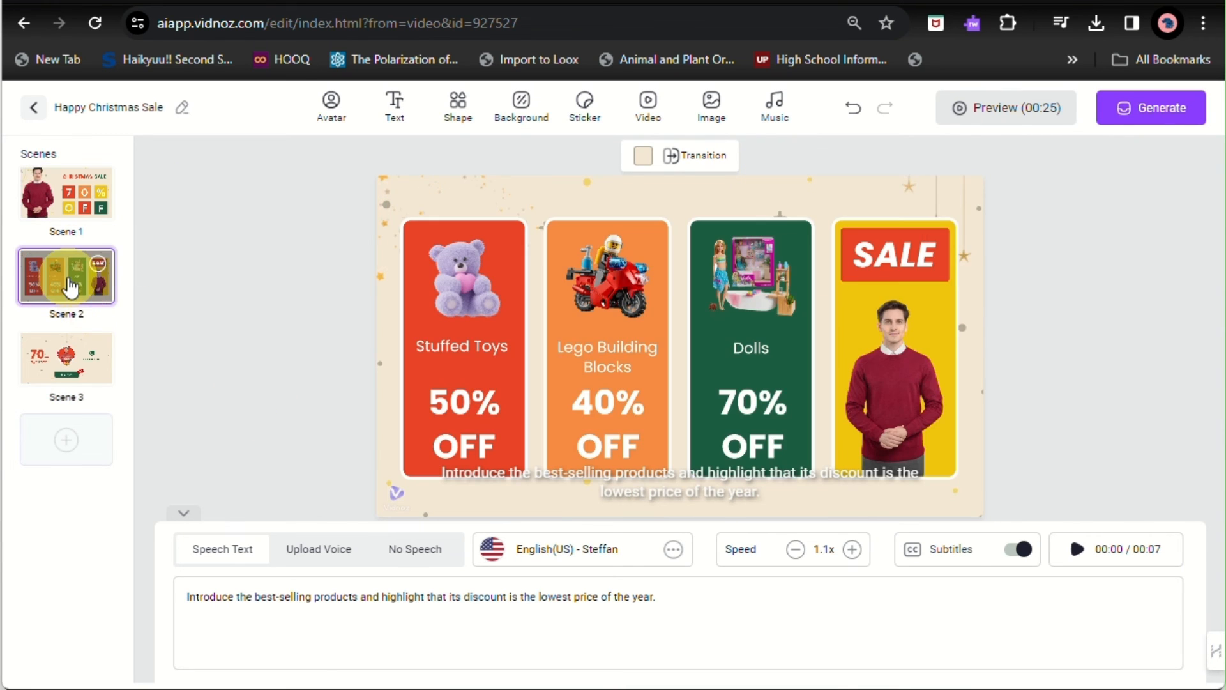
left_click(66, 359)
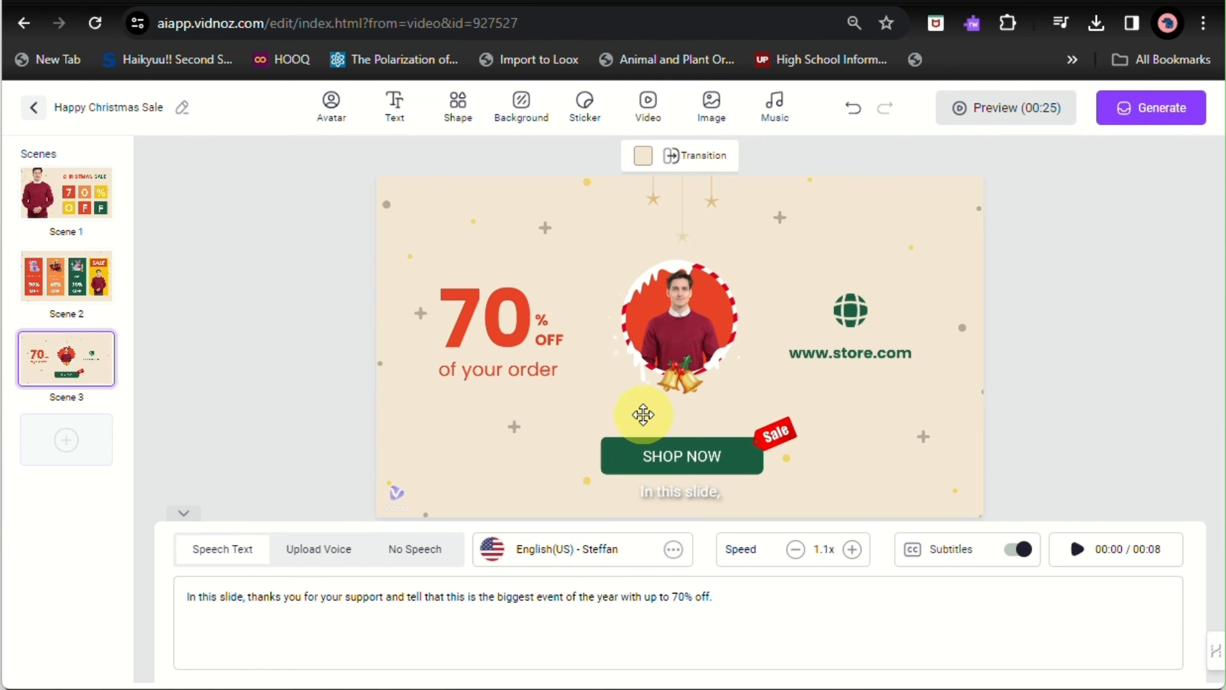
mouse_move(889, 290)
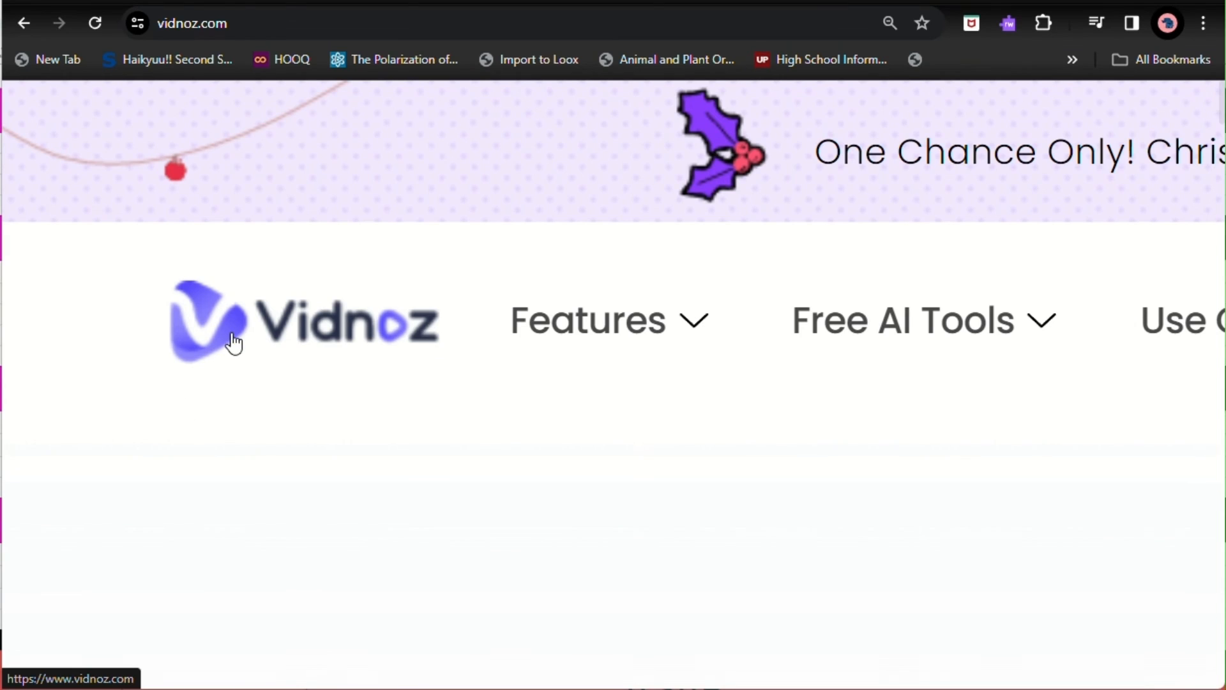
scroll("down", 3)
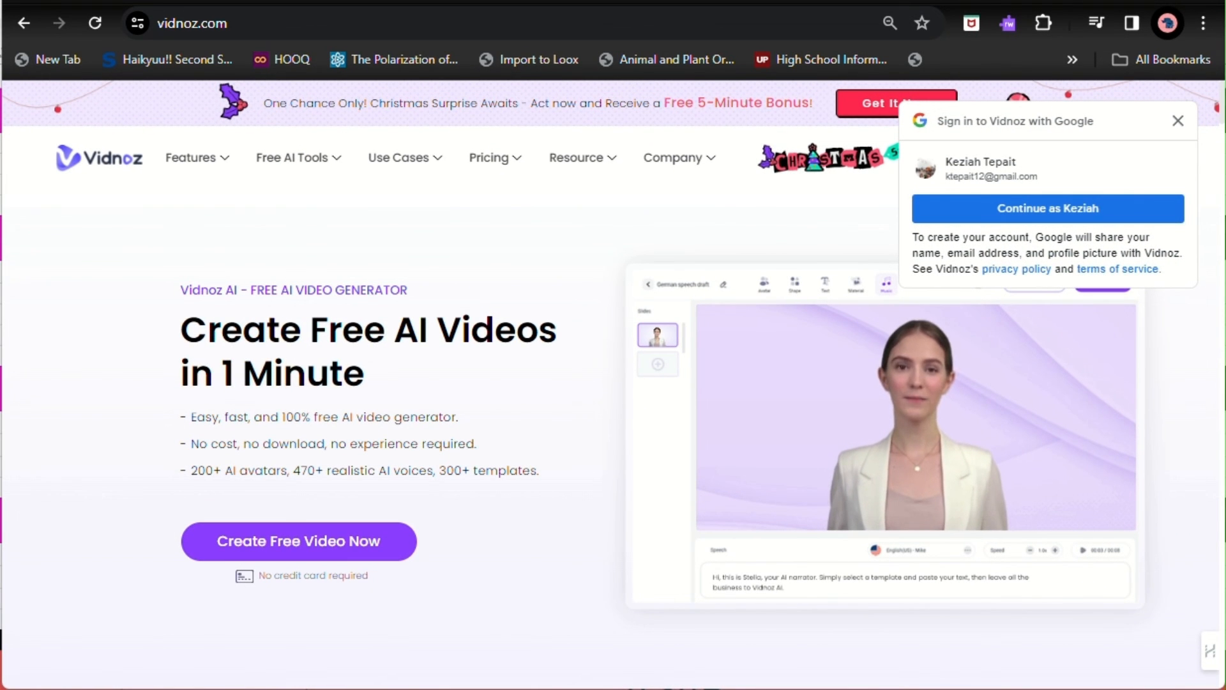
left_click(1178, 121)
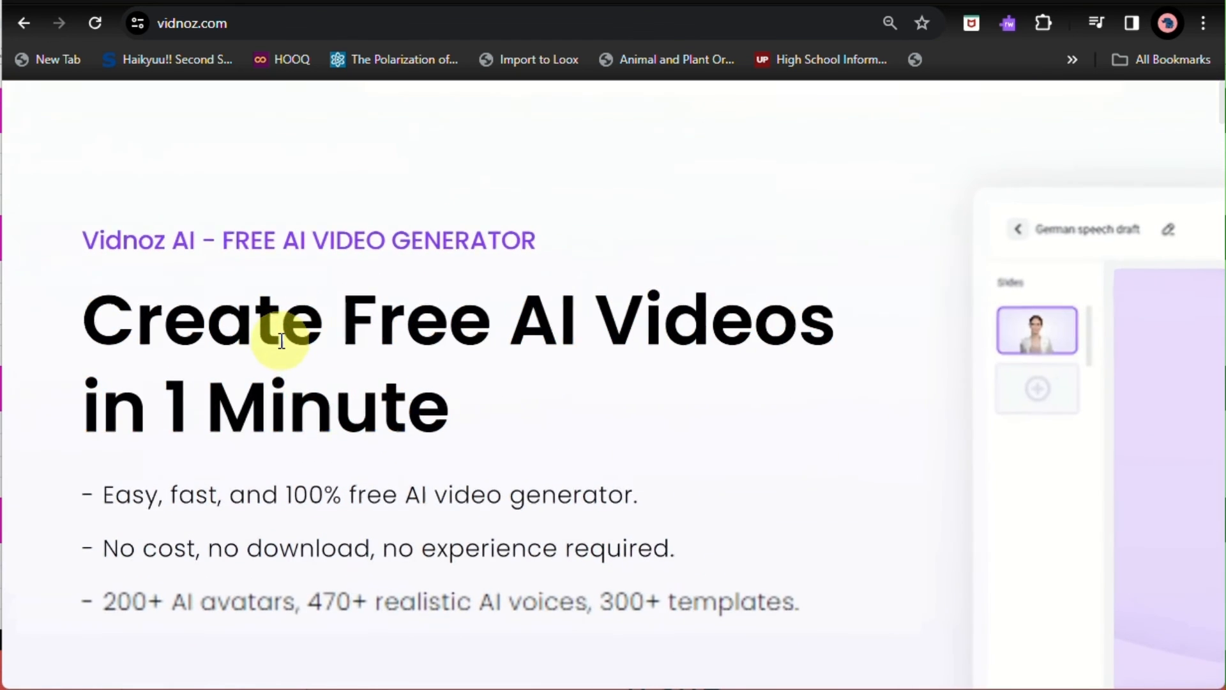
scroll("down", 3)
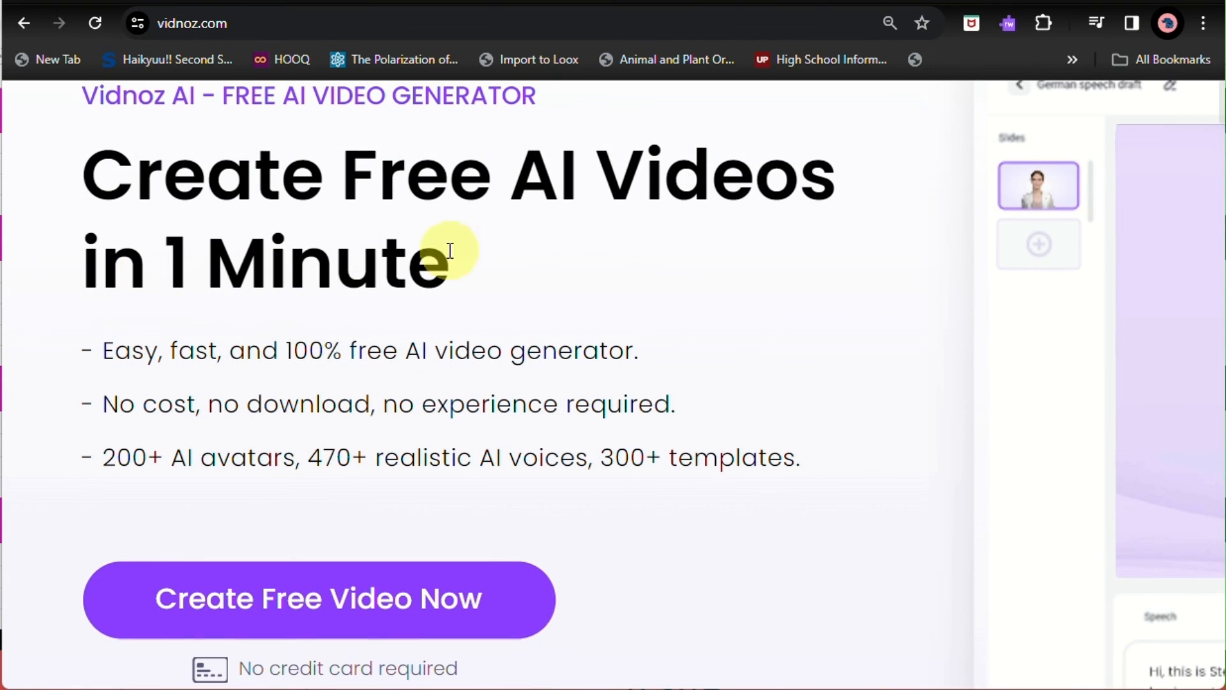